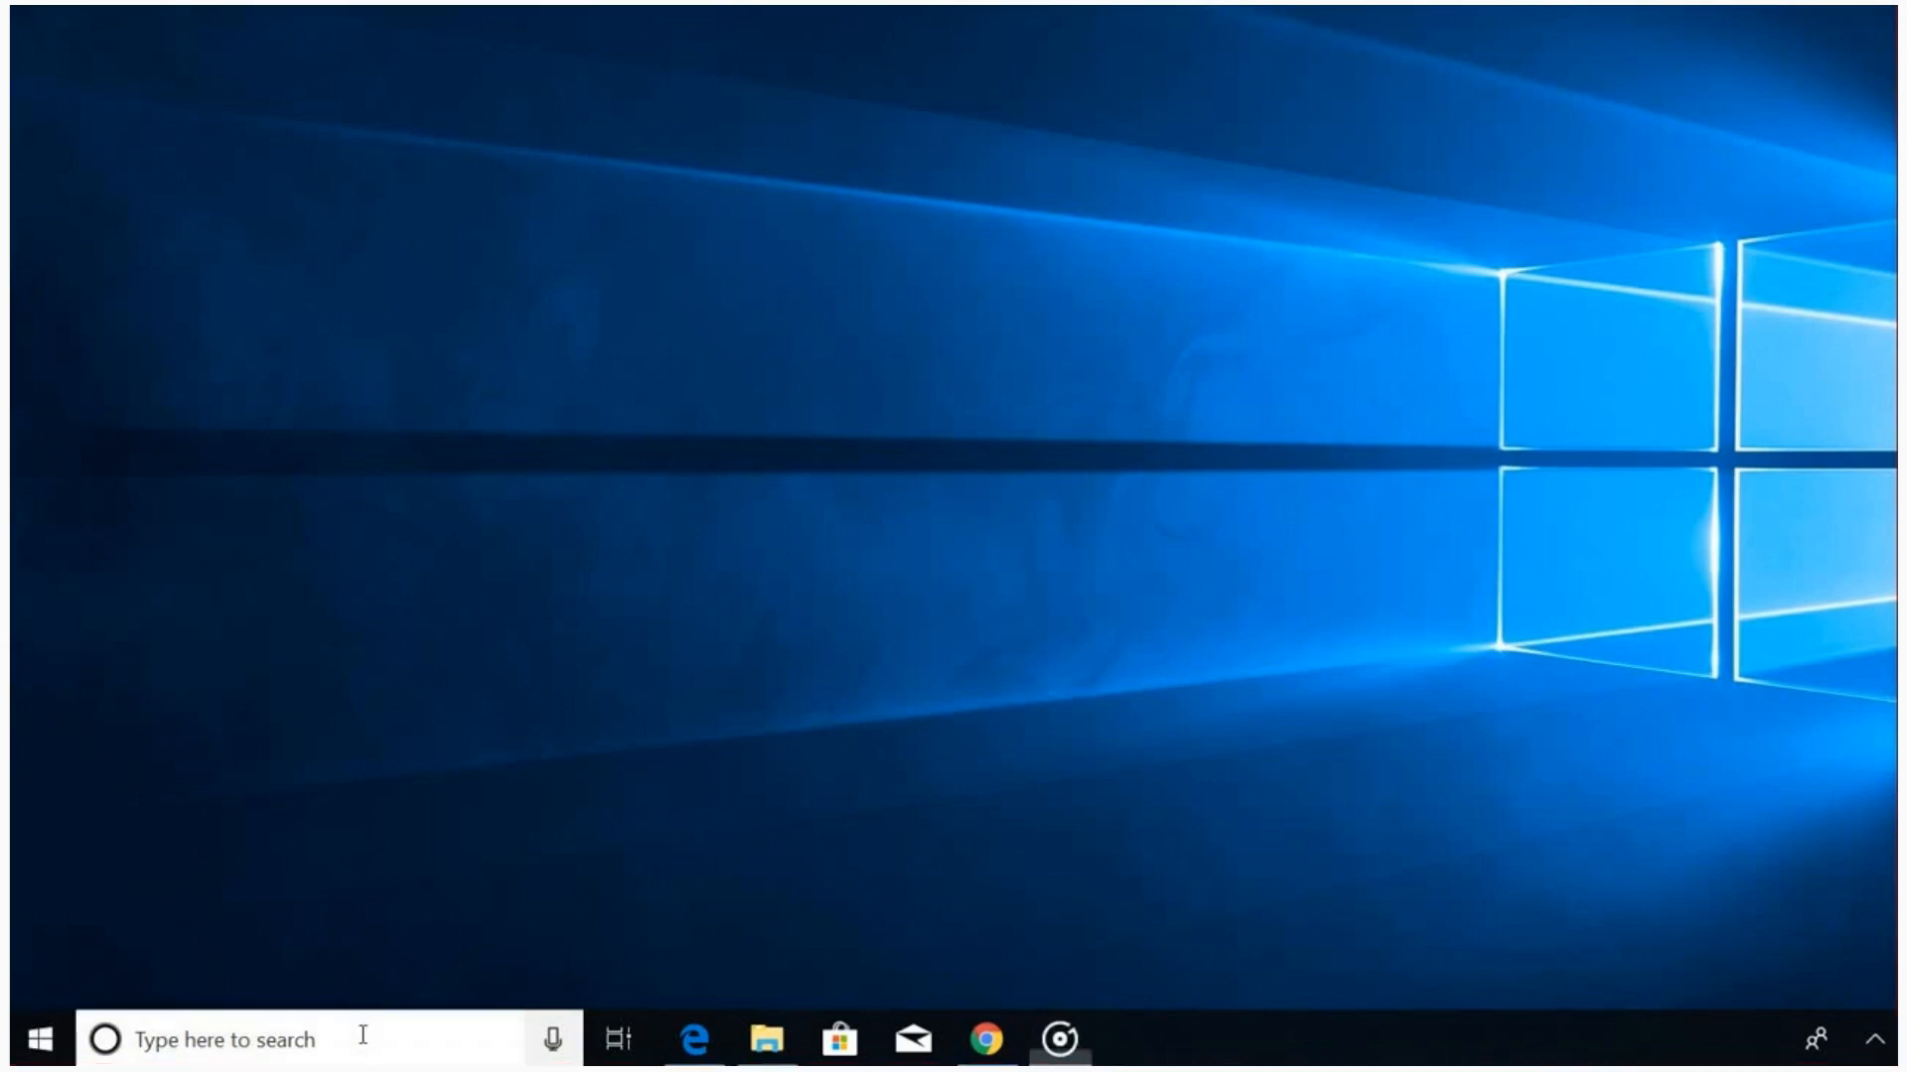
# Step: Search 'Logi' from the taskbar and launch Logi Info Studio from the best match
pyautogui.write('L')
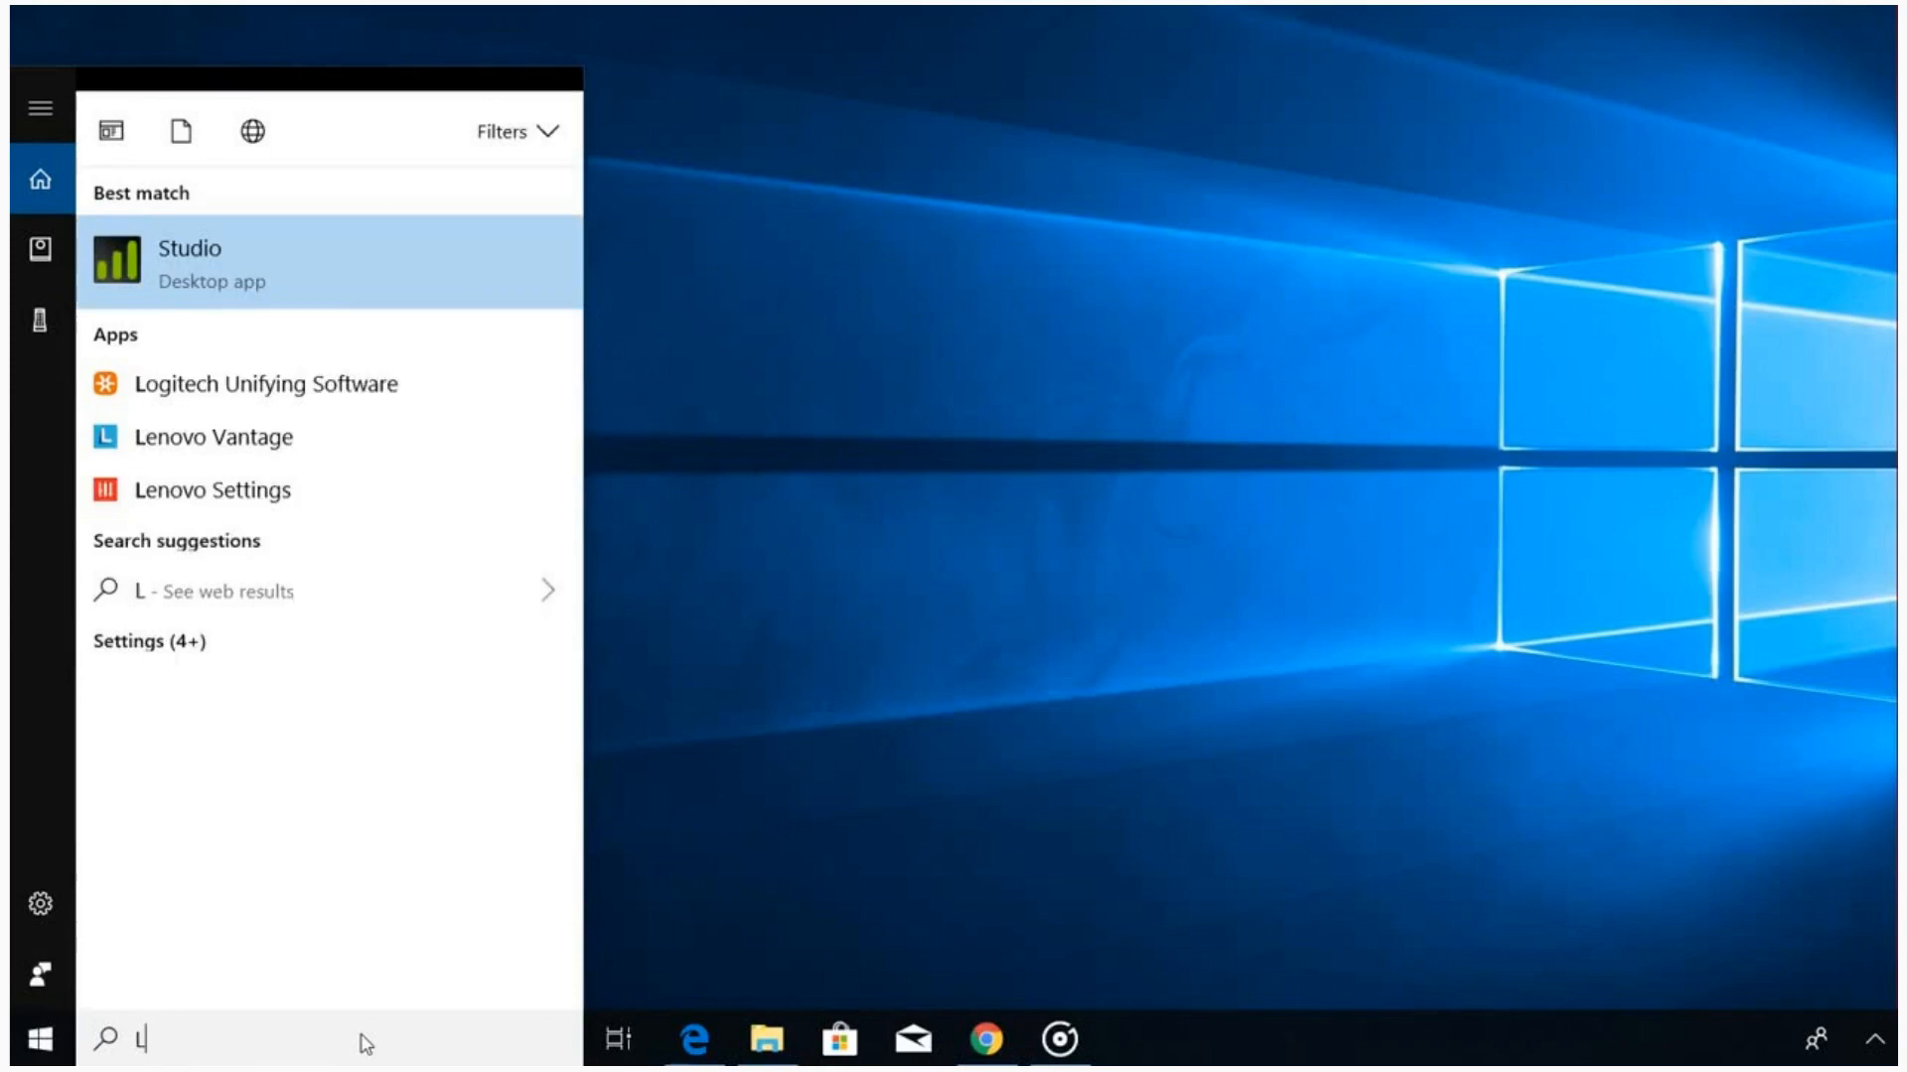
pyautogui.write('ogi')
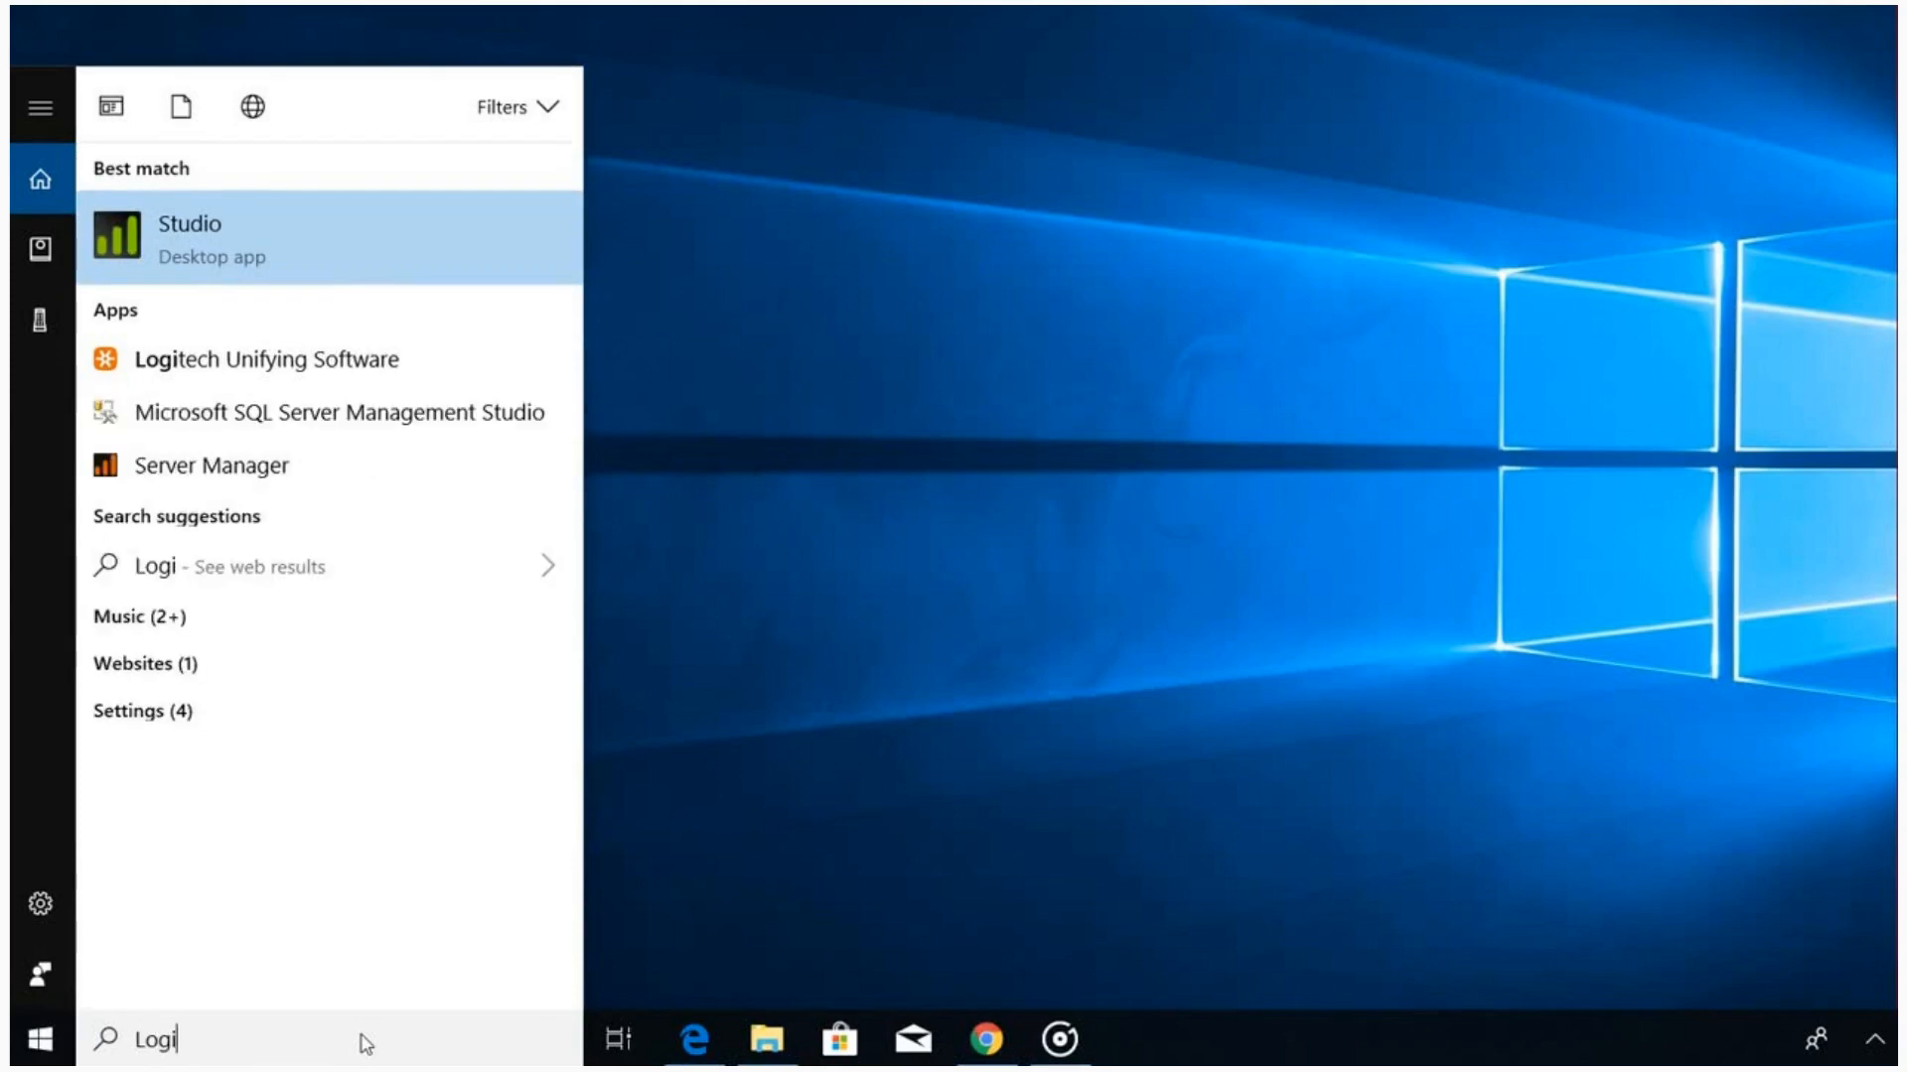
pyautogui.moveTo(380, 240)
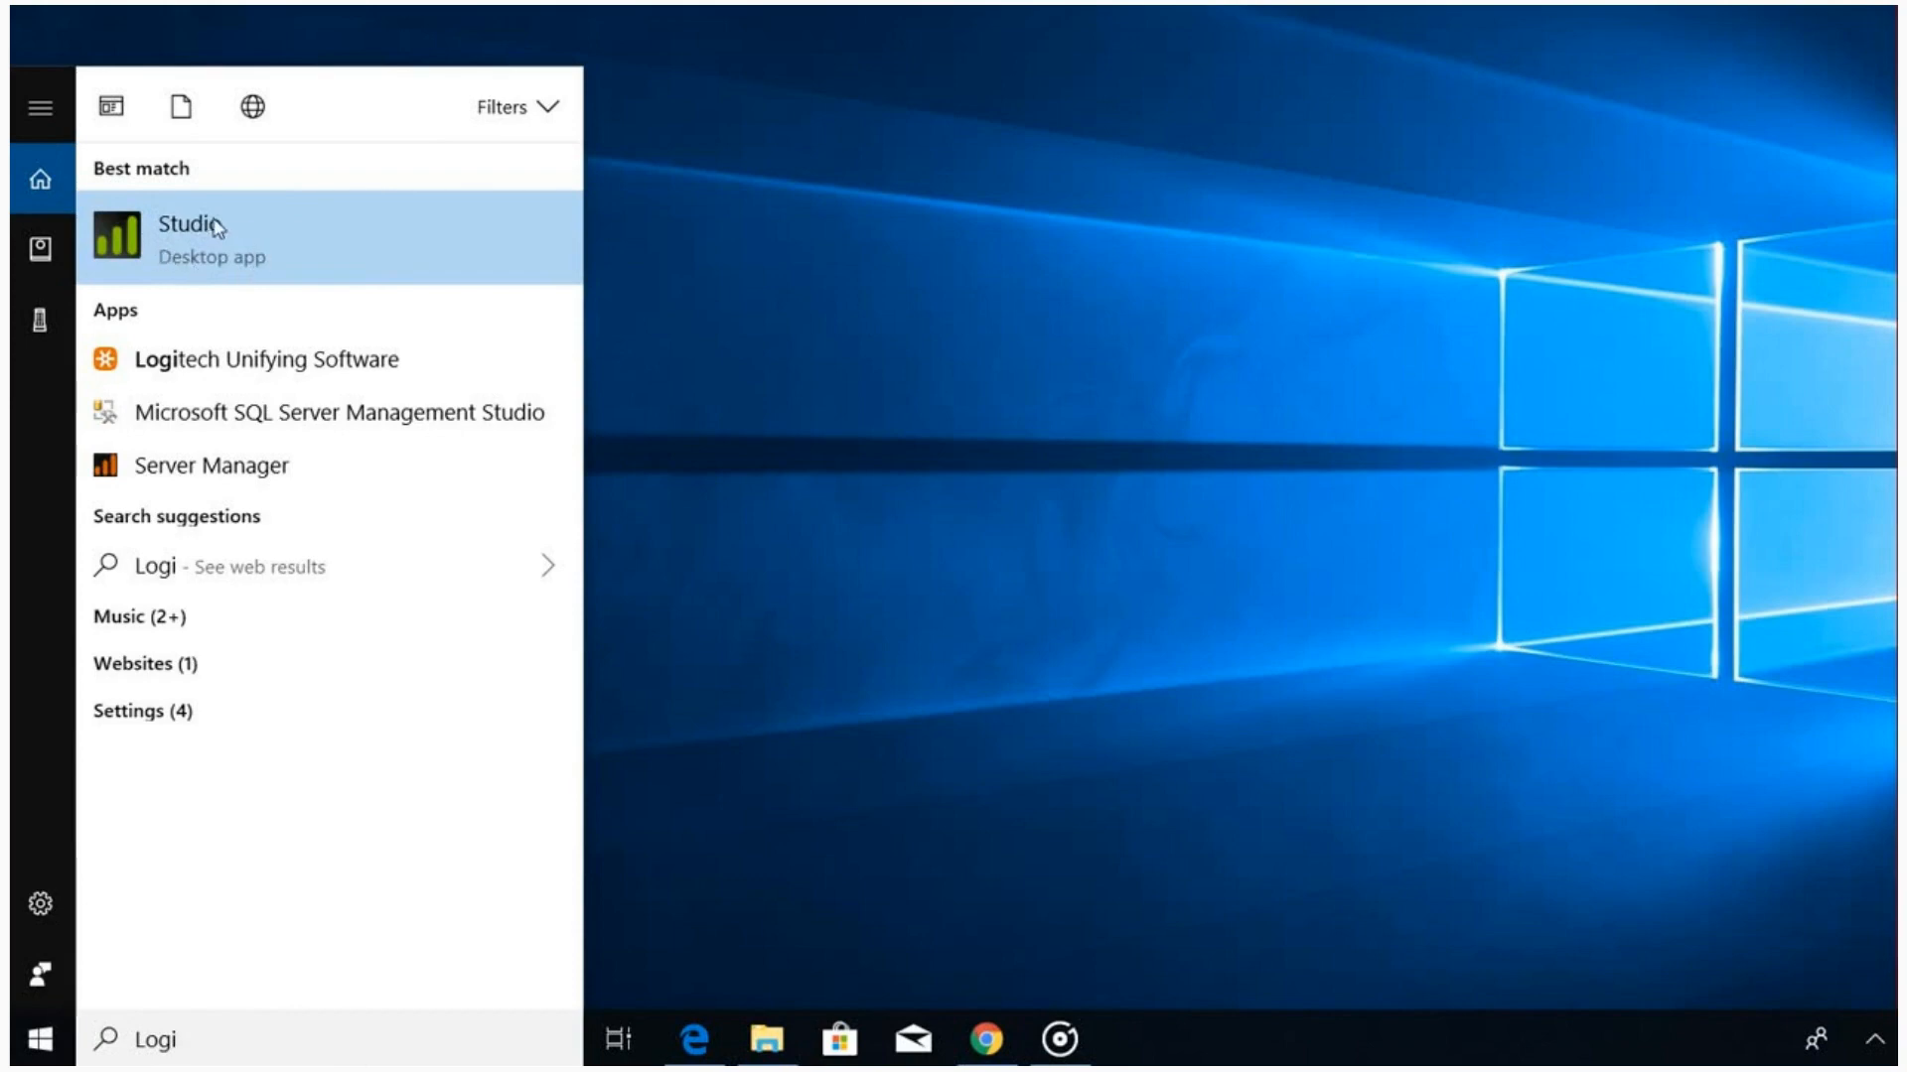
pyautogui.rightClick(189, 238)
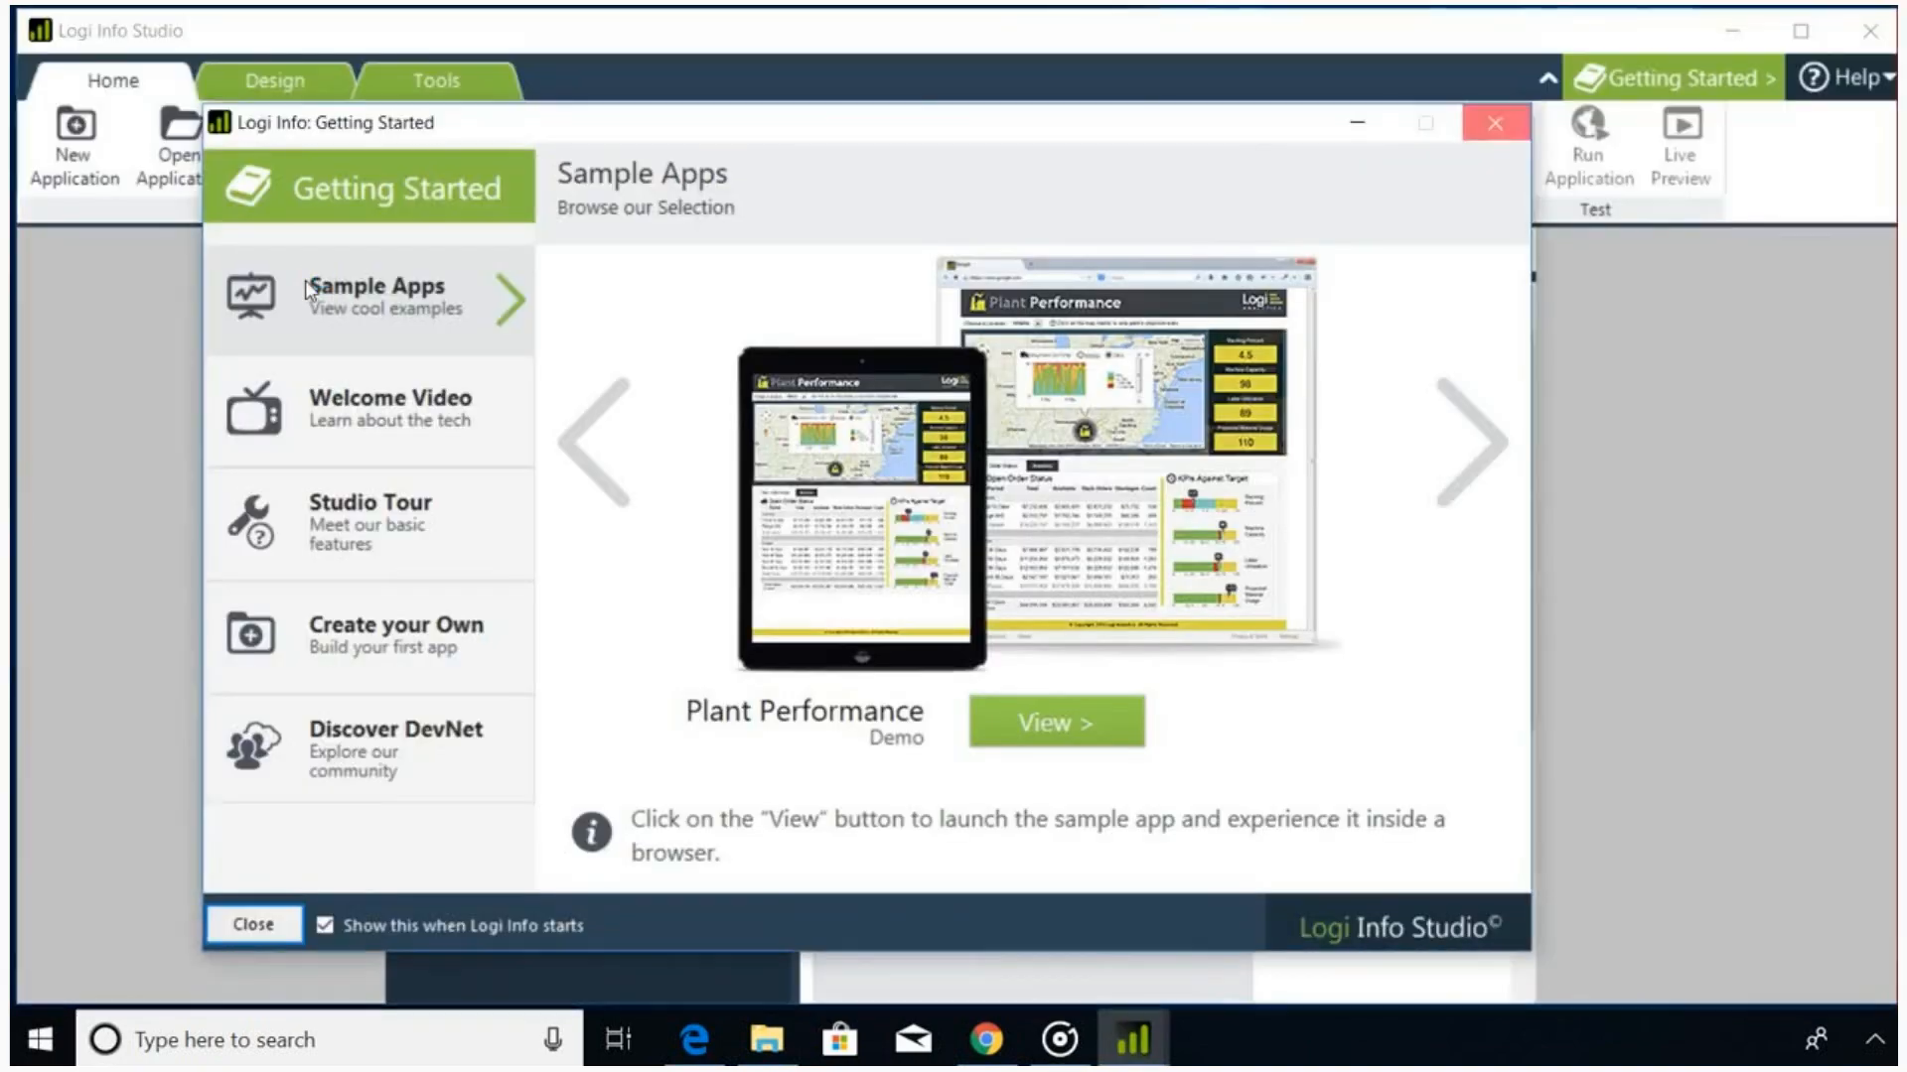
# Step: Close the Getting Started window and start a New Application from the Home ribbon
pyautogui.click(253, 926)
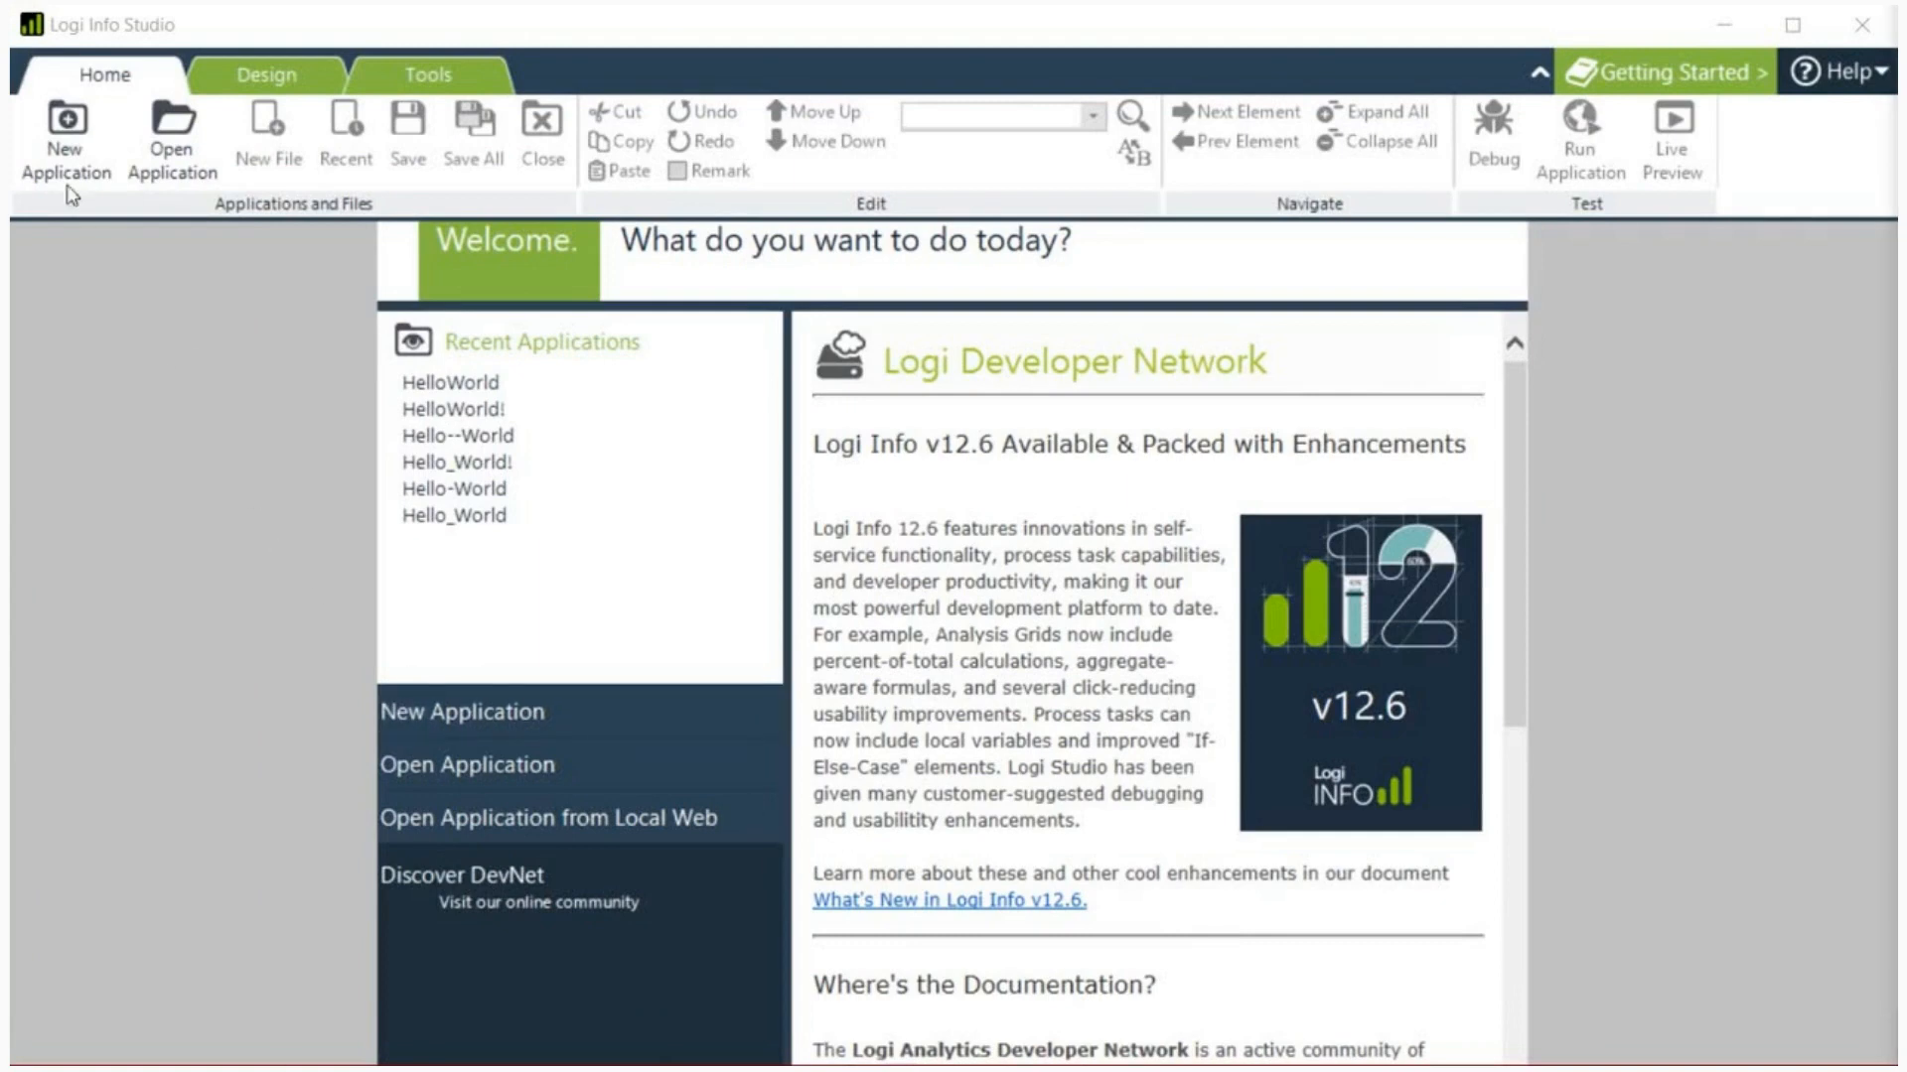
pyautogui.click(64, 137)
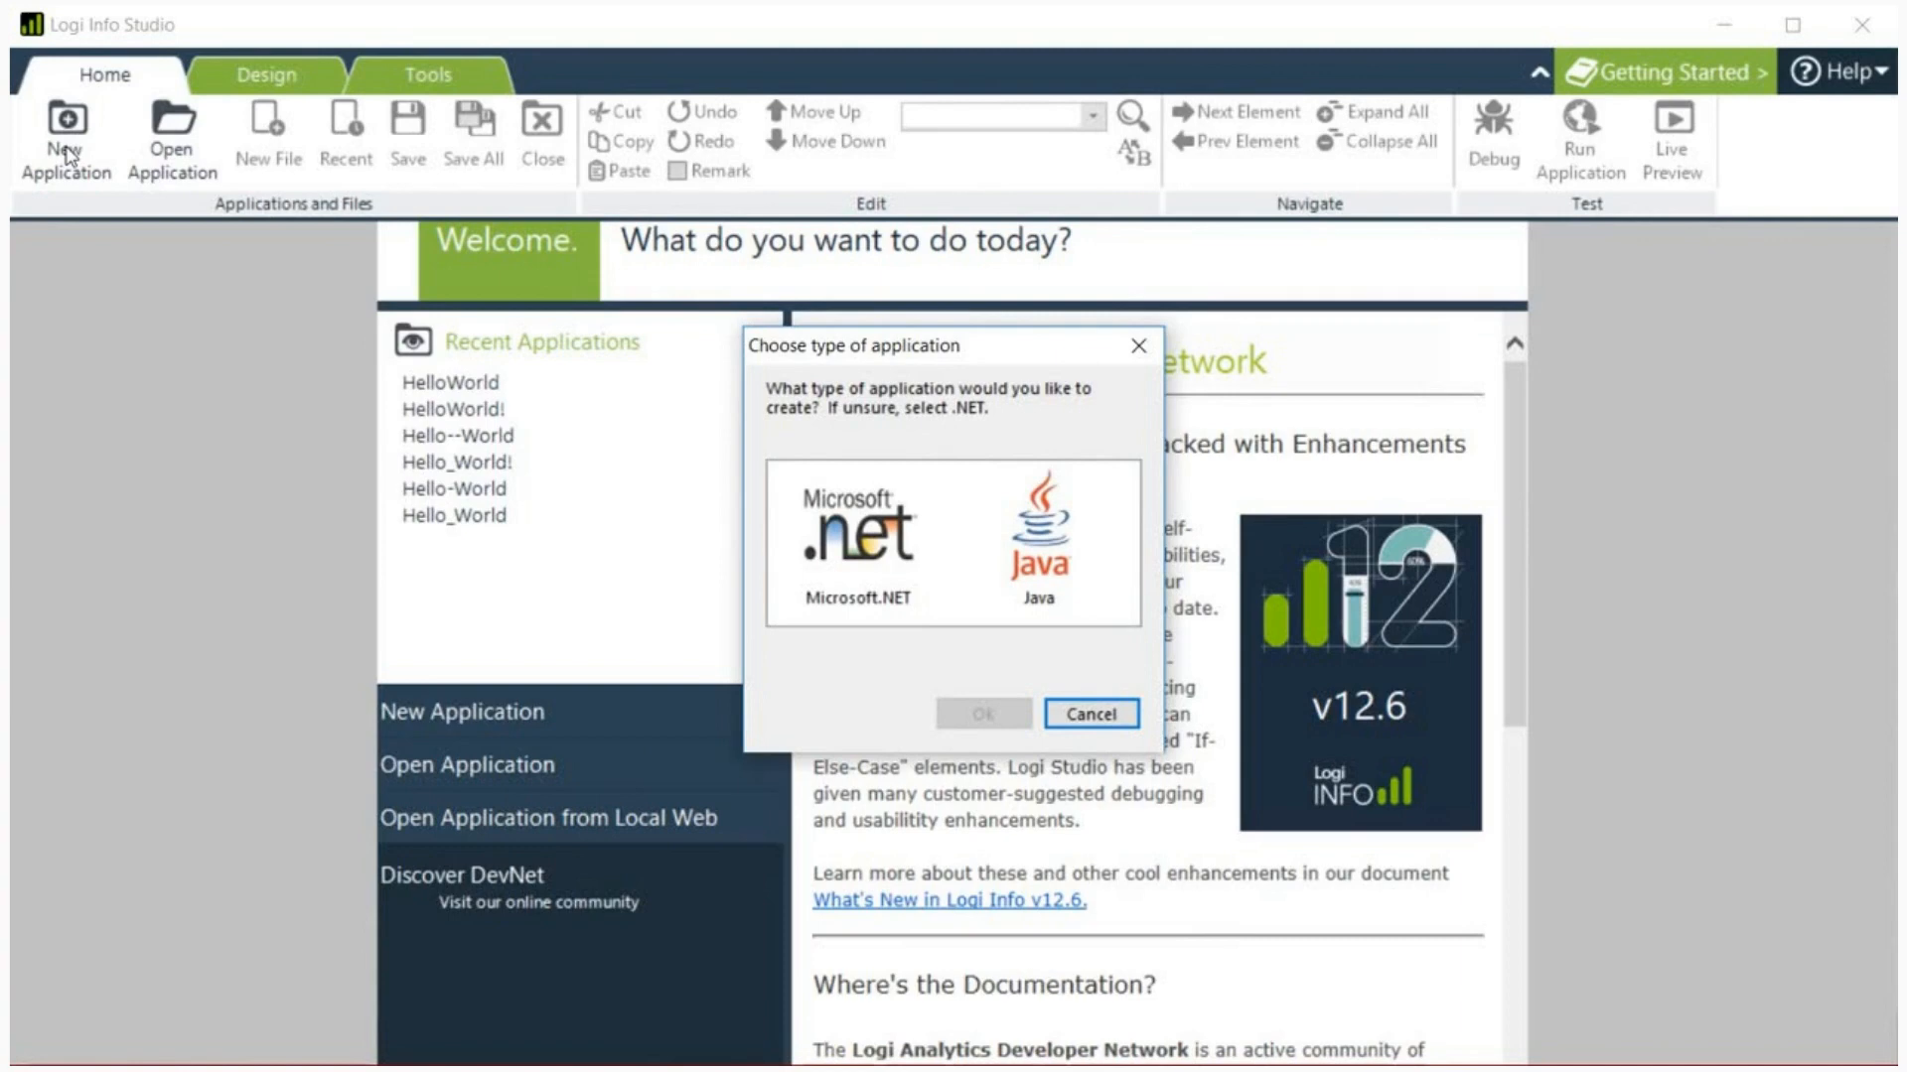
# Step: Choose Microsoft.NET as the application type and confirm
pyautogui.click(856, 539)
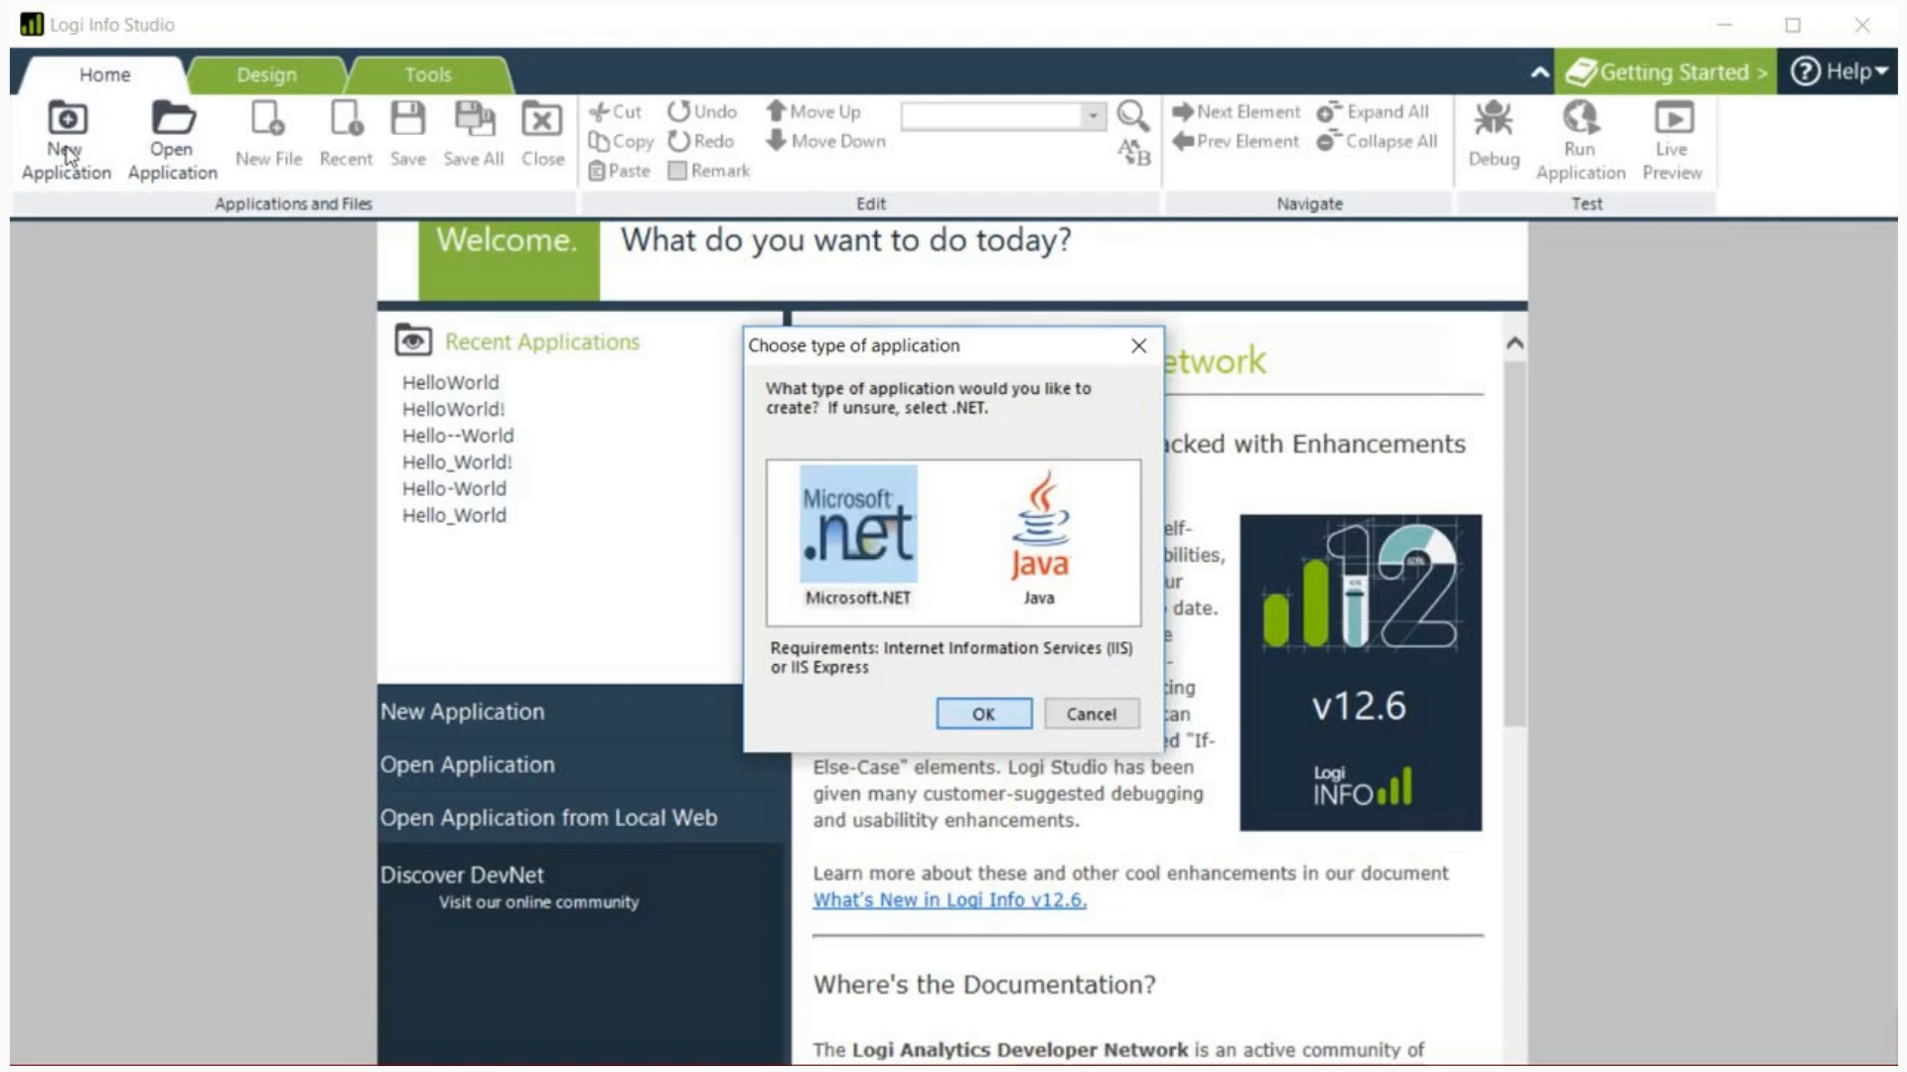
pyautogui.click(981, 713)
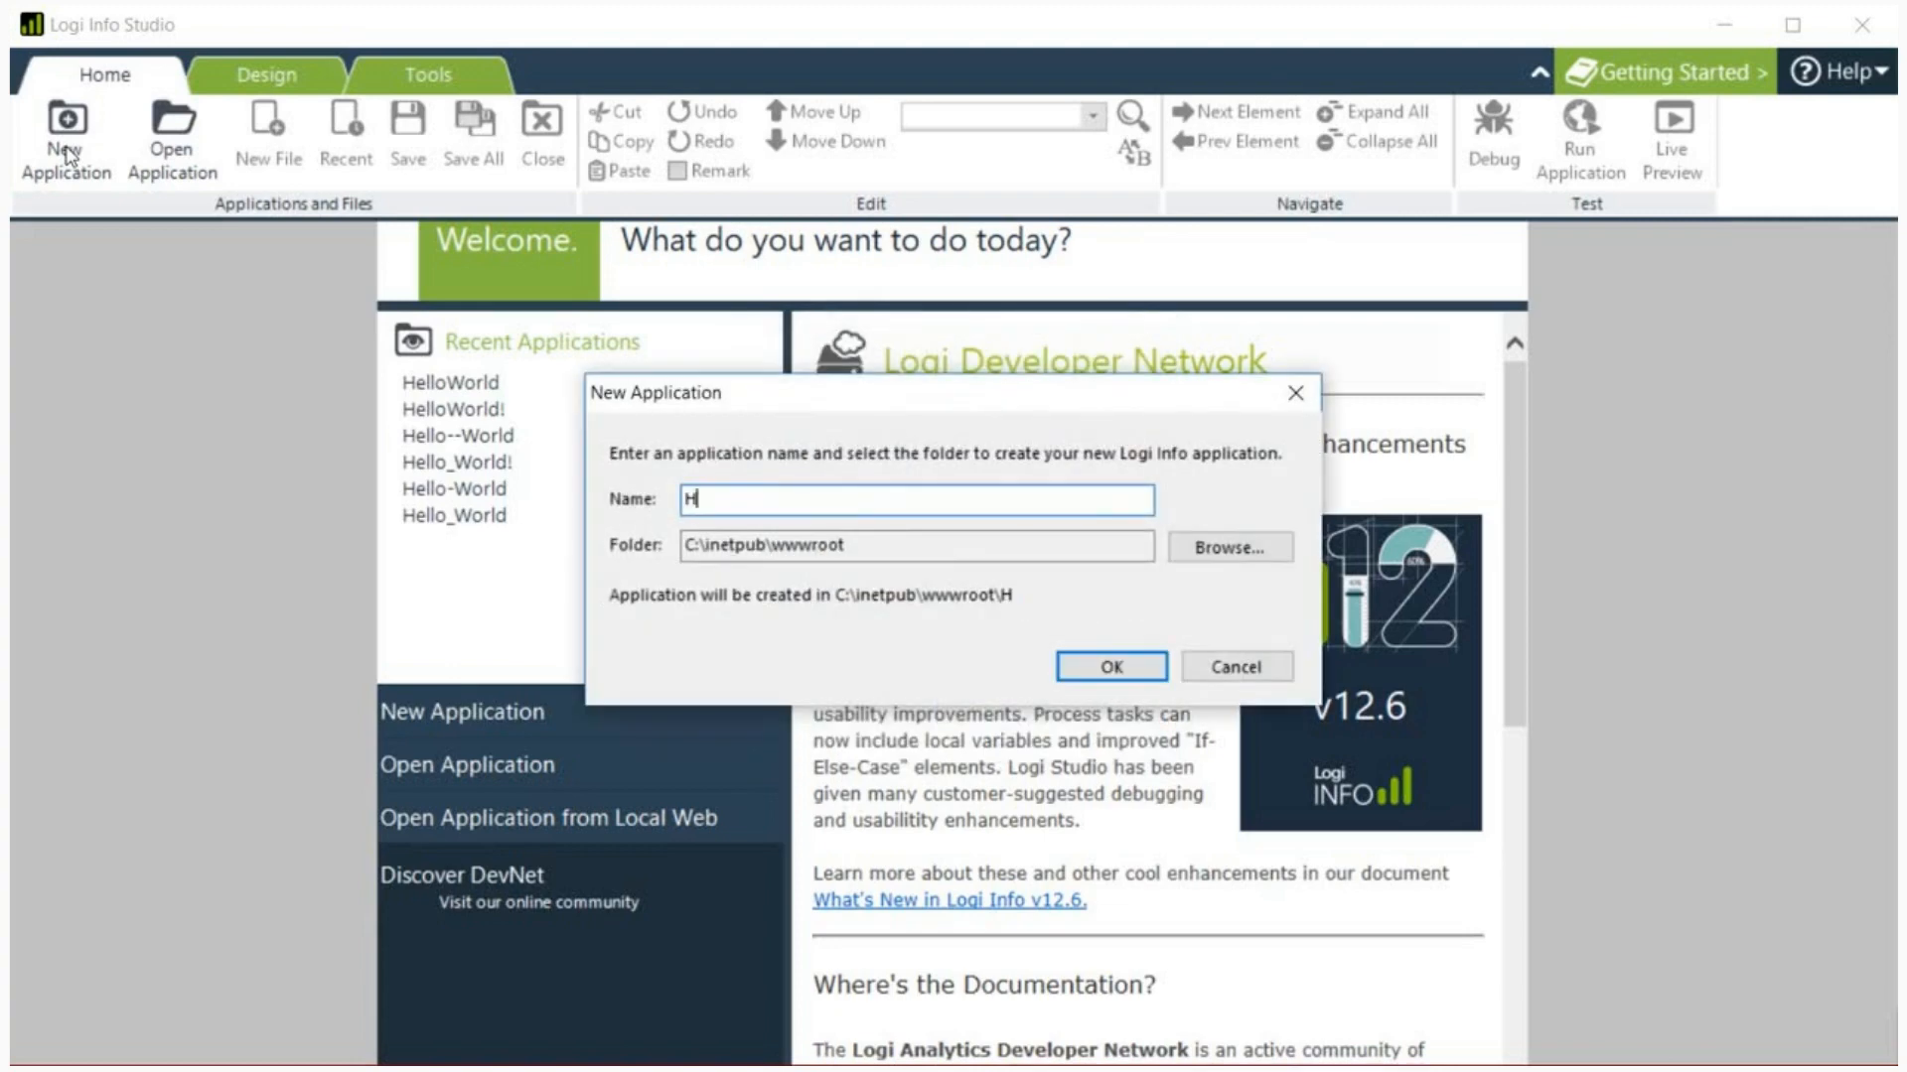
# Step: Name the new application HelloWorld and create it in the wwwroot folder
pyautogui.write('elloW')
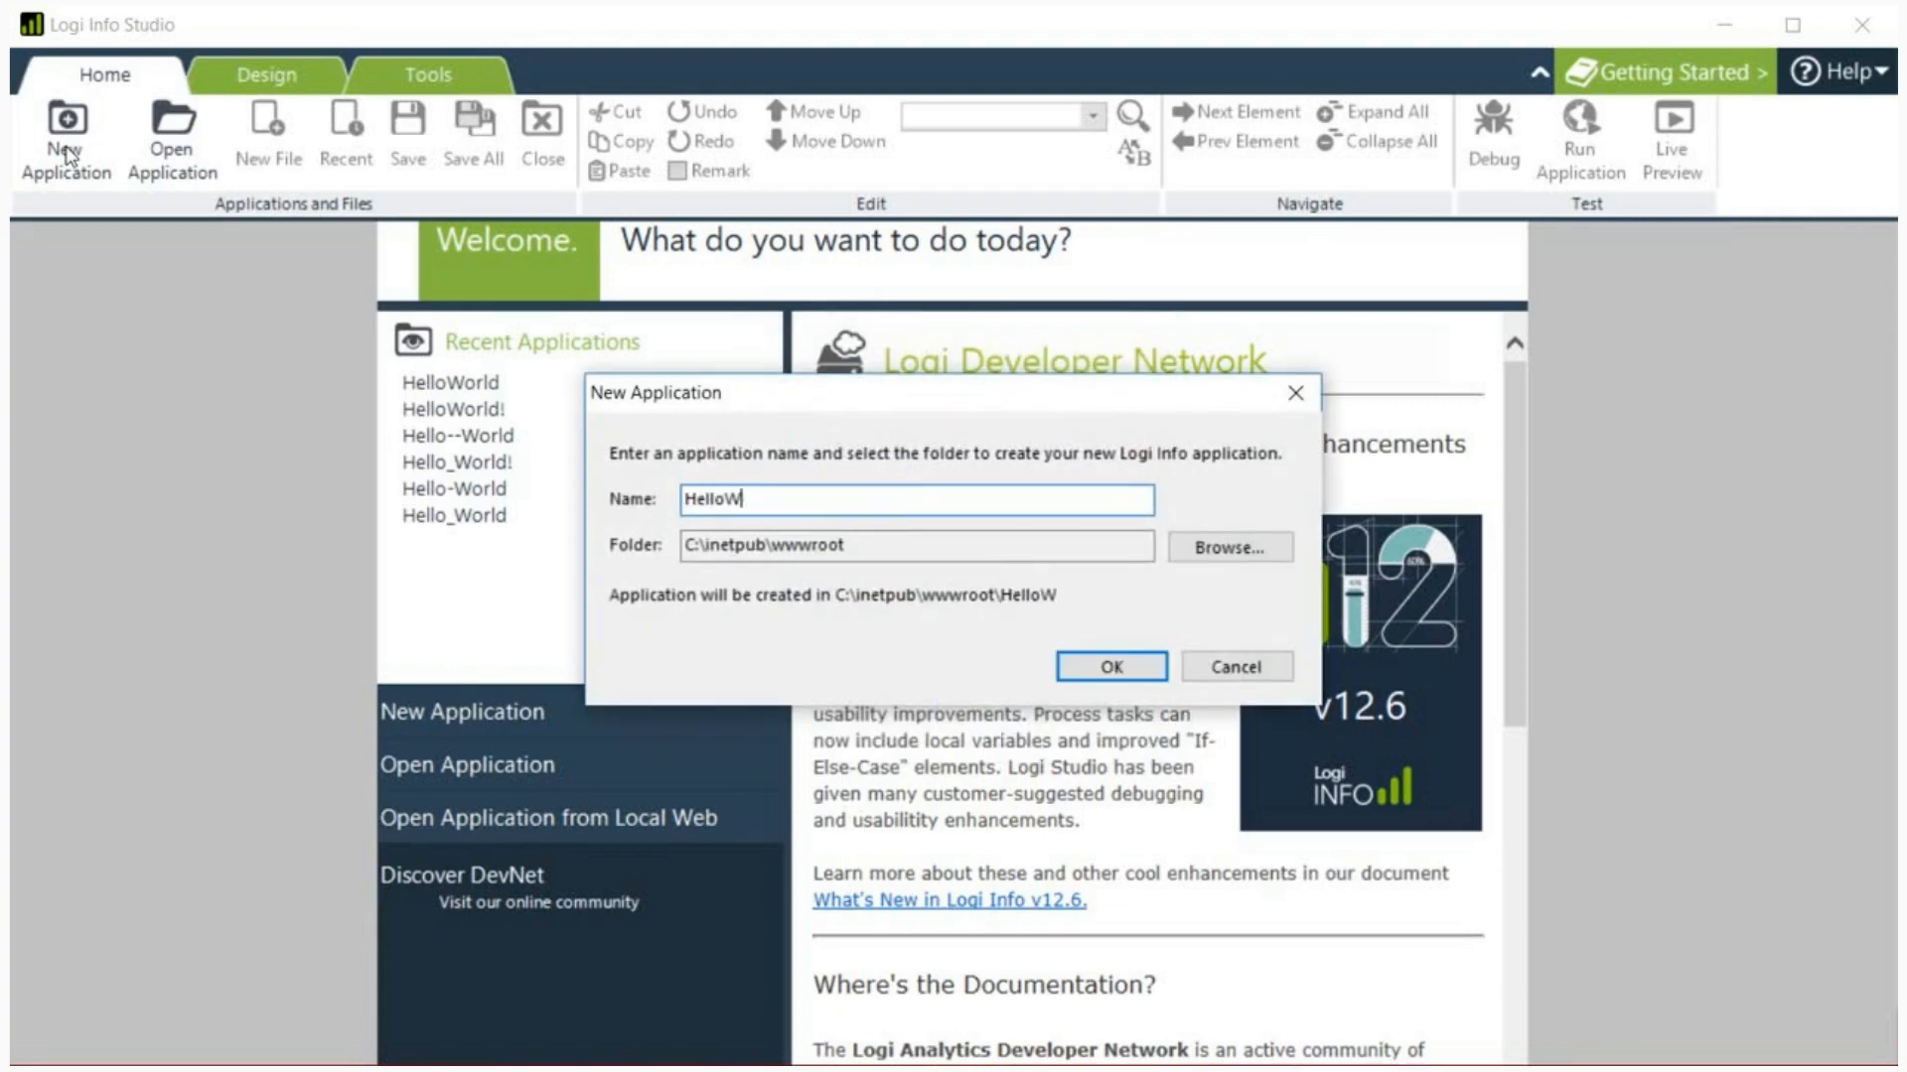
pyautogui.write('orld')
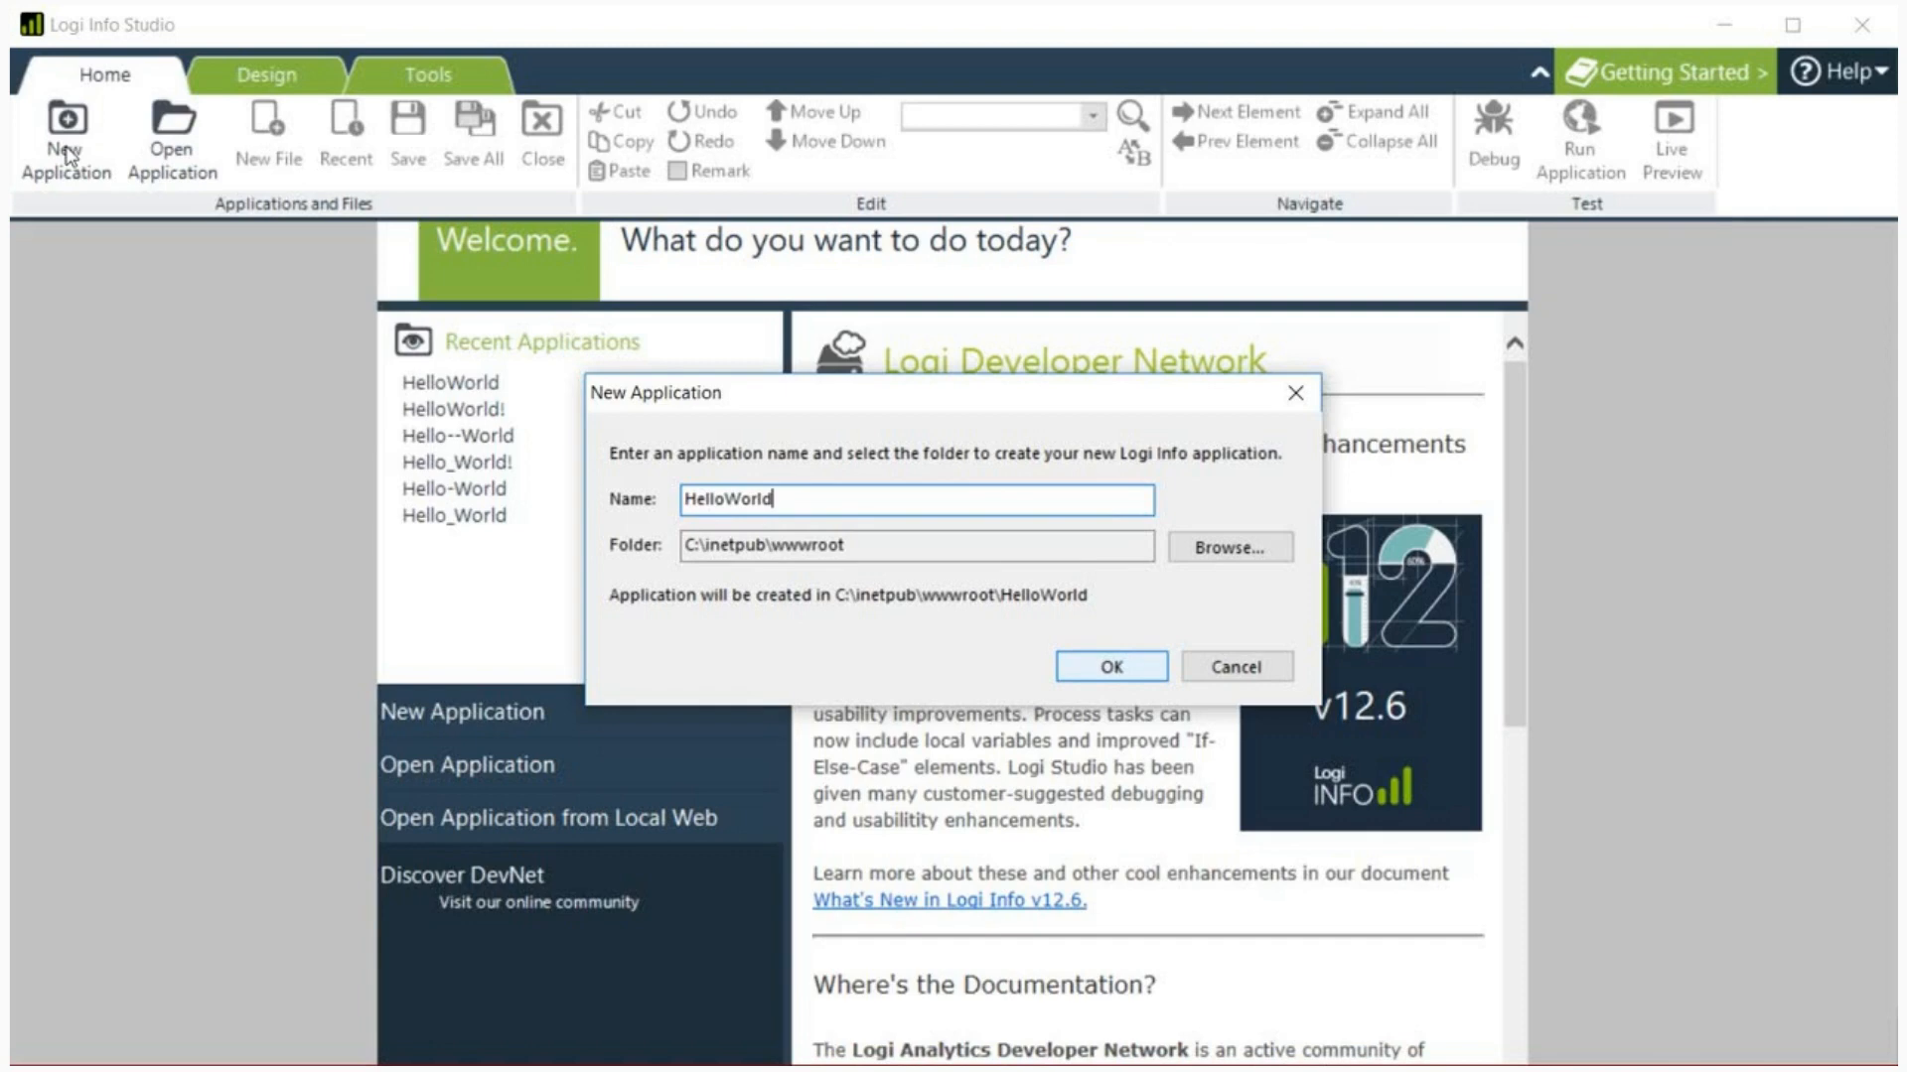
pyautogui.click(1108, 667)
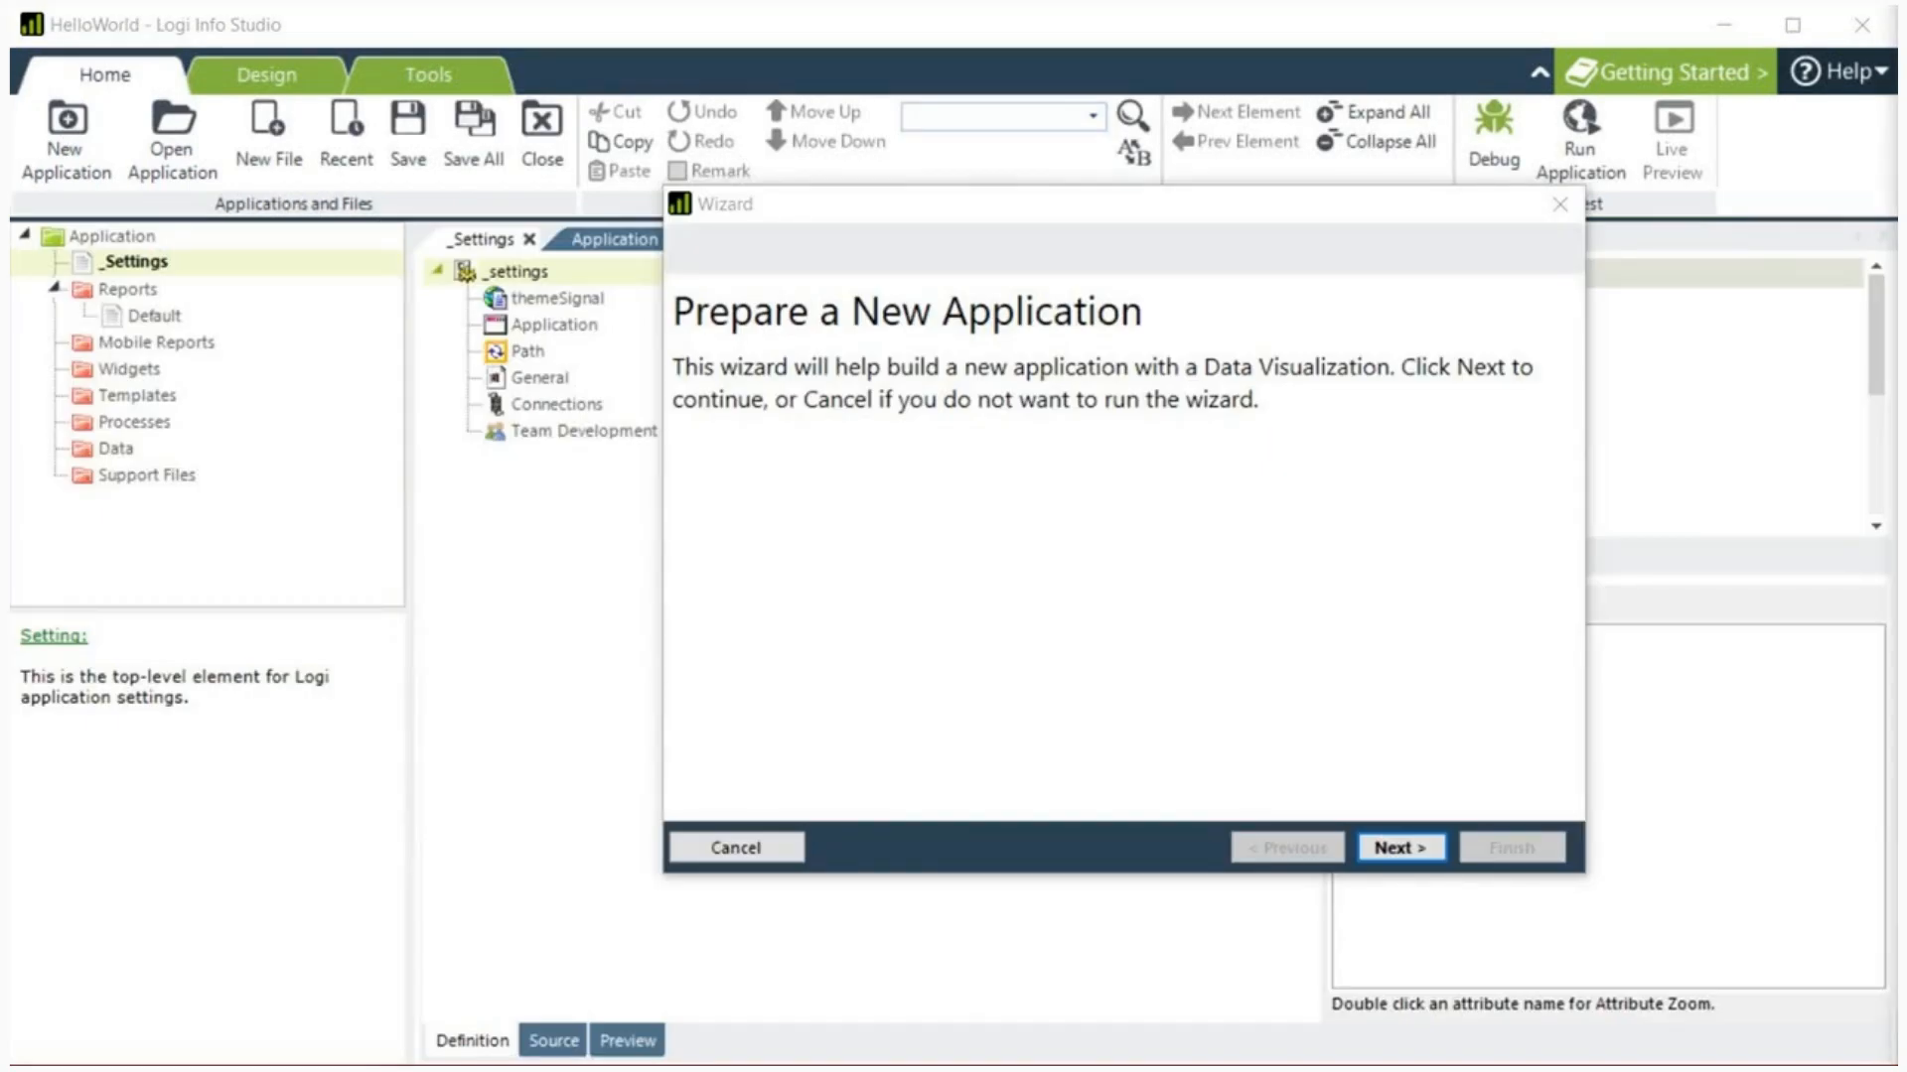
pyautogui.moveTo(1446, 926)
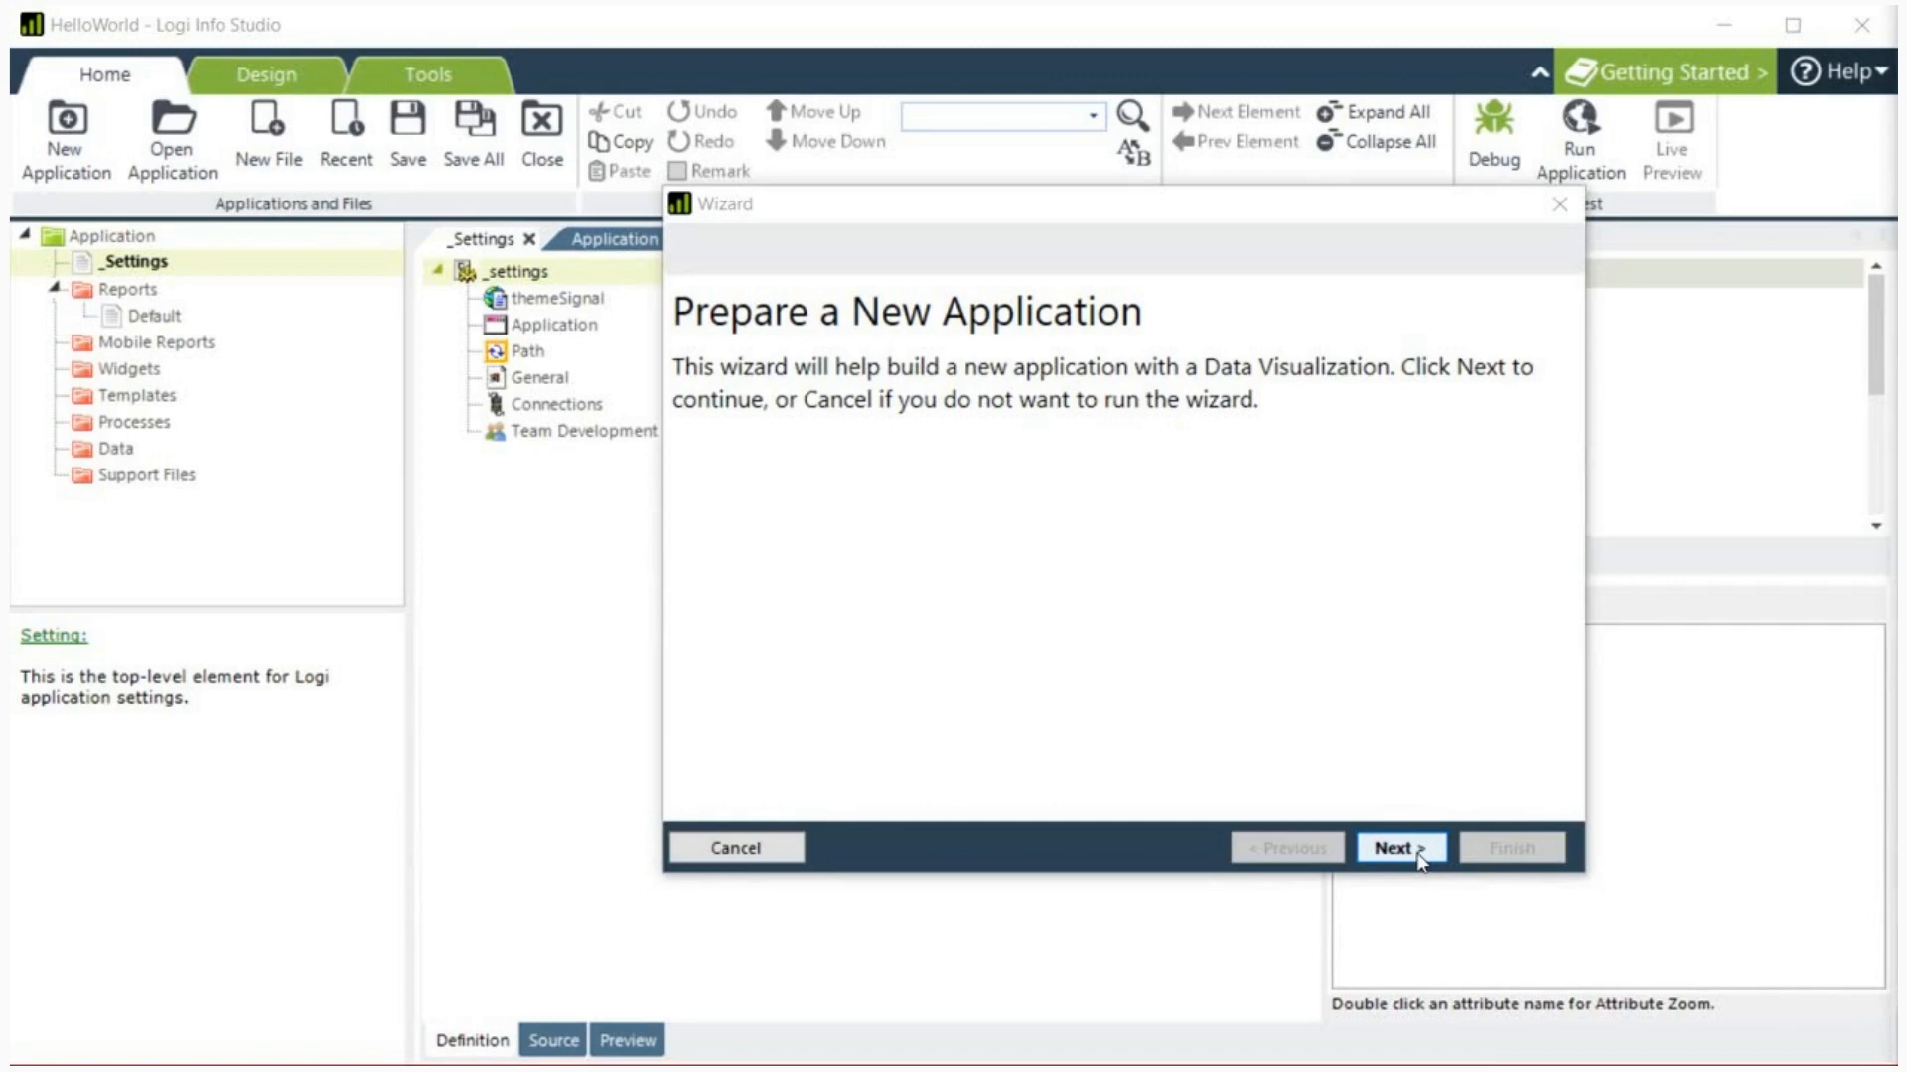
# Step: Accept the introduction, web server configuration and passing tests to reach the Theme page
pyautogui.click(734, 848)
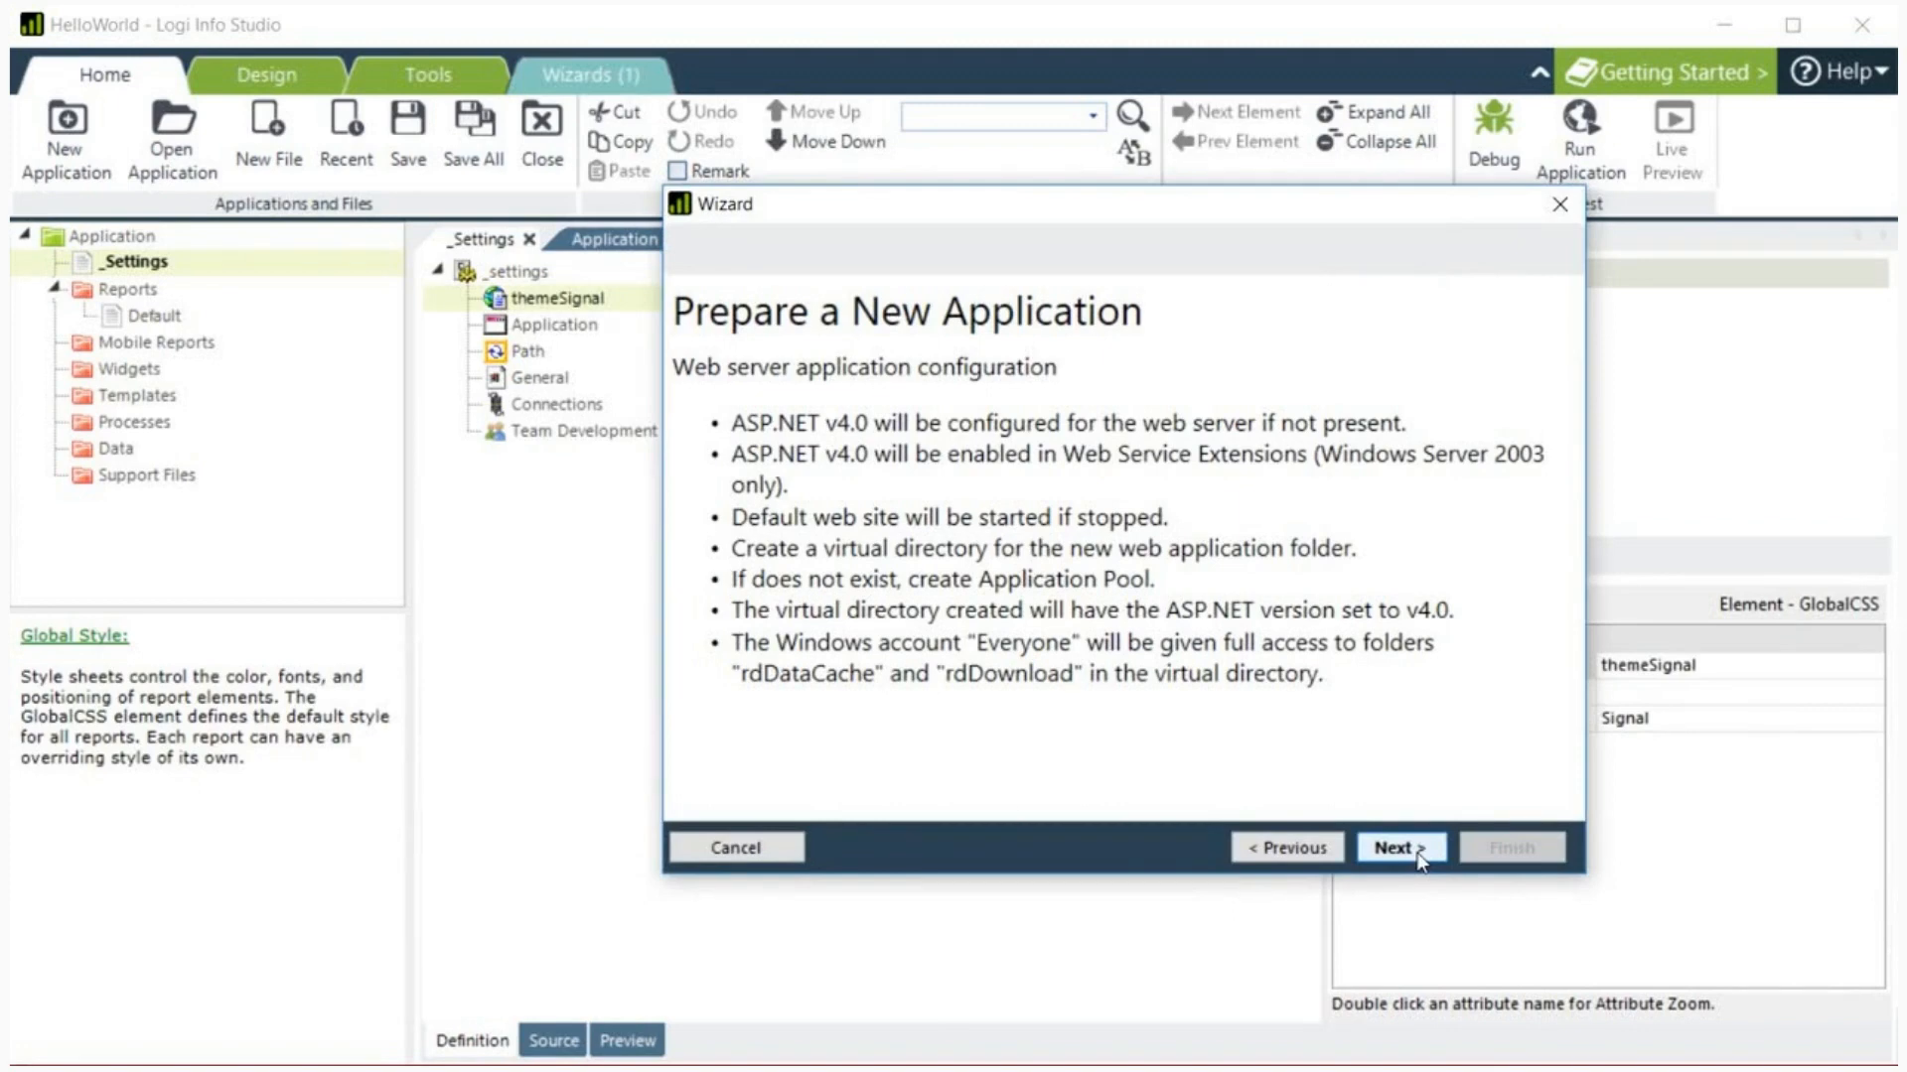
pyautogui.click(1396, 848)
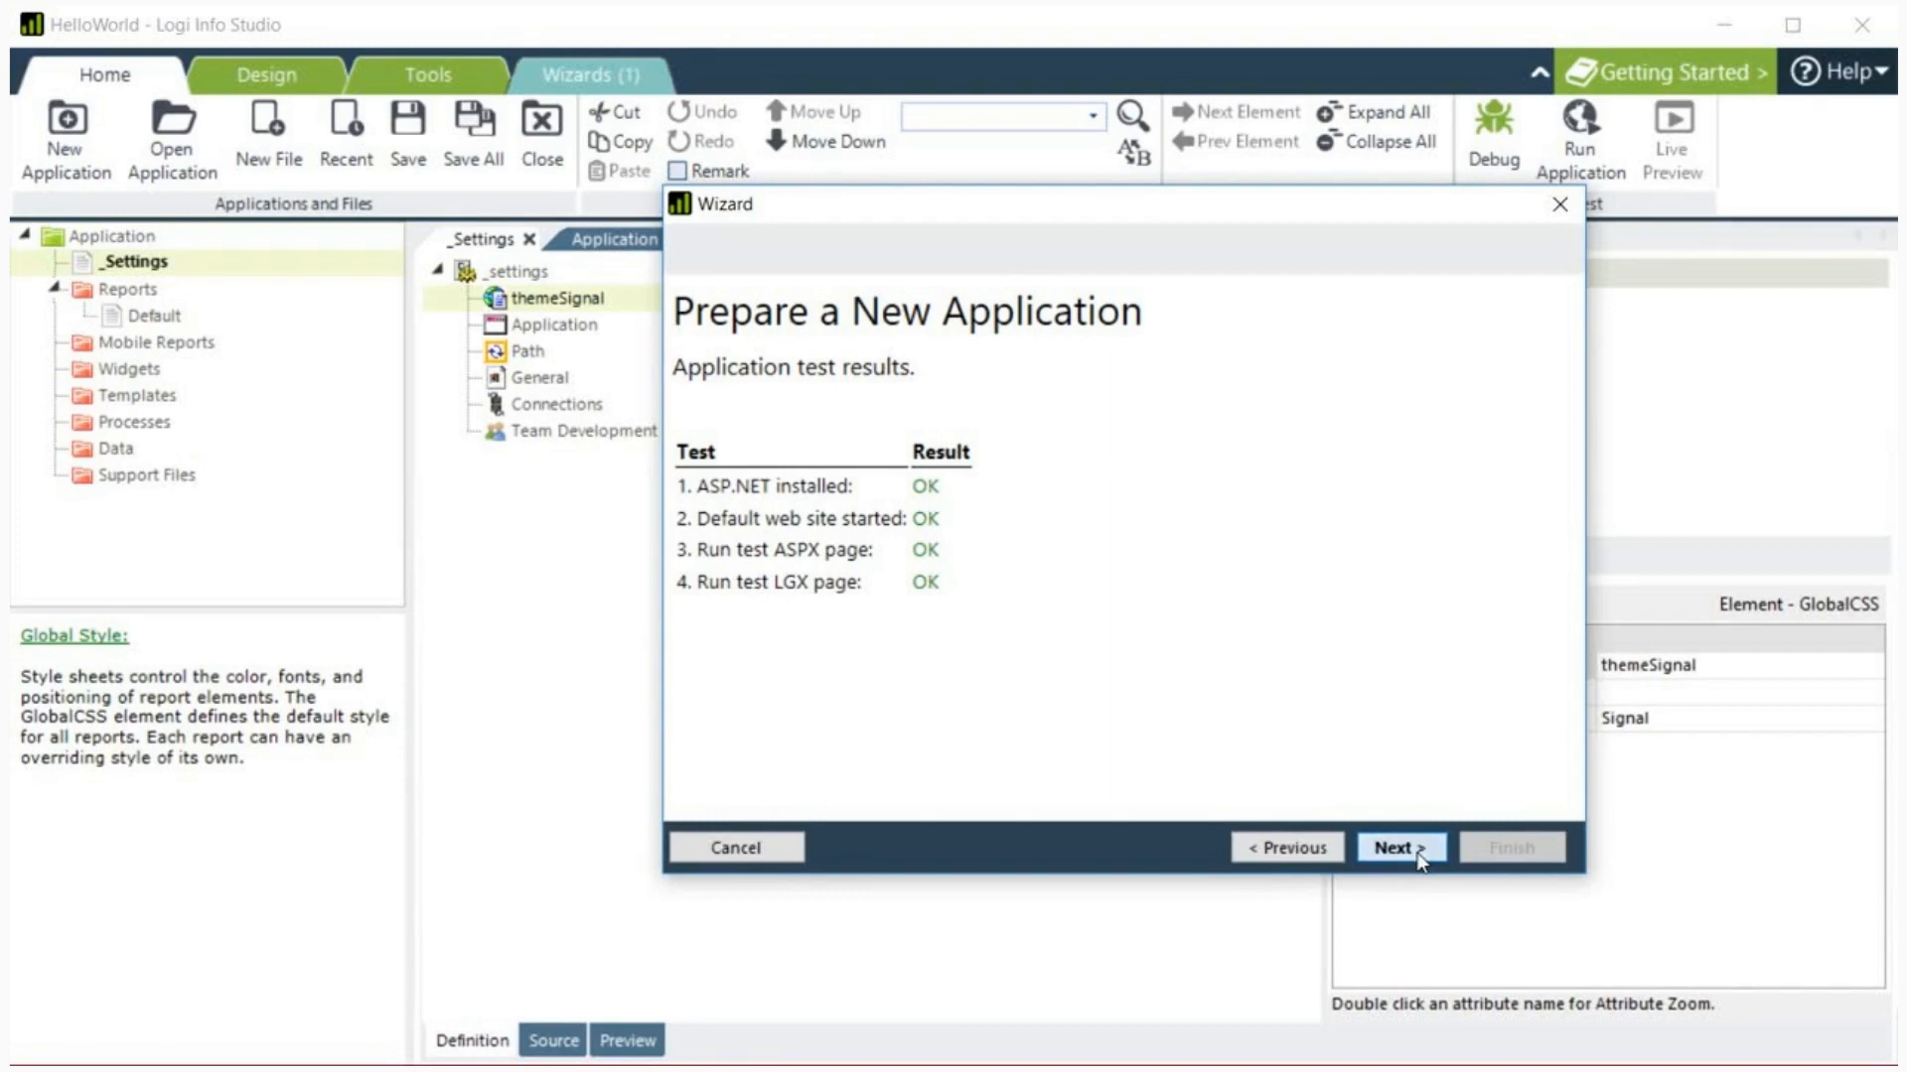
pyautogui.click(1438, 848)
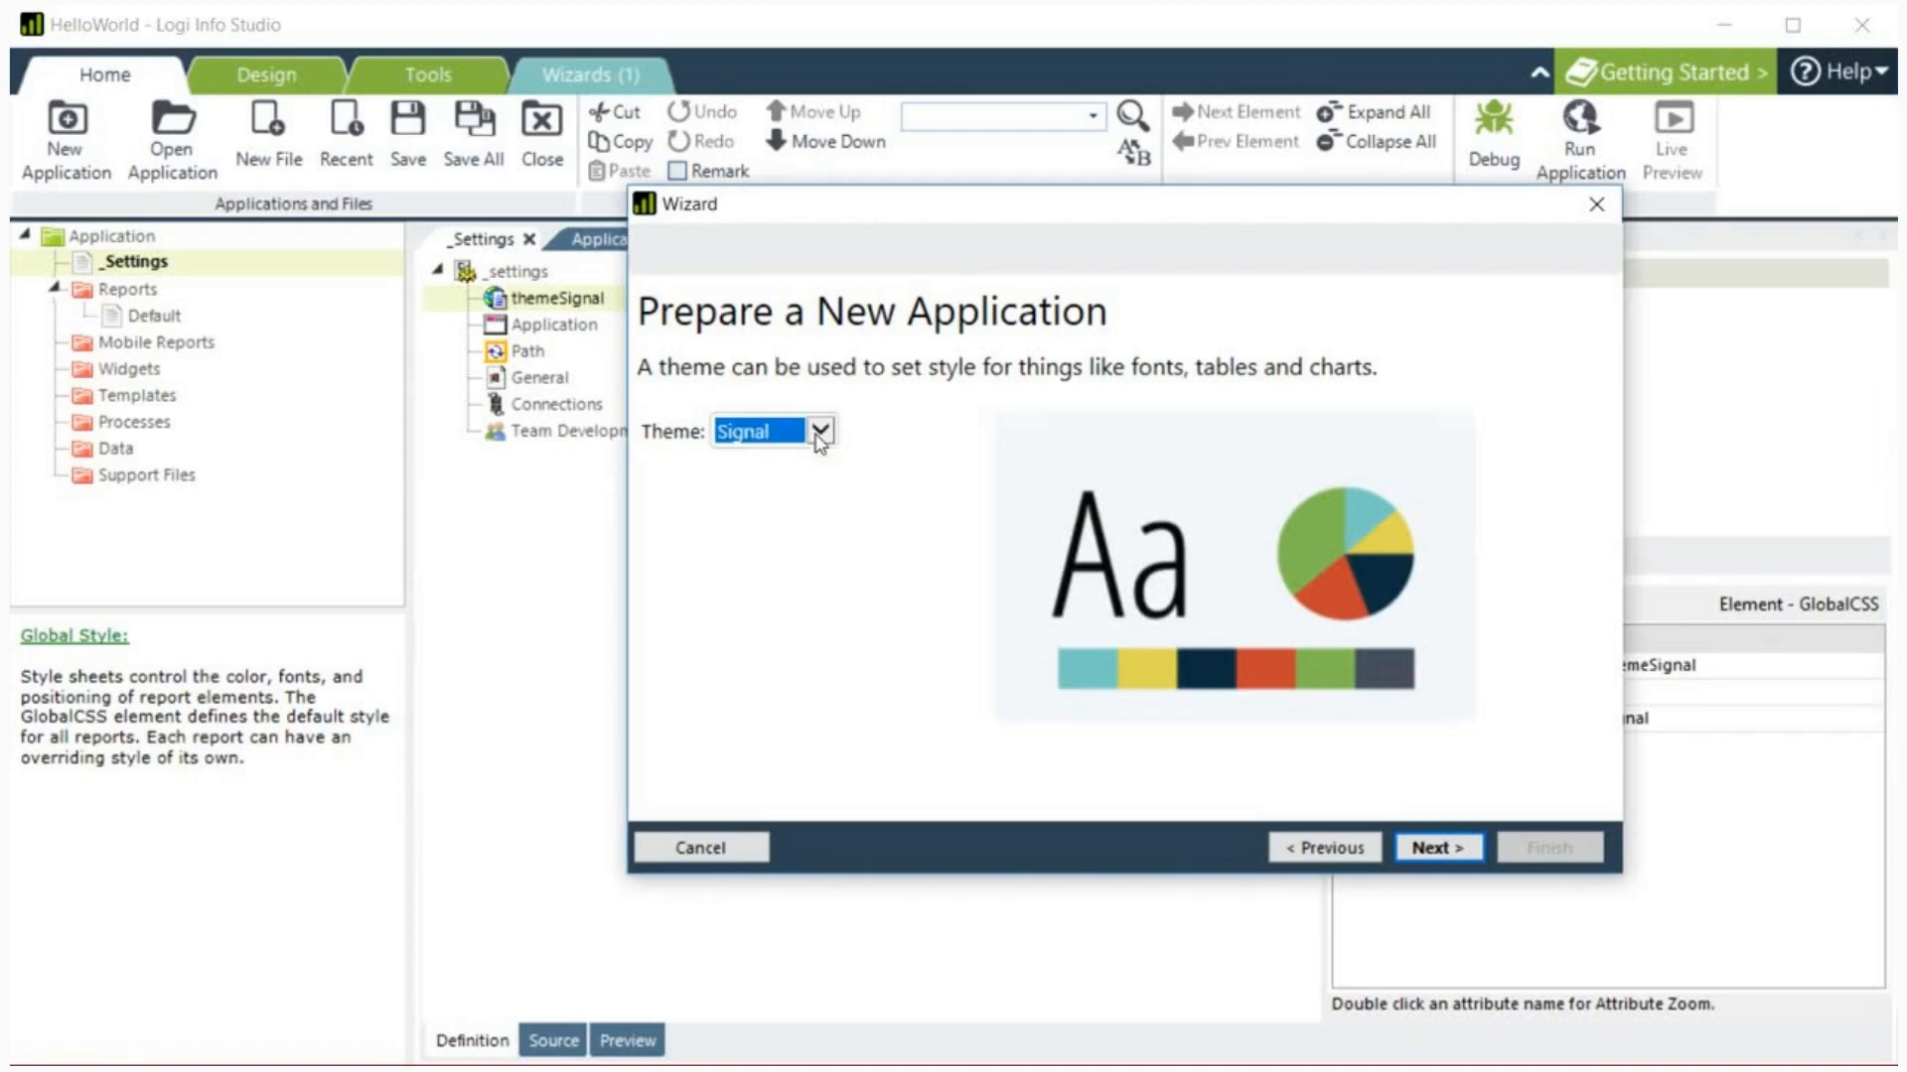
# Step: Keep the Signal theme, set caption 'Hello World', then cancel out without a visualization
pyautogui.click(1434, 848)
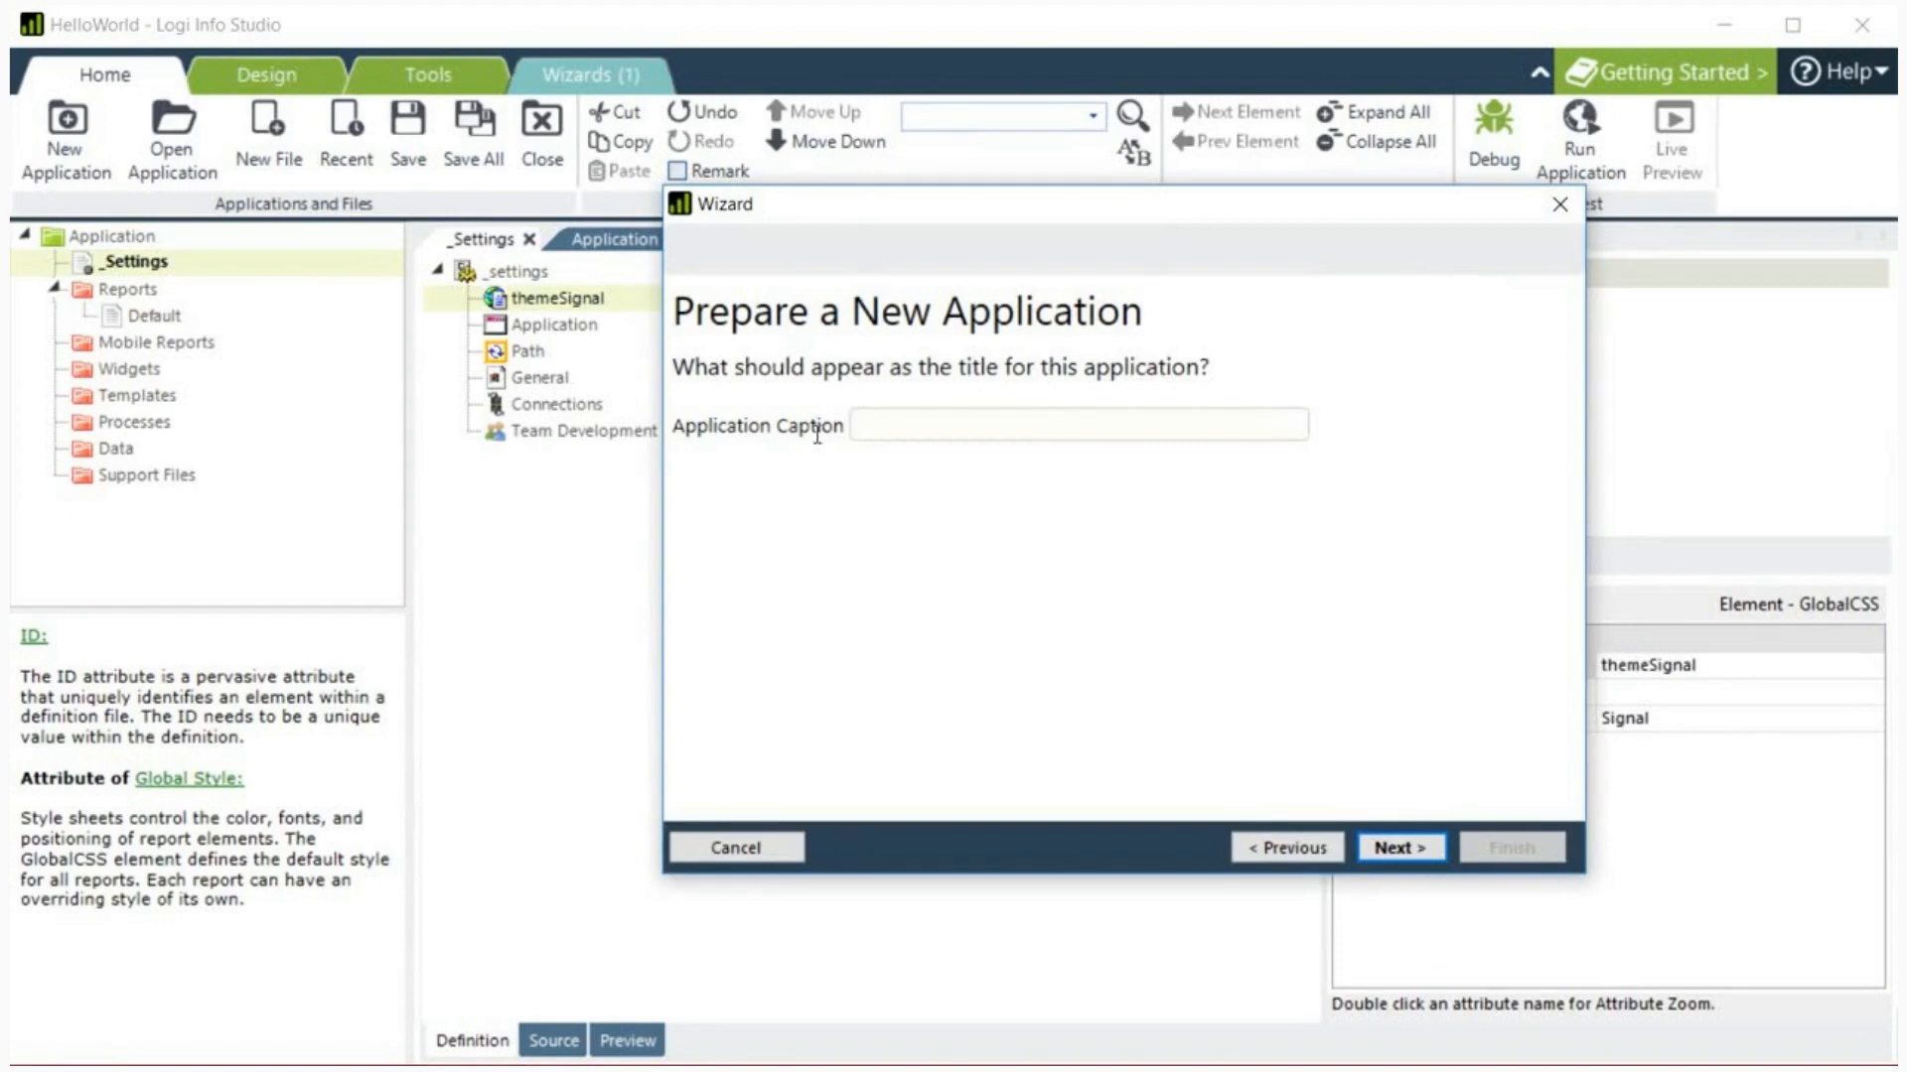
pyautogui.write('Hello')
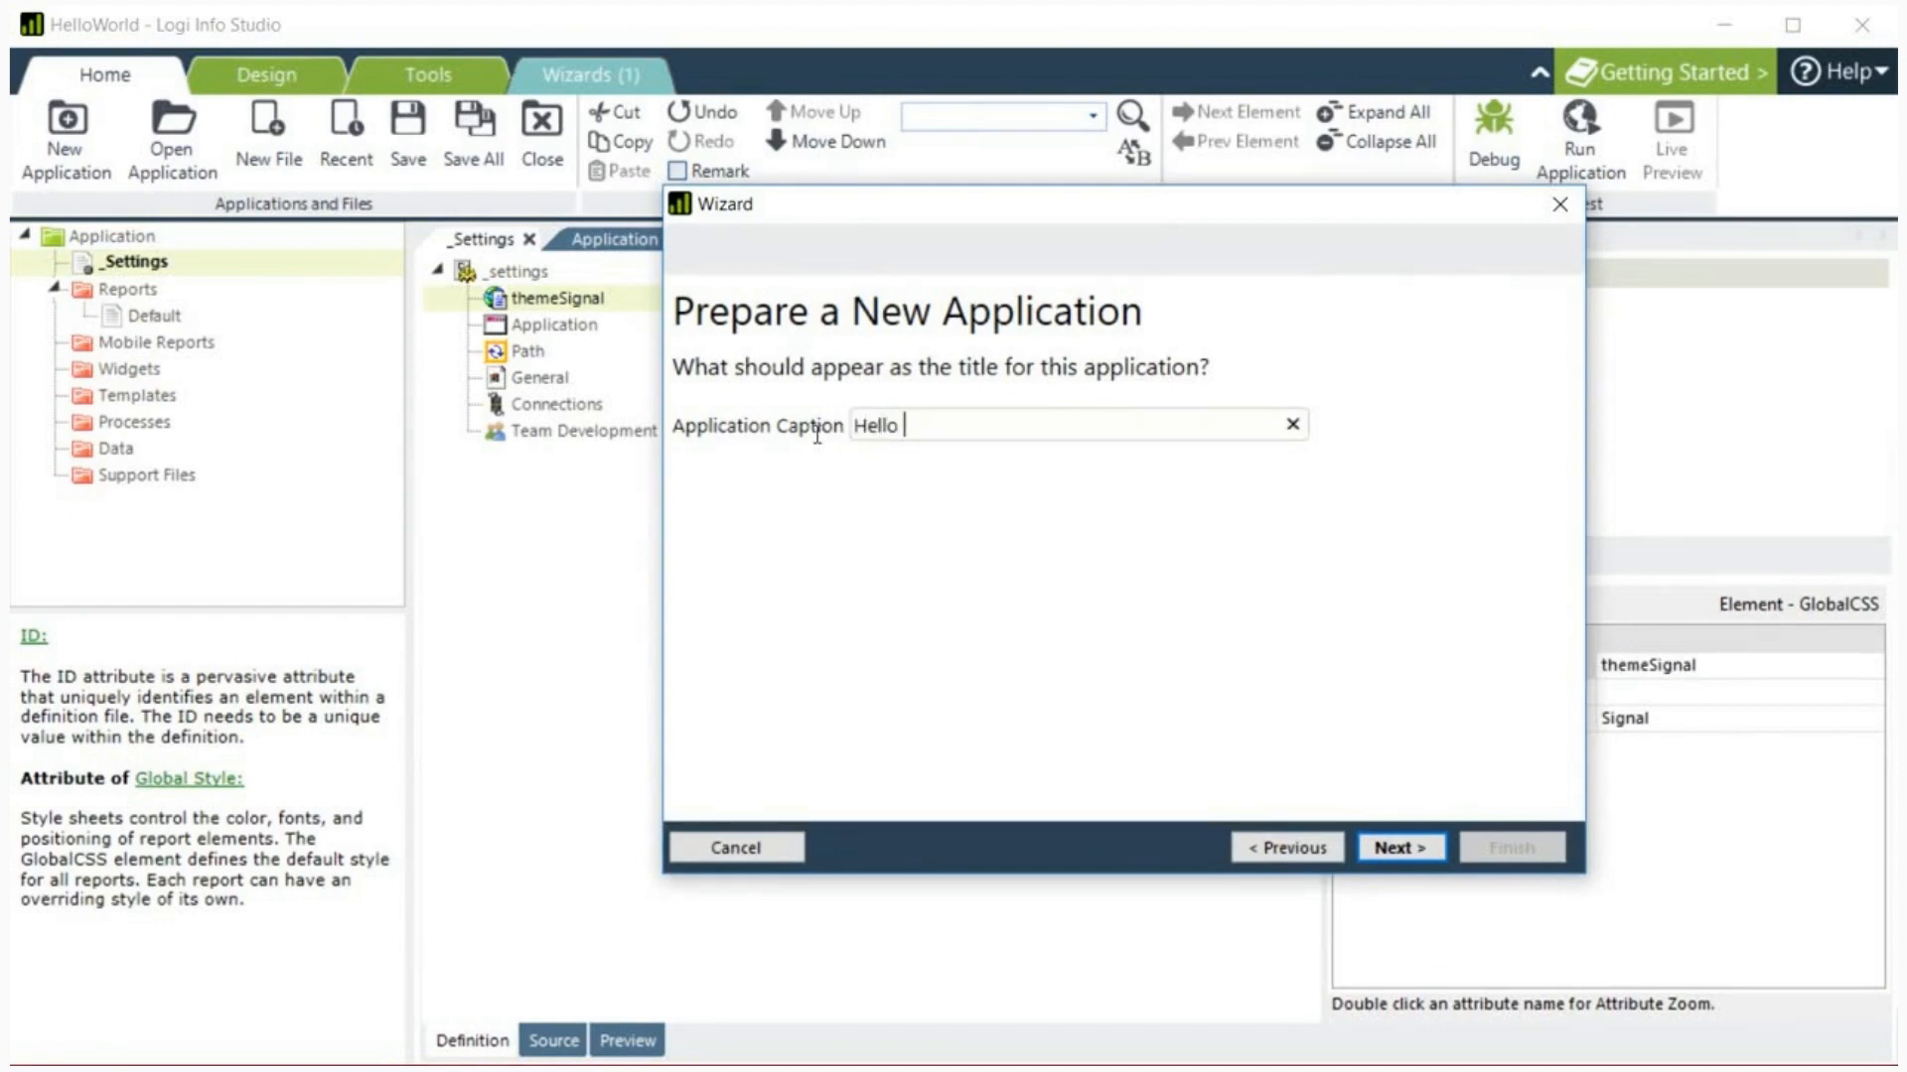
pyautogui.write('World')
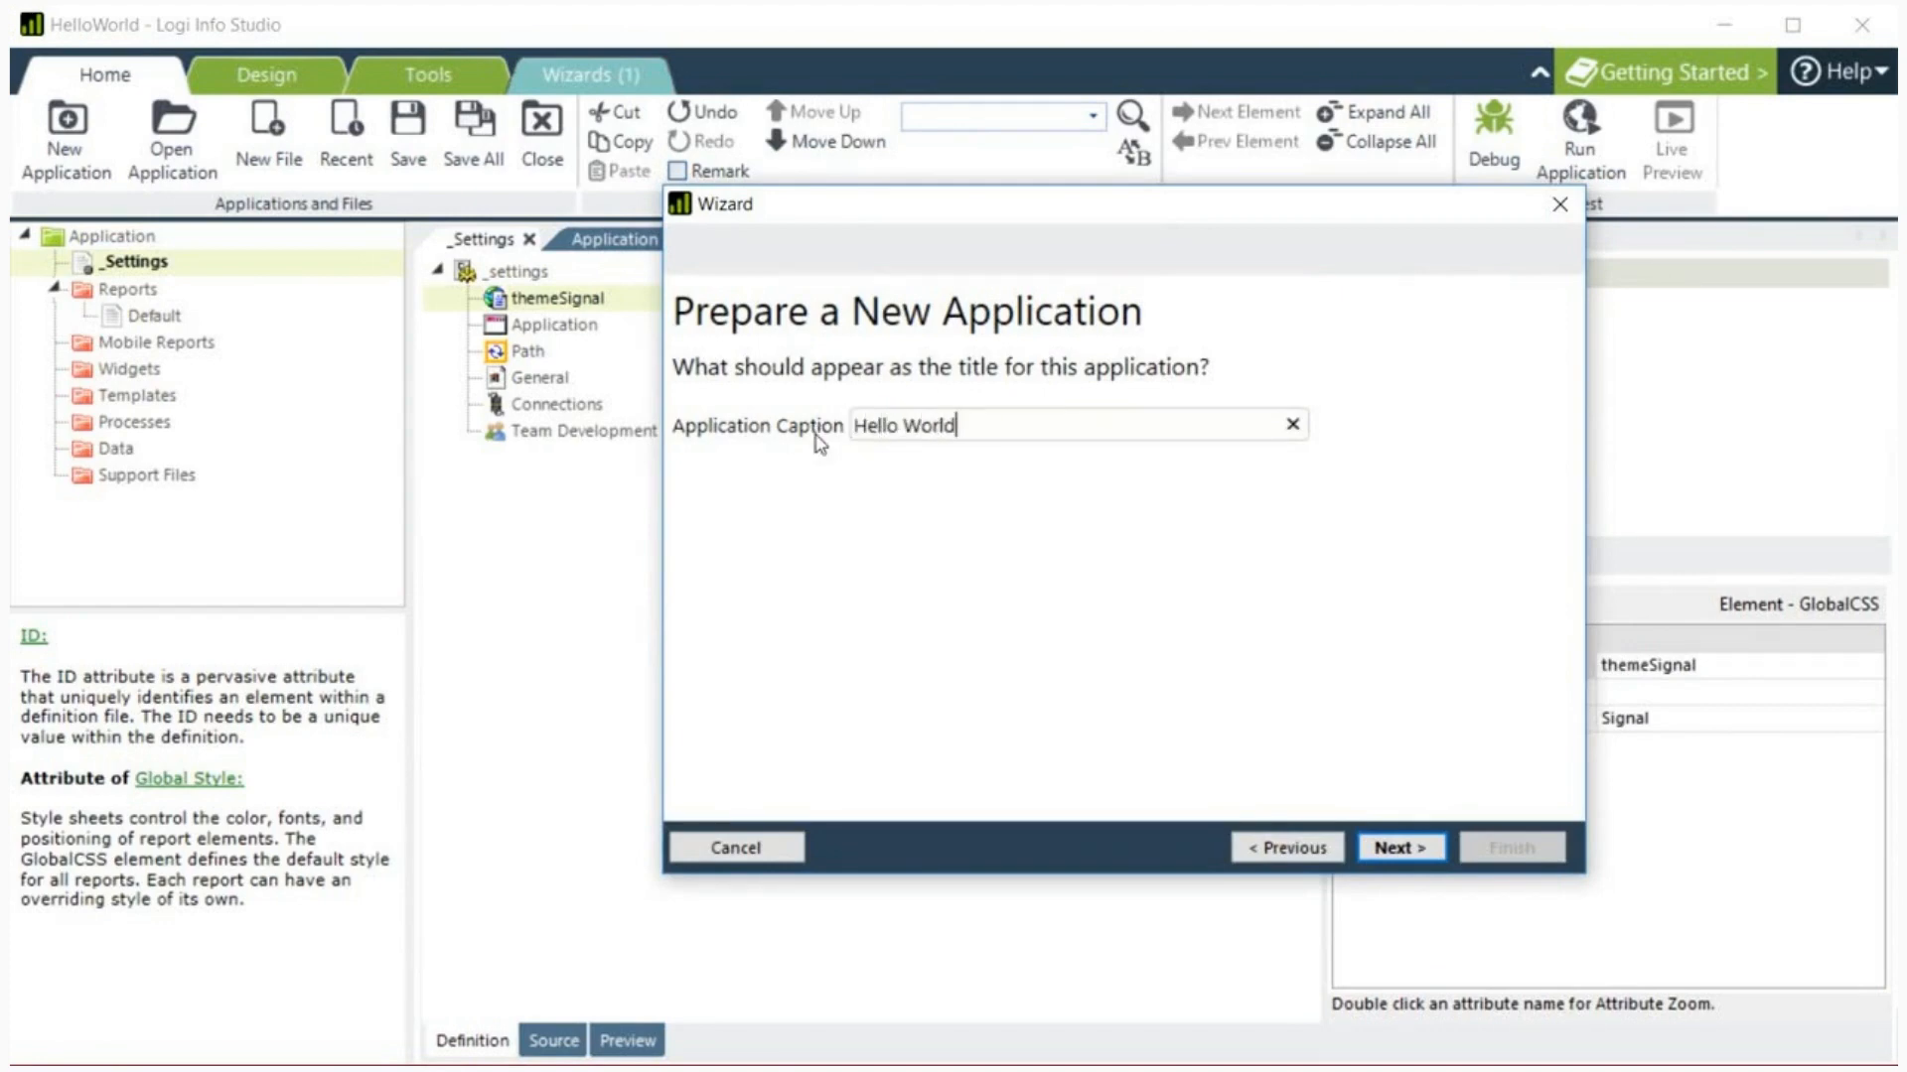
pyautogui.click(1401, 848)
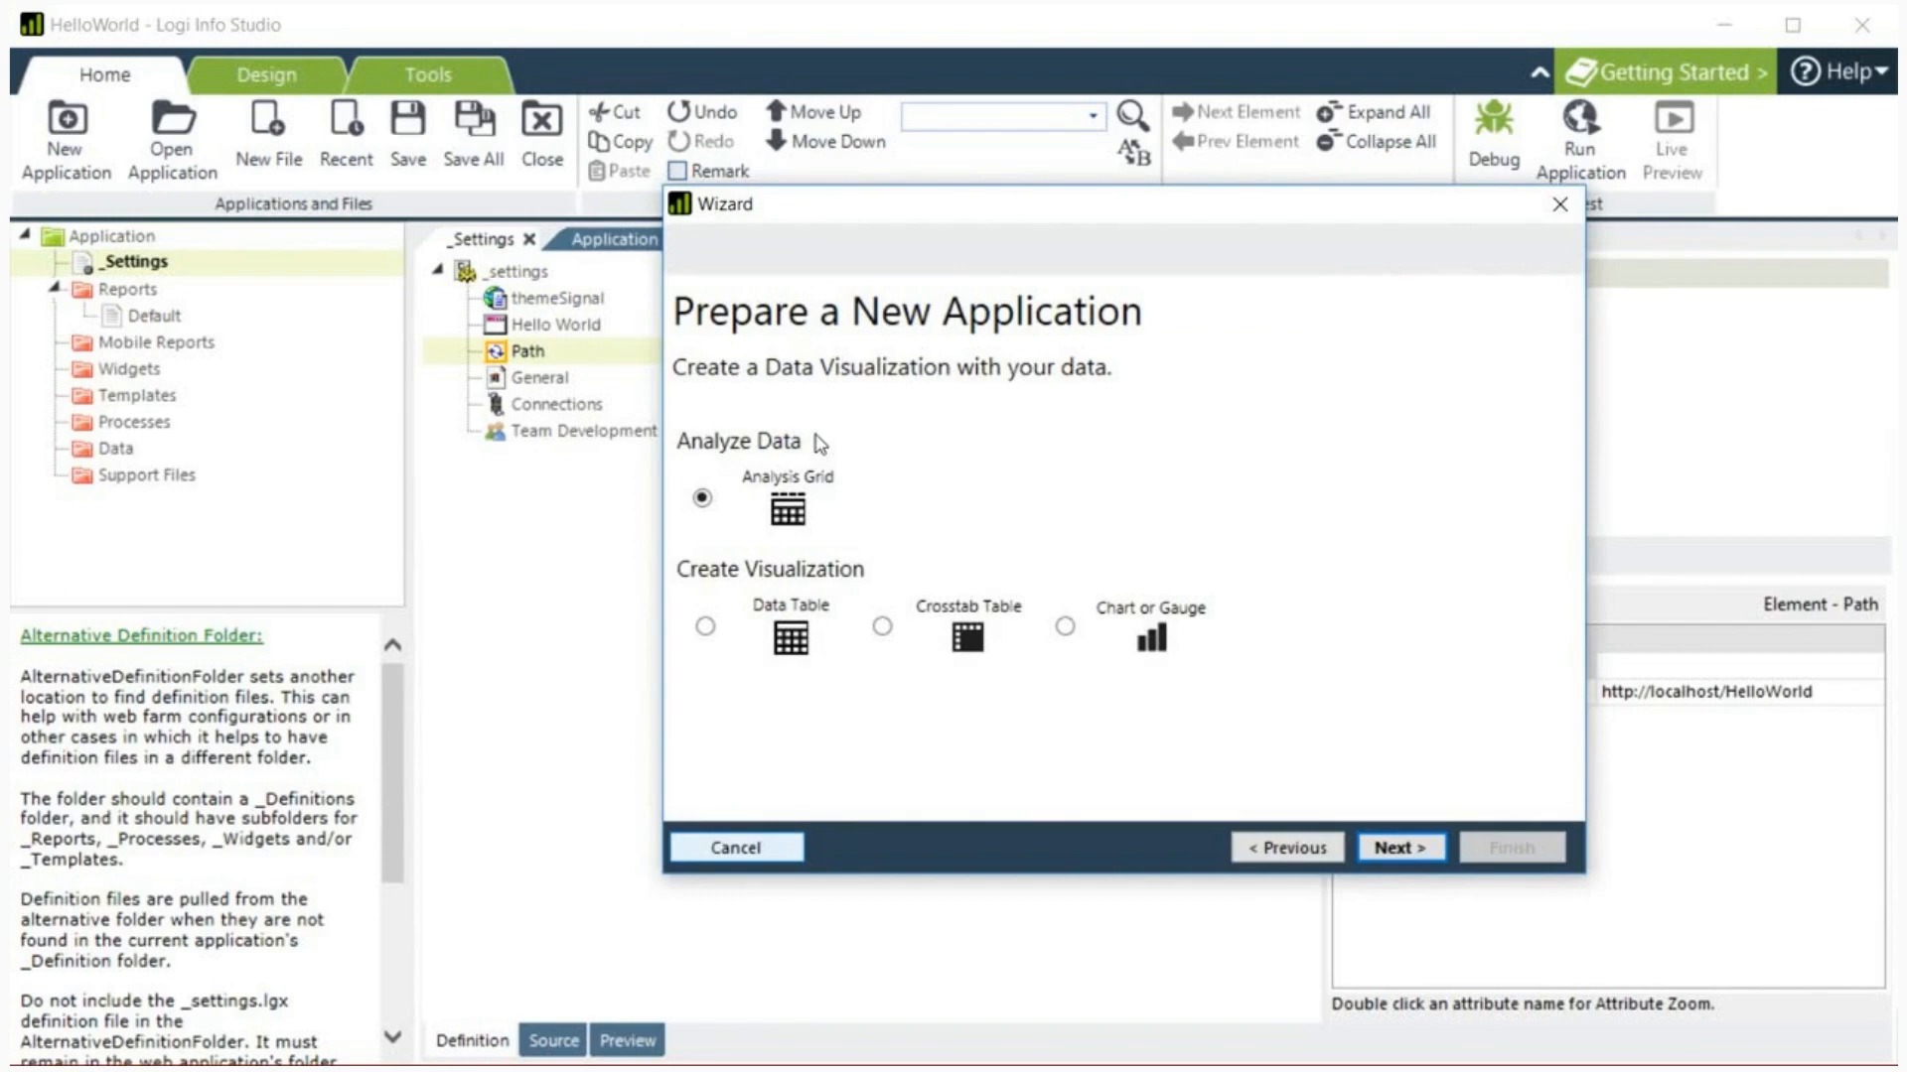
pyautogui.click(735, 848)
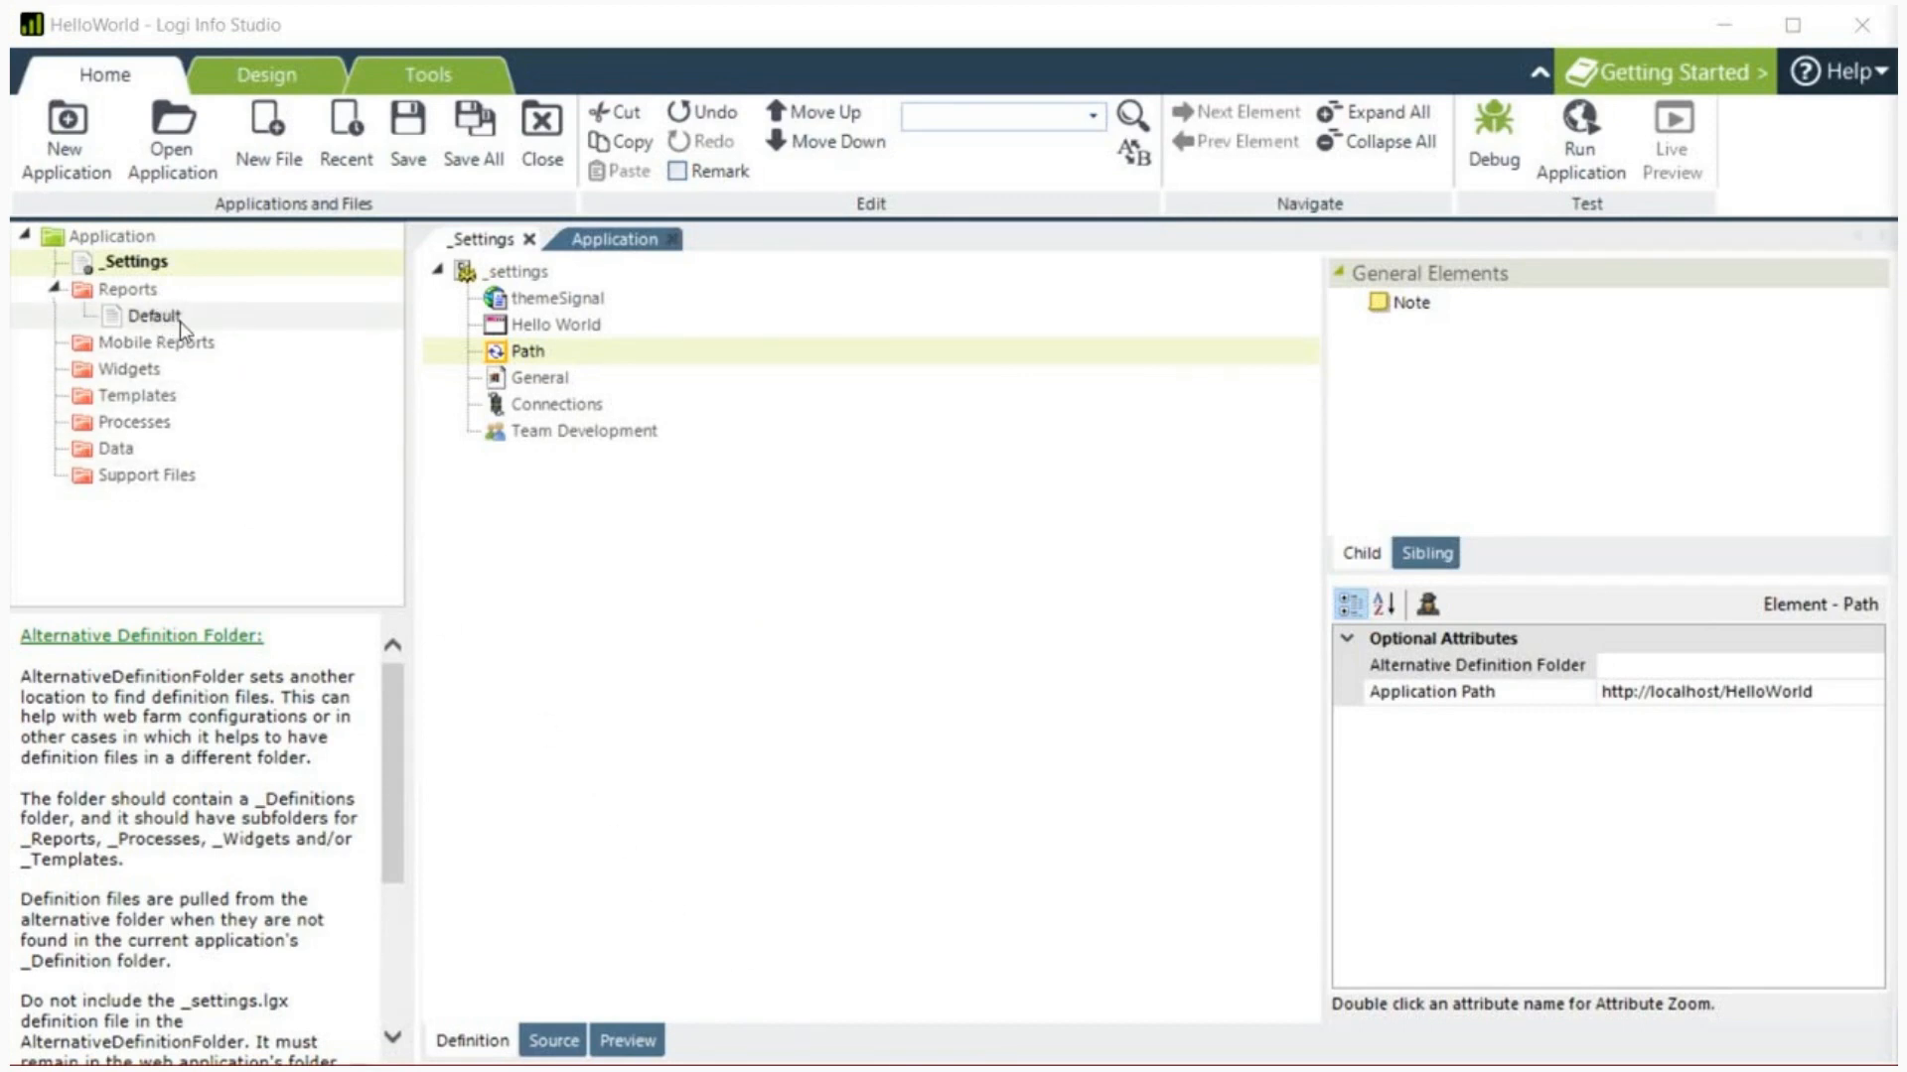
# Step: Open the Default report and add Report Header and Report Footer elements from the sibling list
pyautogui.doubleClick(155, 316)
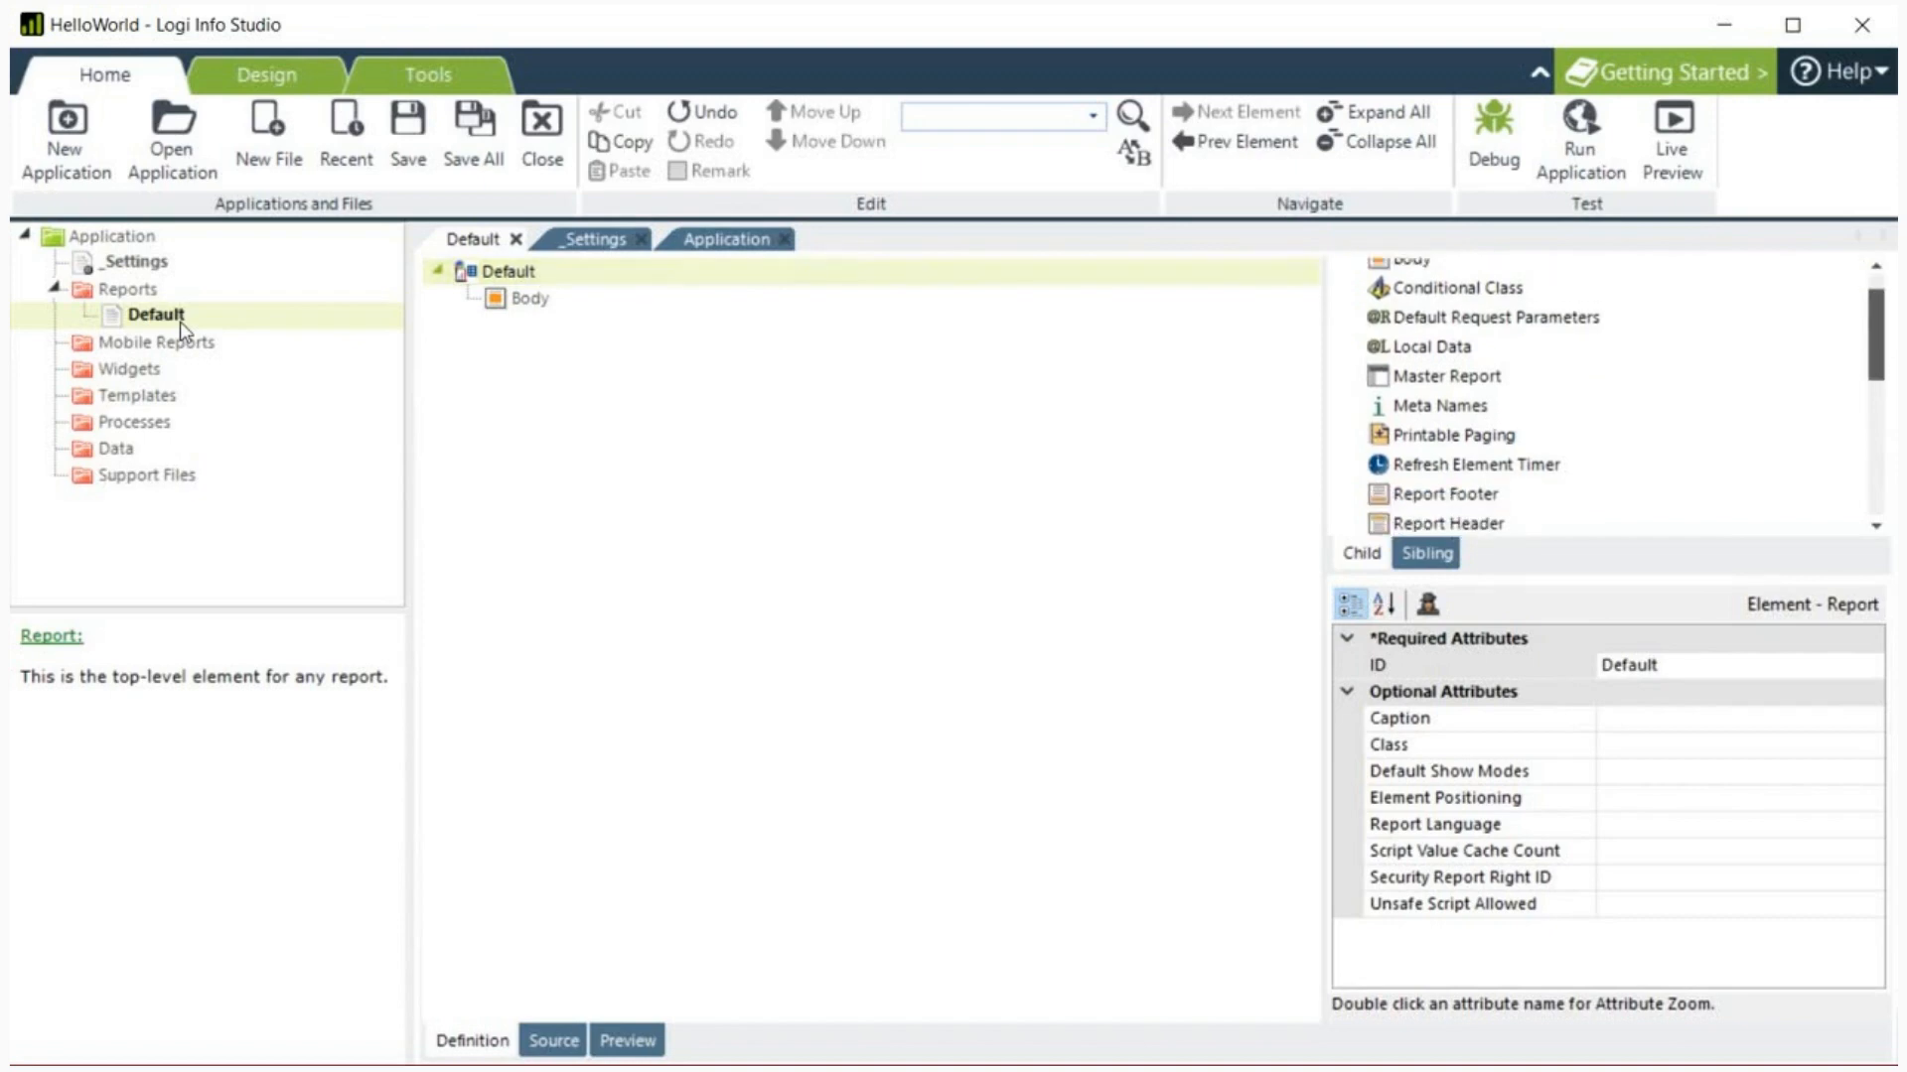
pyautogui.scroll(-3)
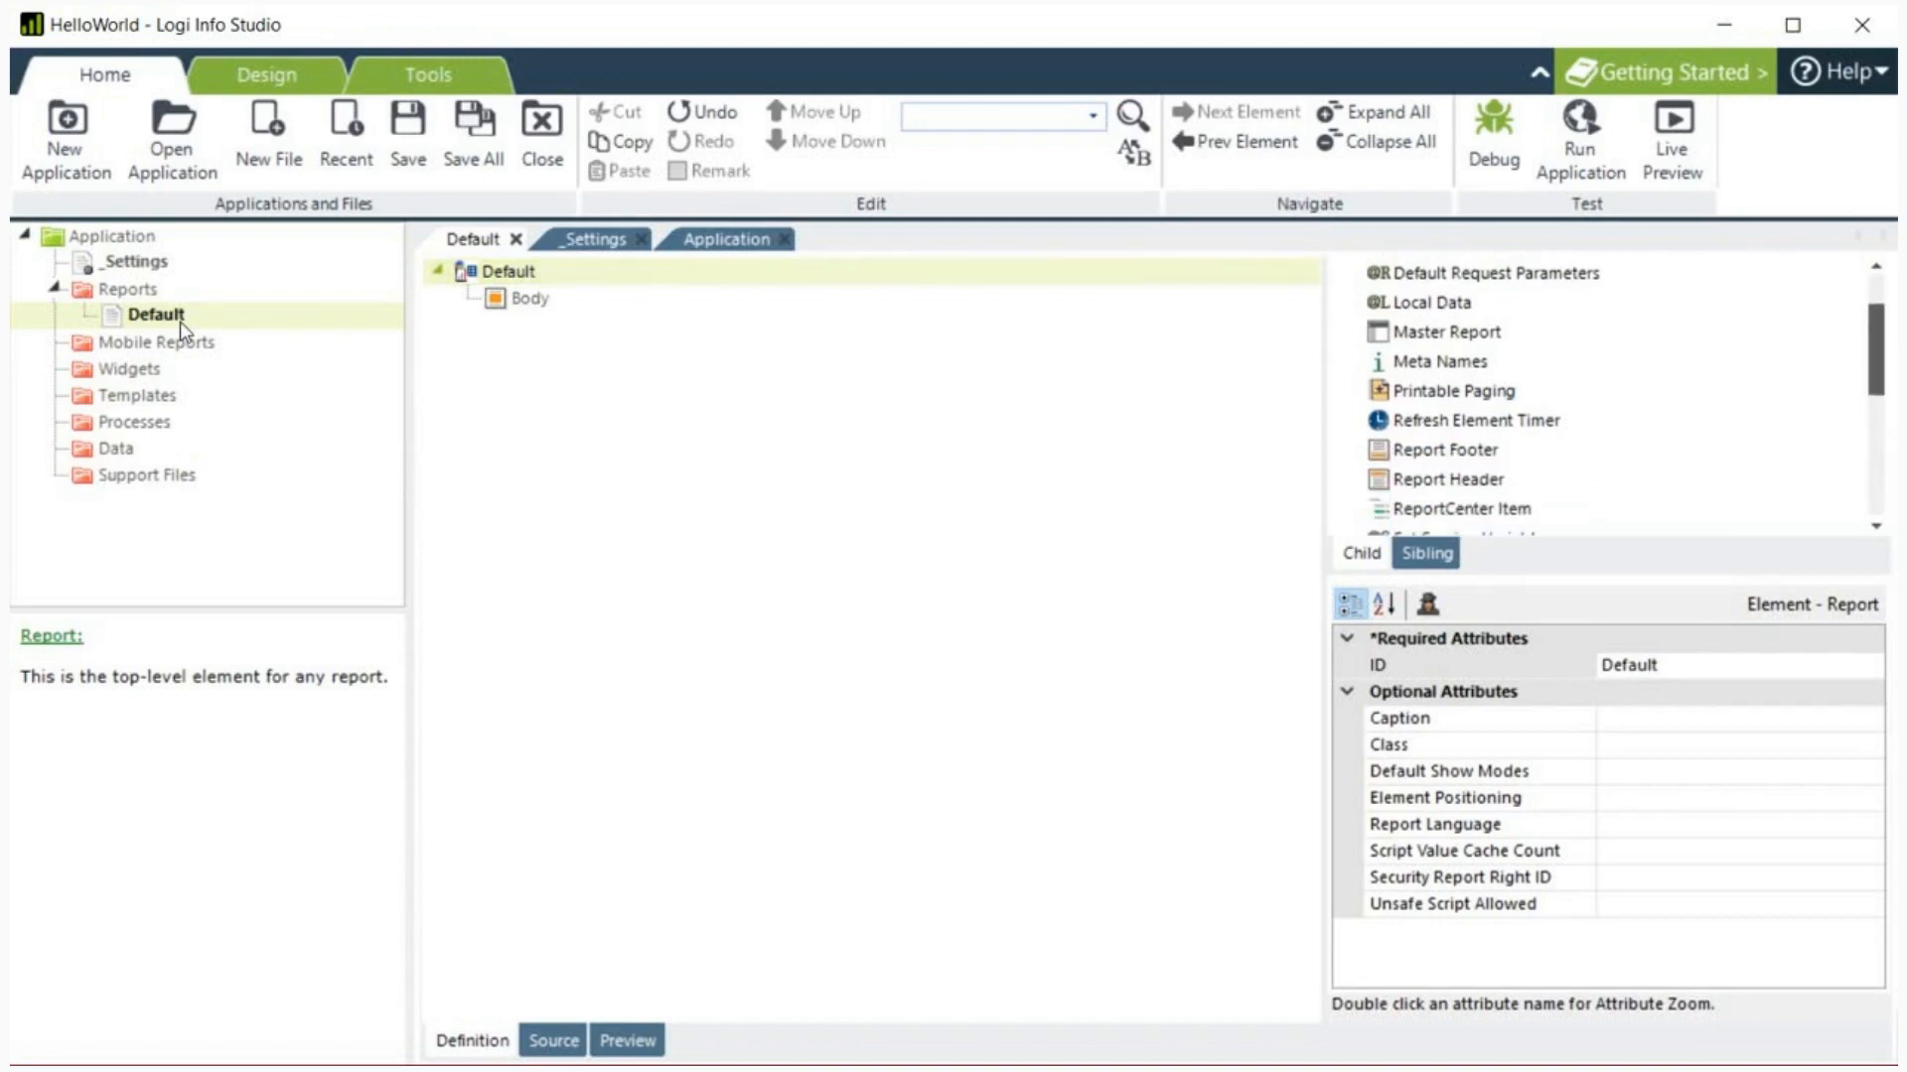
pyautogui.scroll(-3)
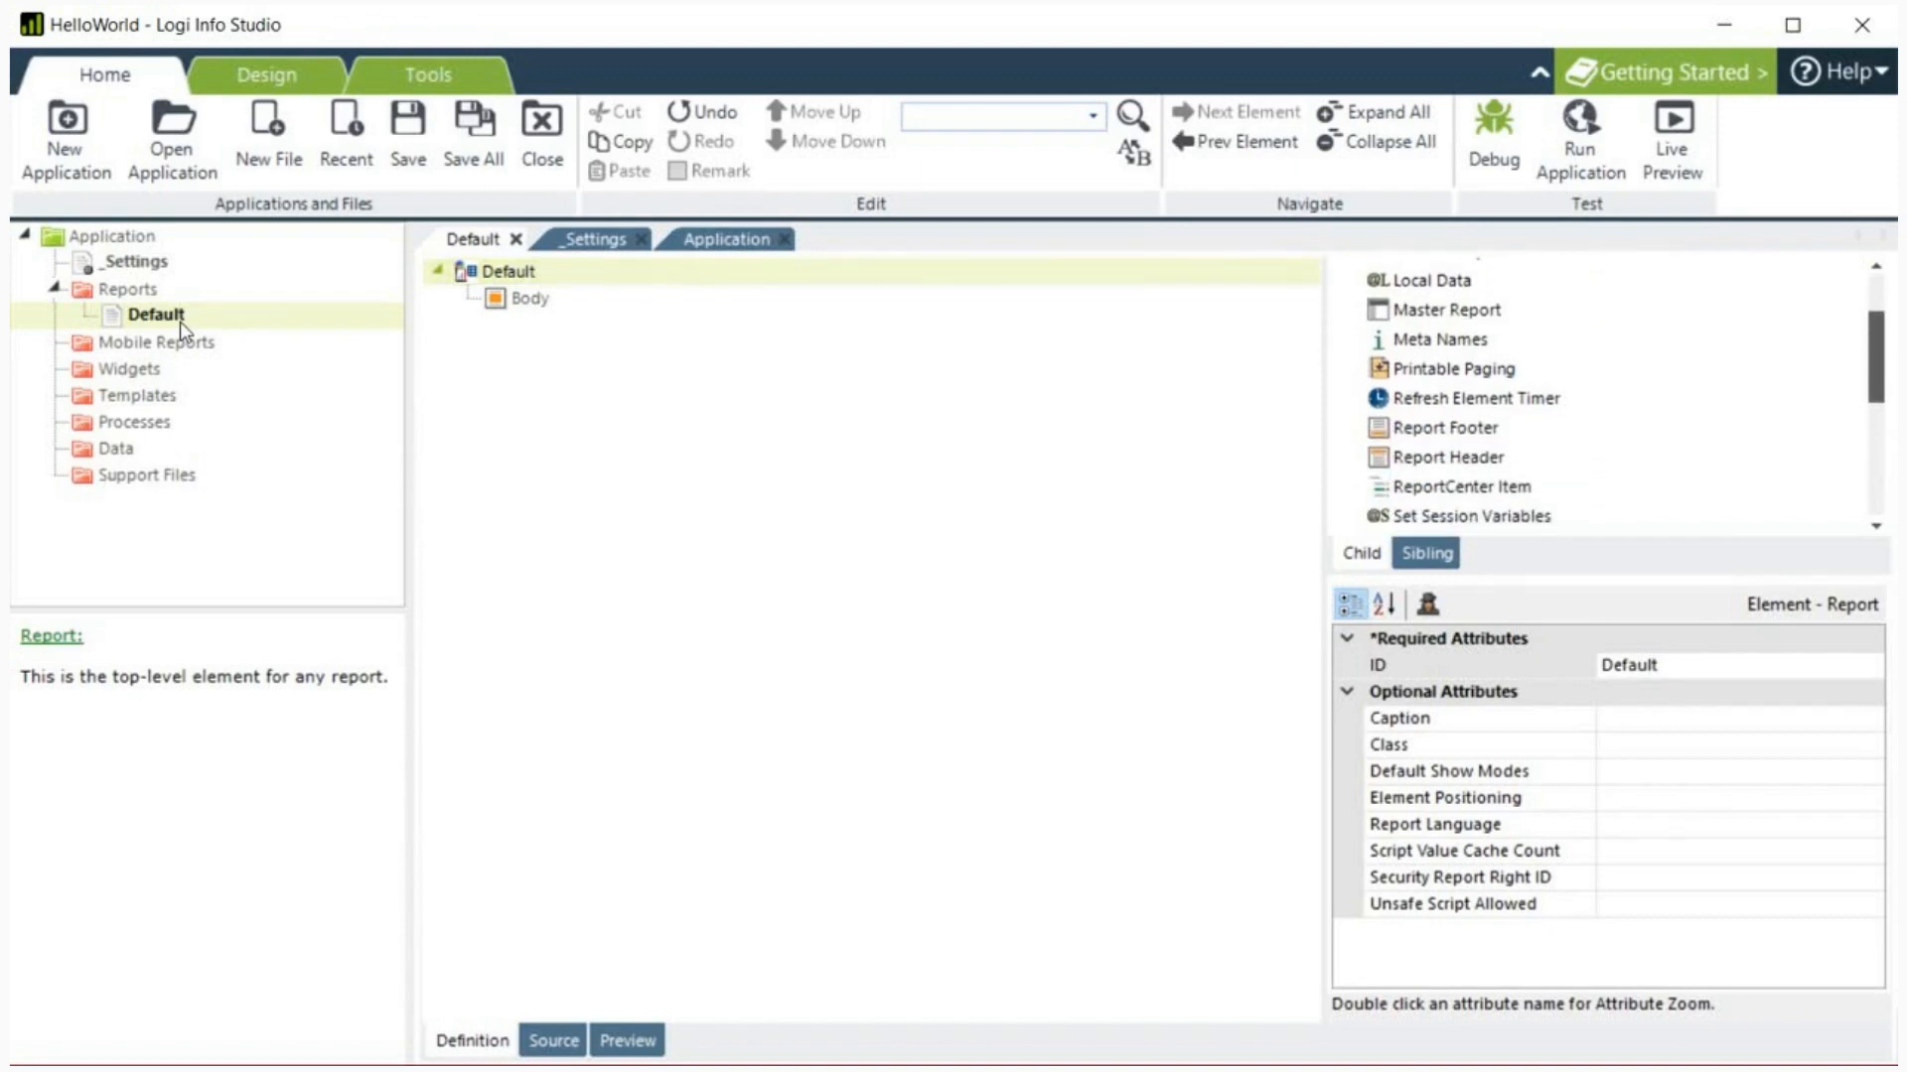
pyautogui.scroll(-3)
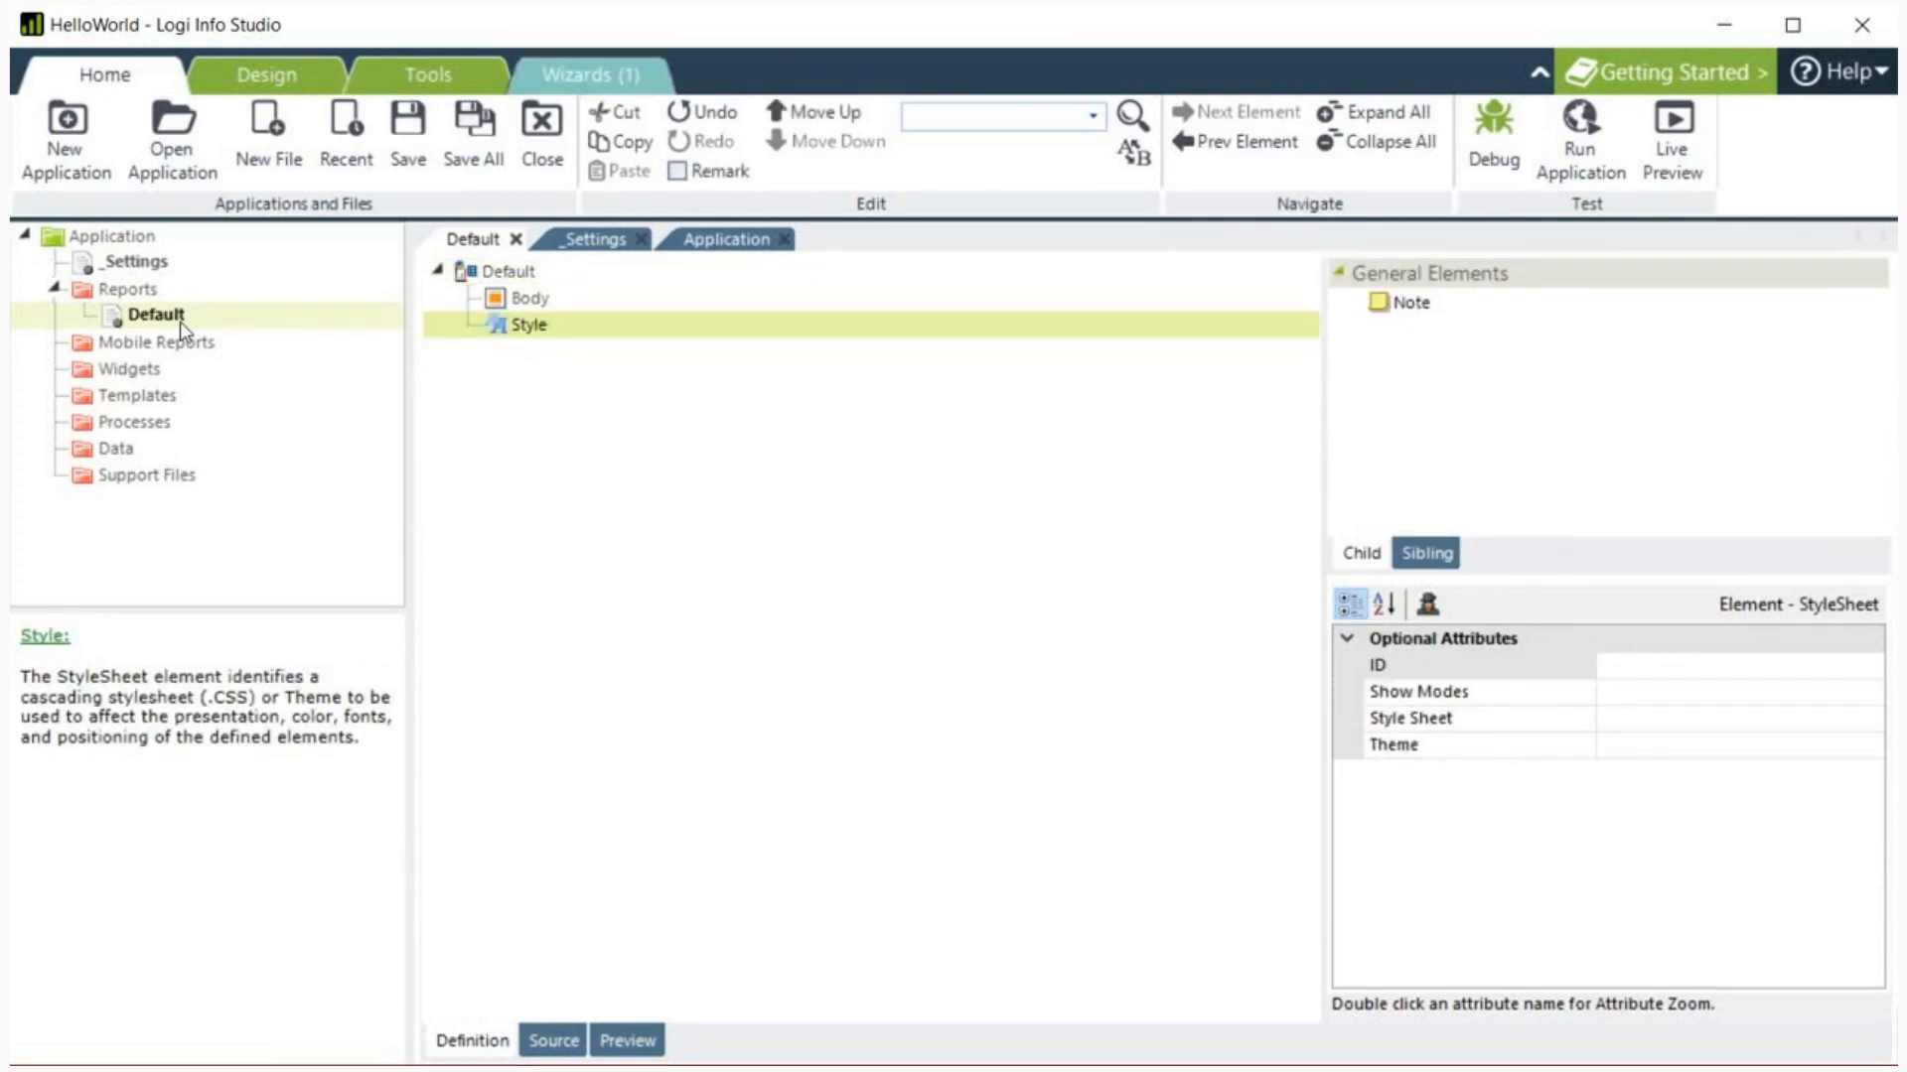
pyautogui.click(506, 272)
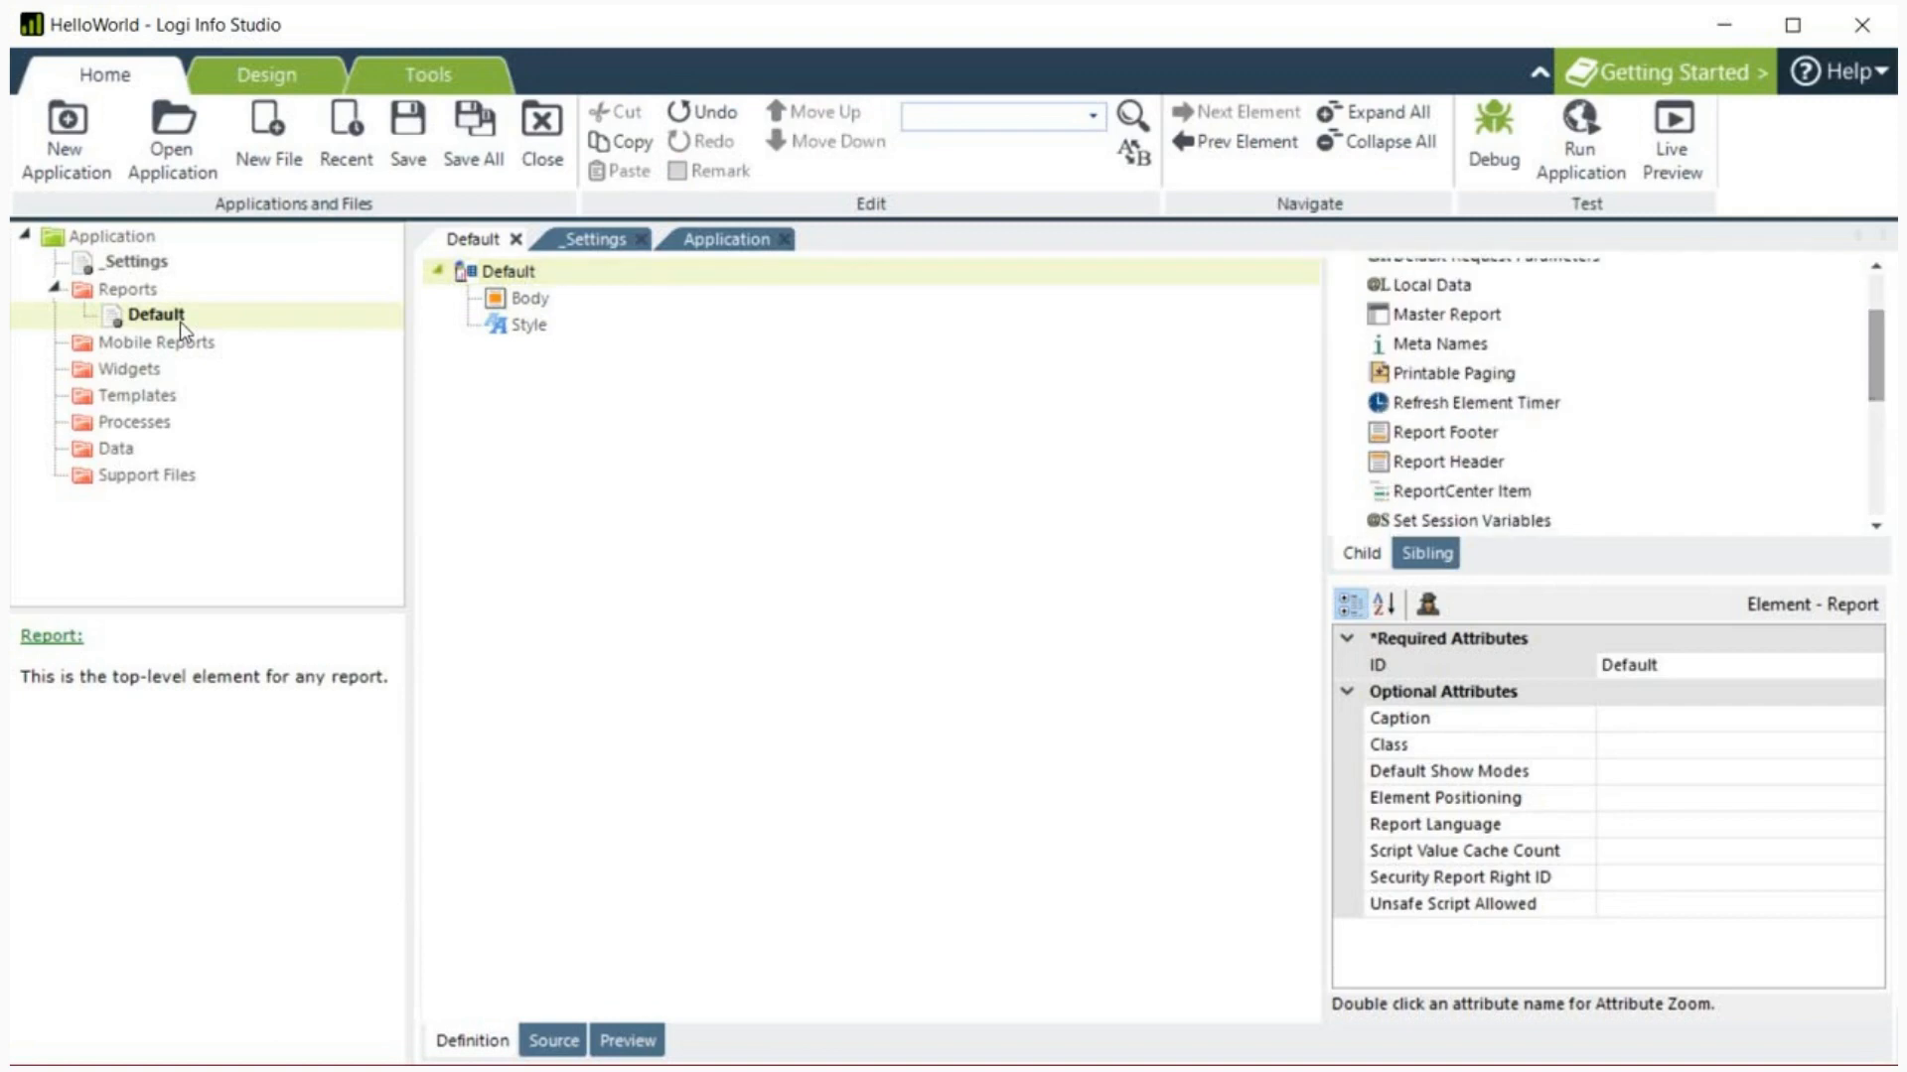
pyautogui.click(1445, 462)
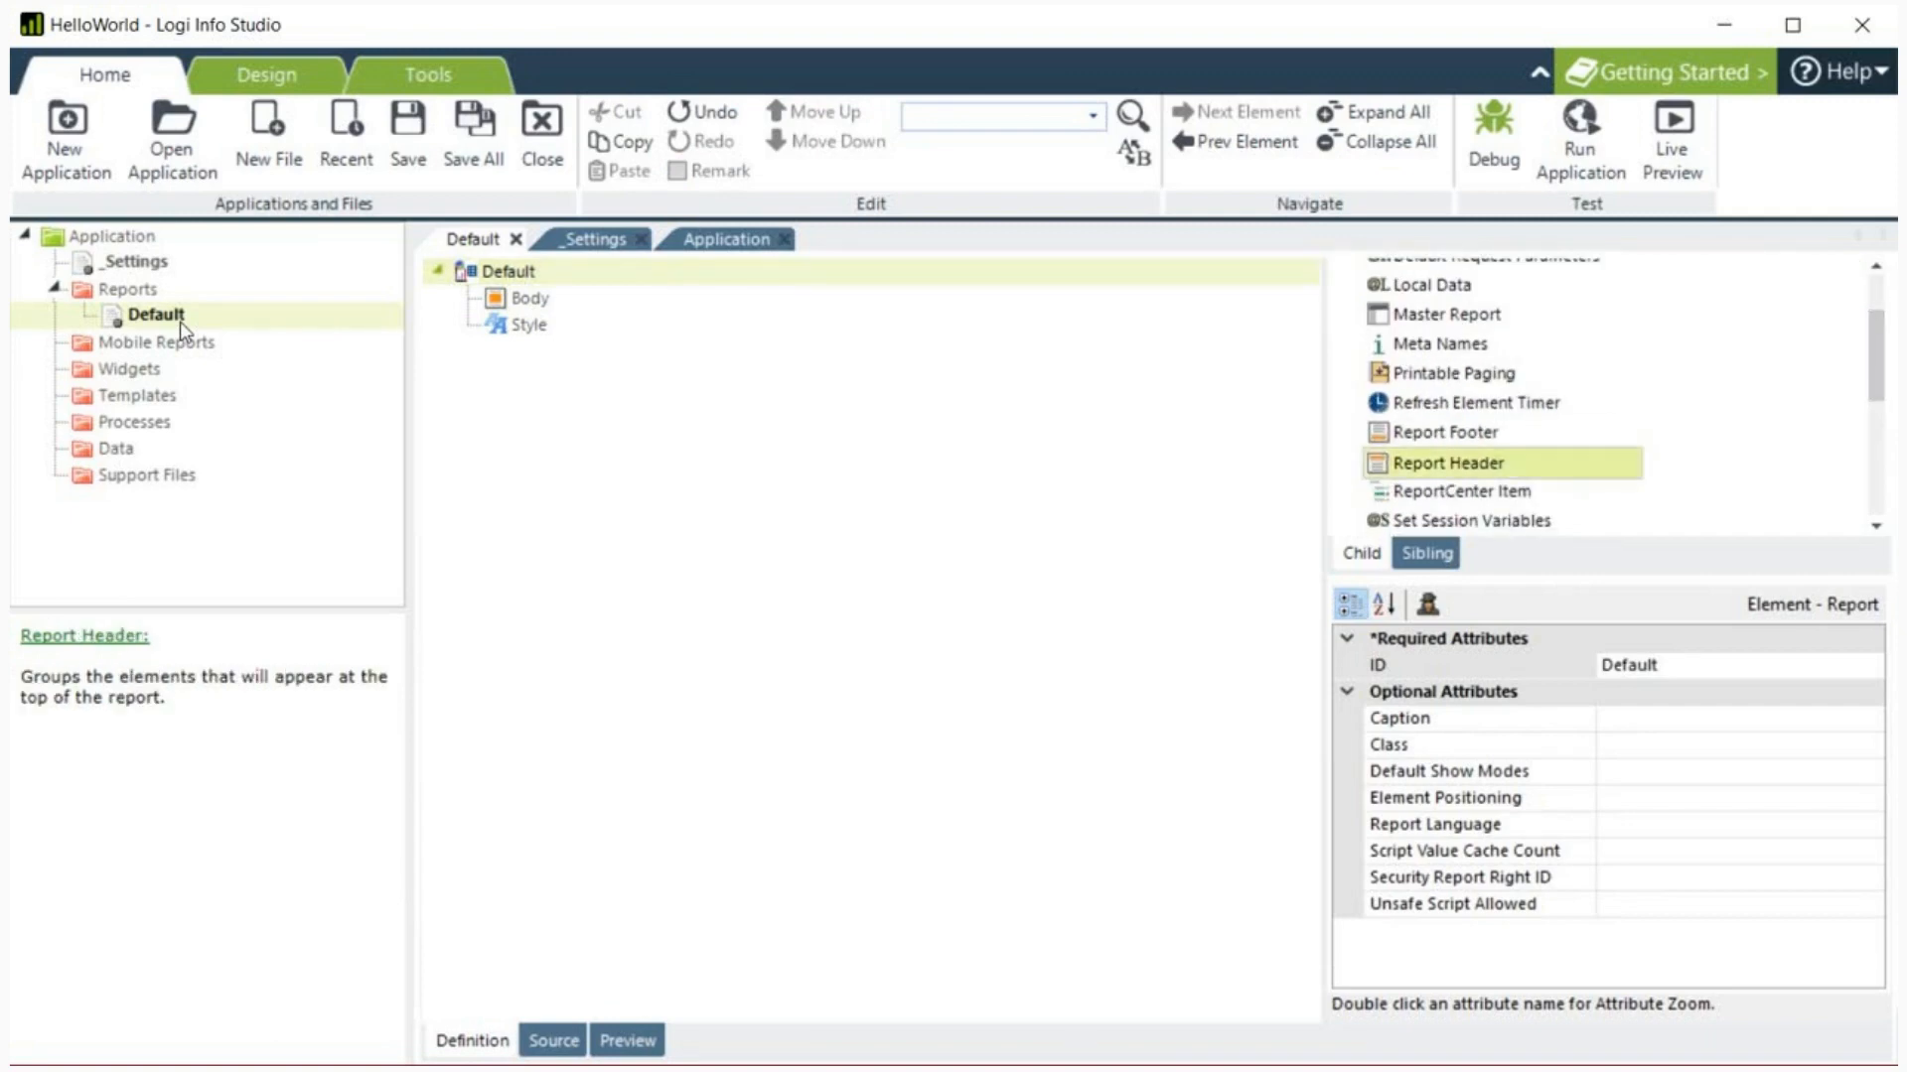
pyautogui.doubleClick(1446, 463)
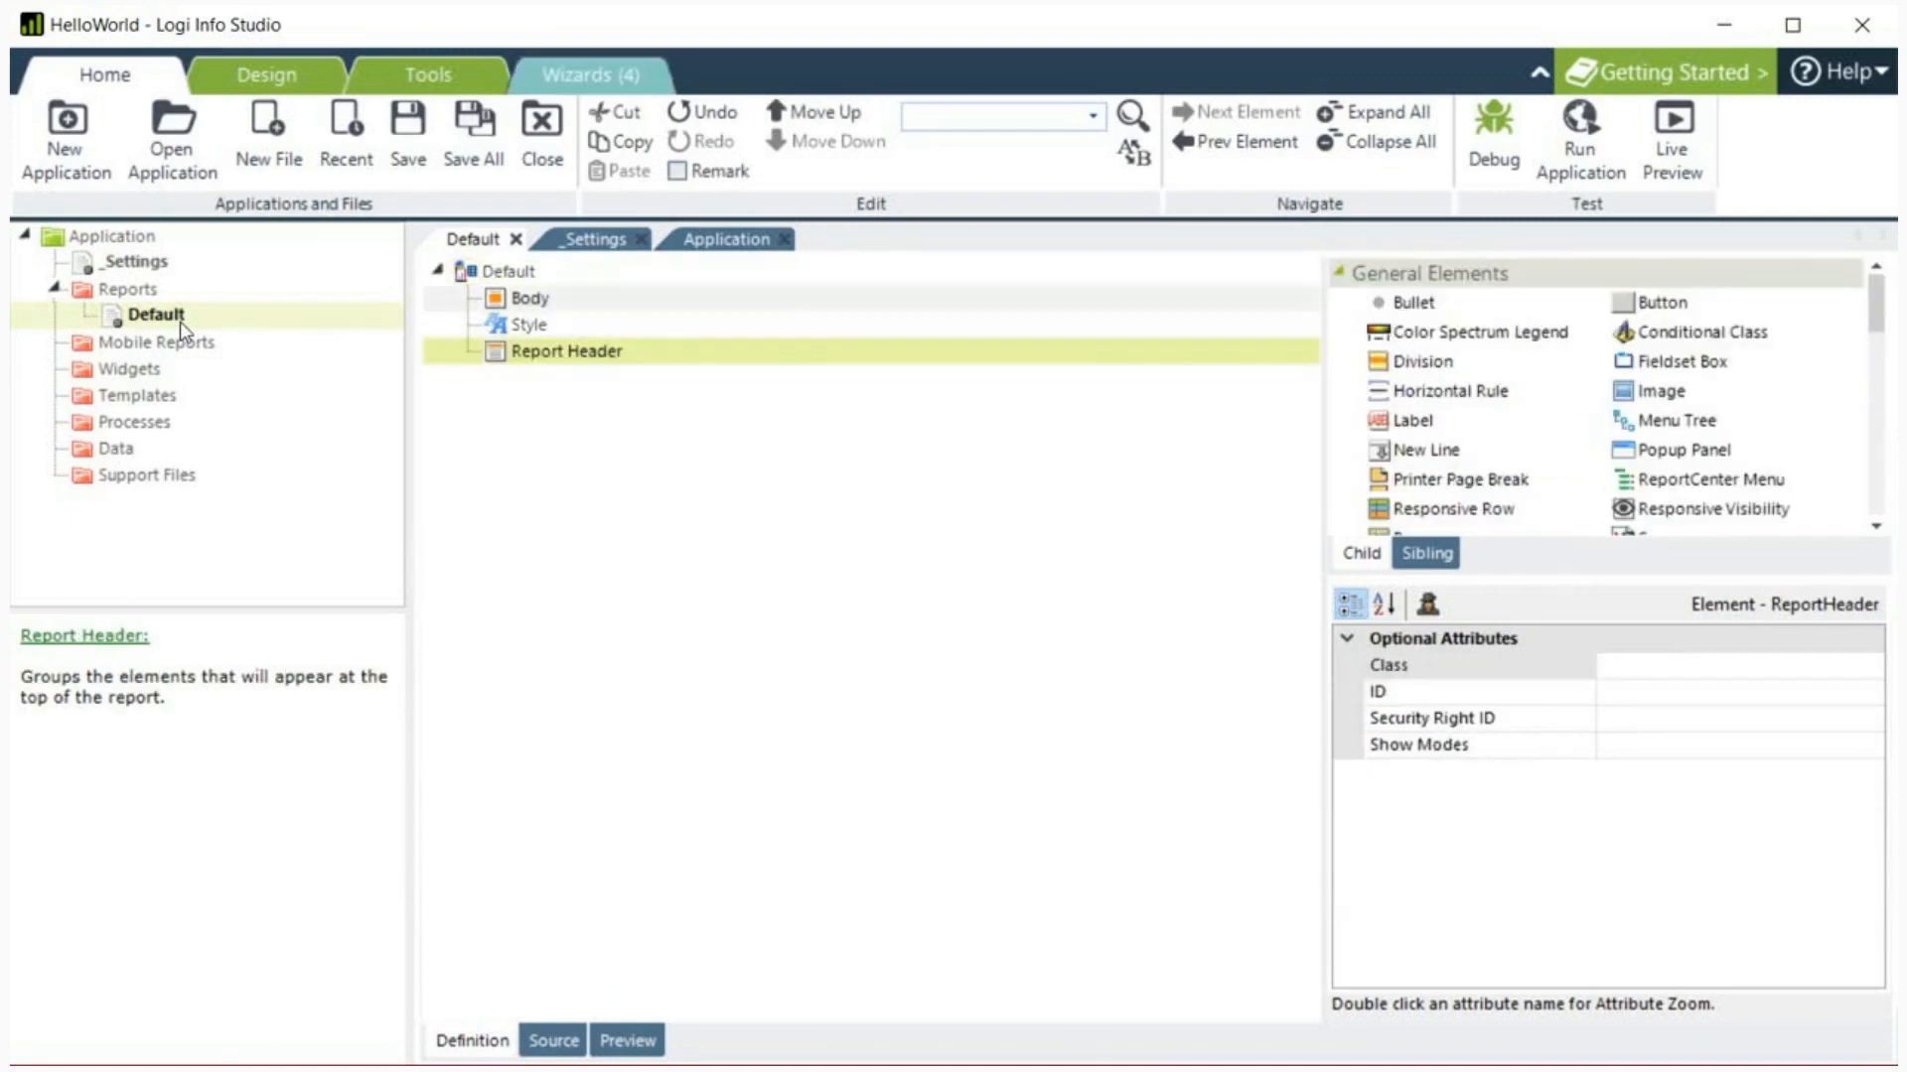
pyautogui.click(511, 272)
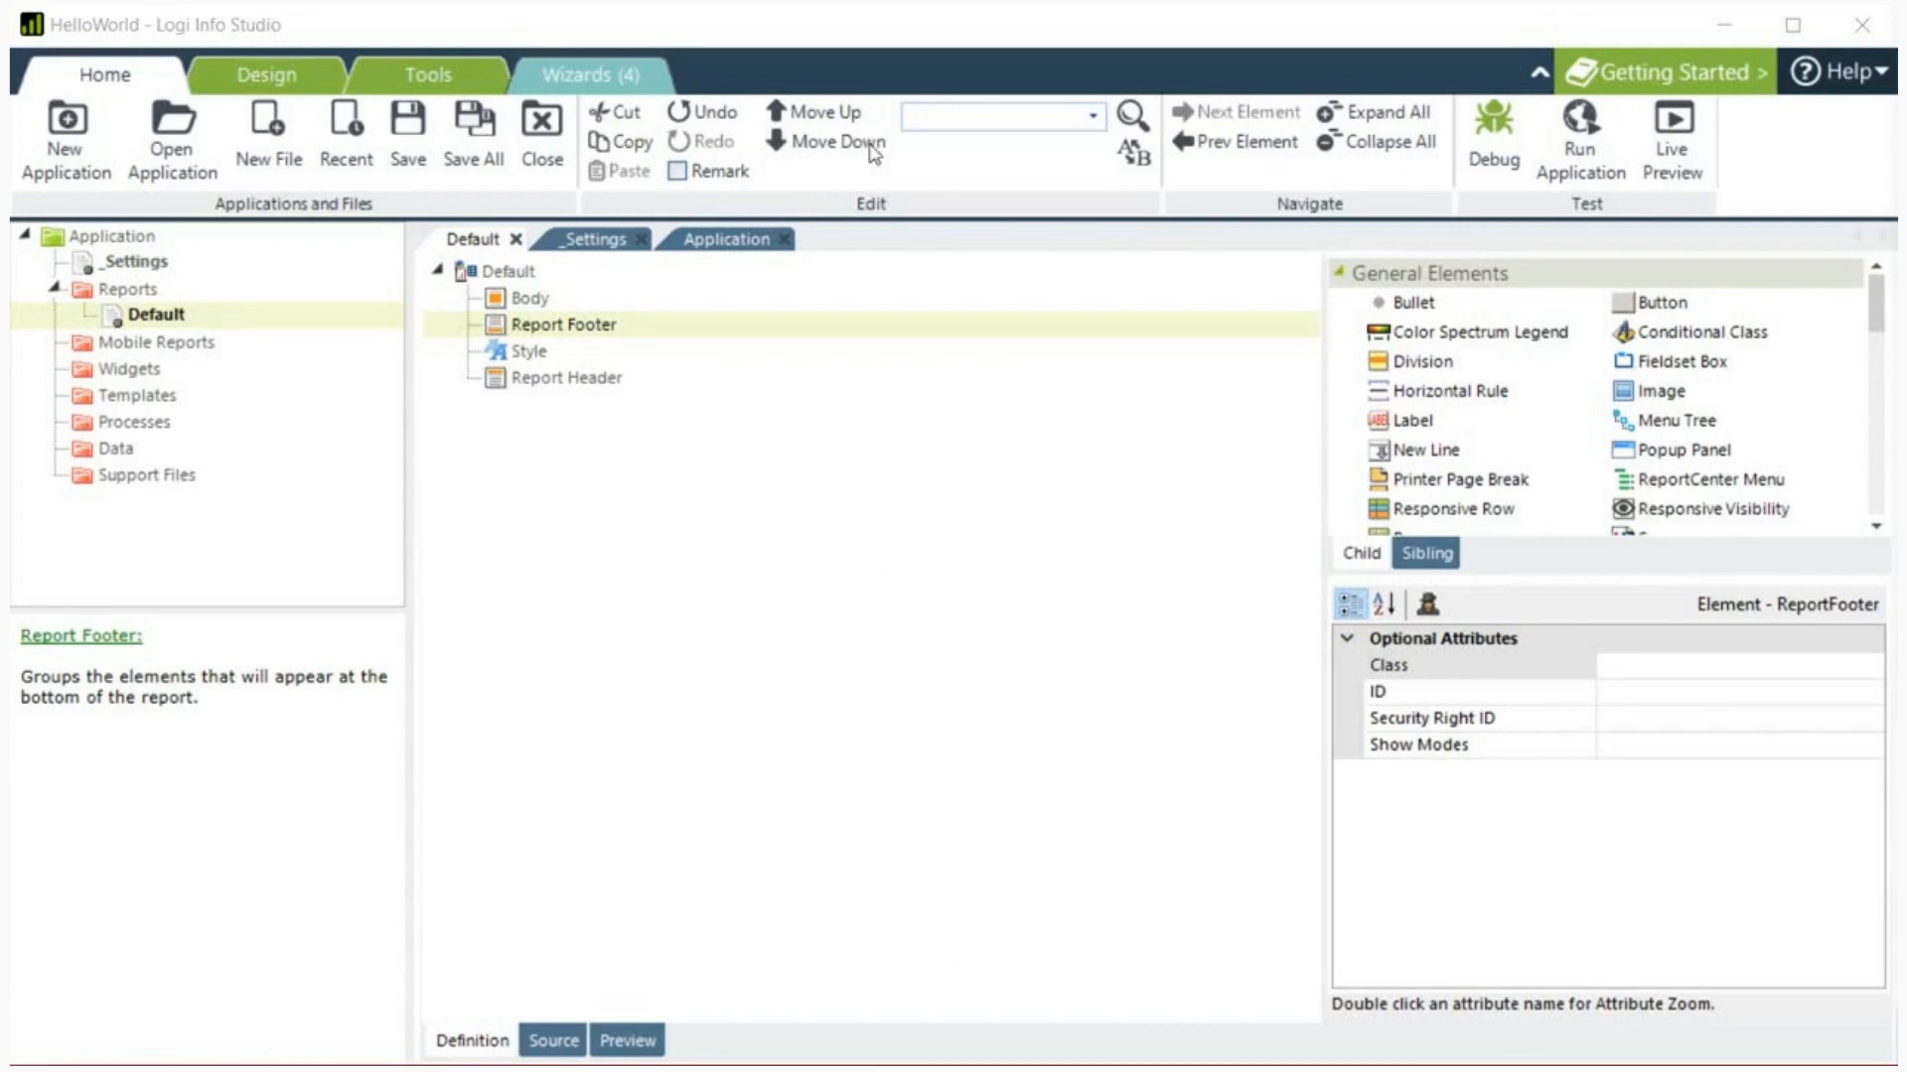
# Step: Add a Label under Body via General Elements and delete the accidental duplicate Label
pyautogui.rightClick(524, 298)
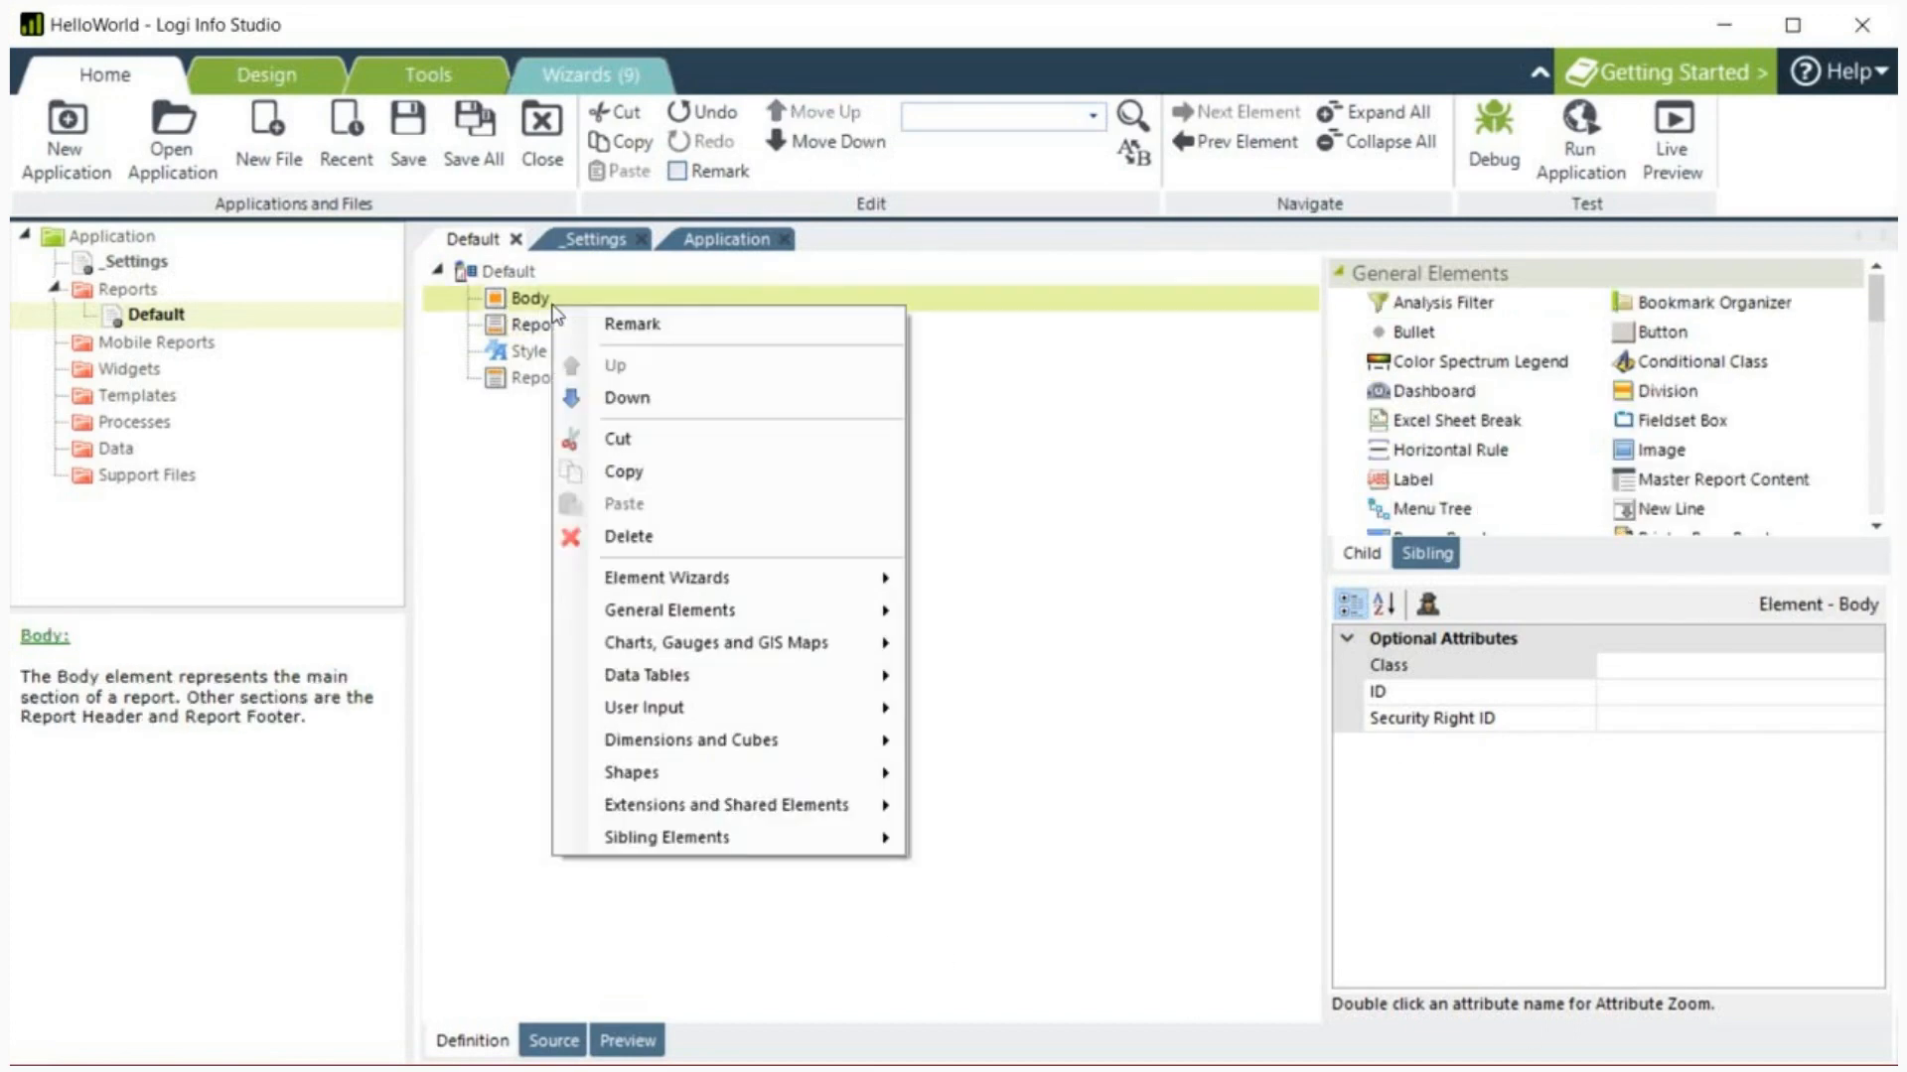
pyautogui.moveTo(668, 610)
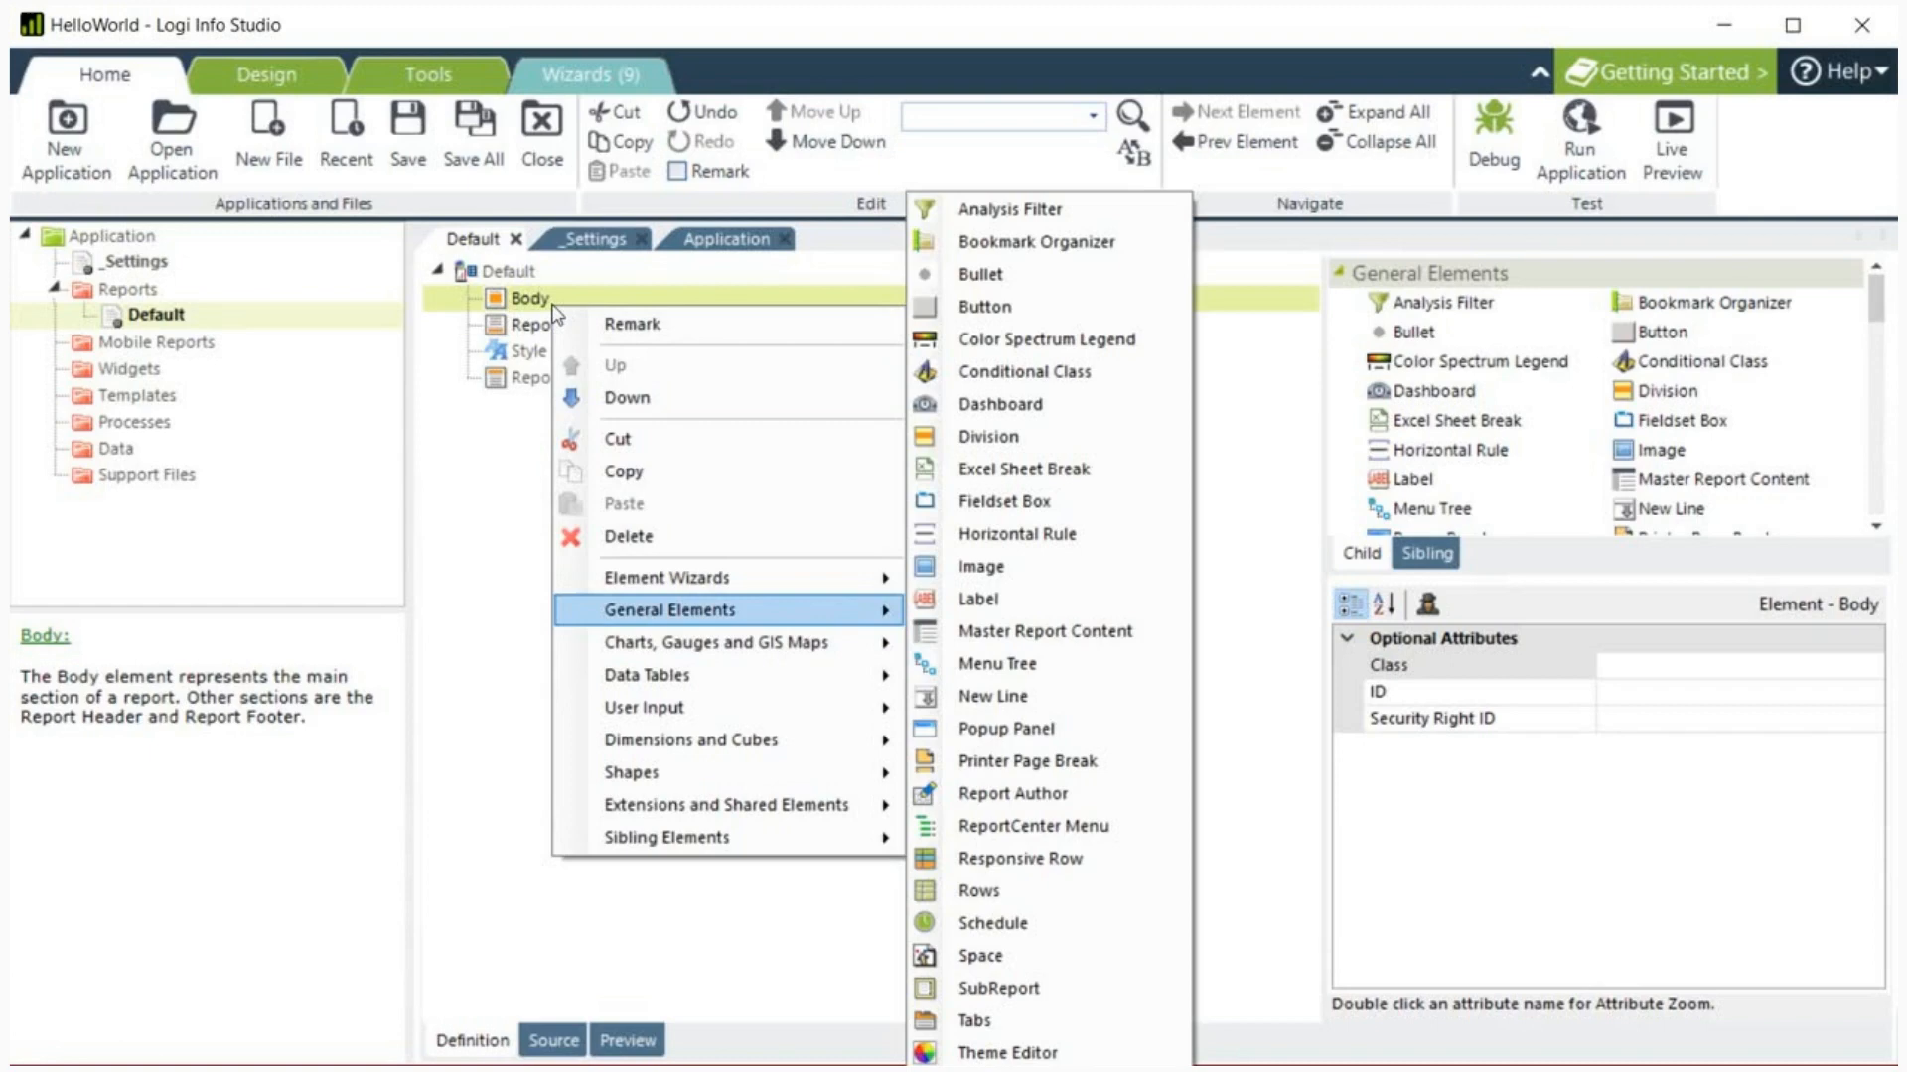
pyautogui.moveTo(1024, 371)
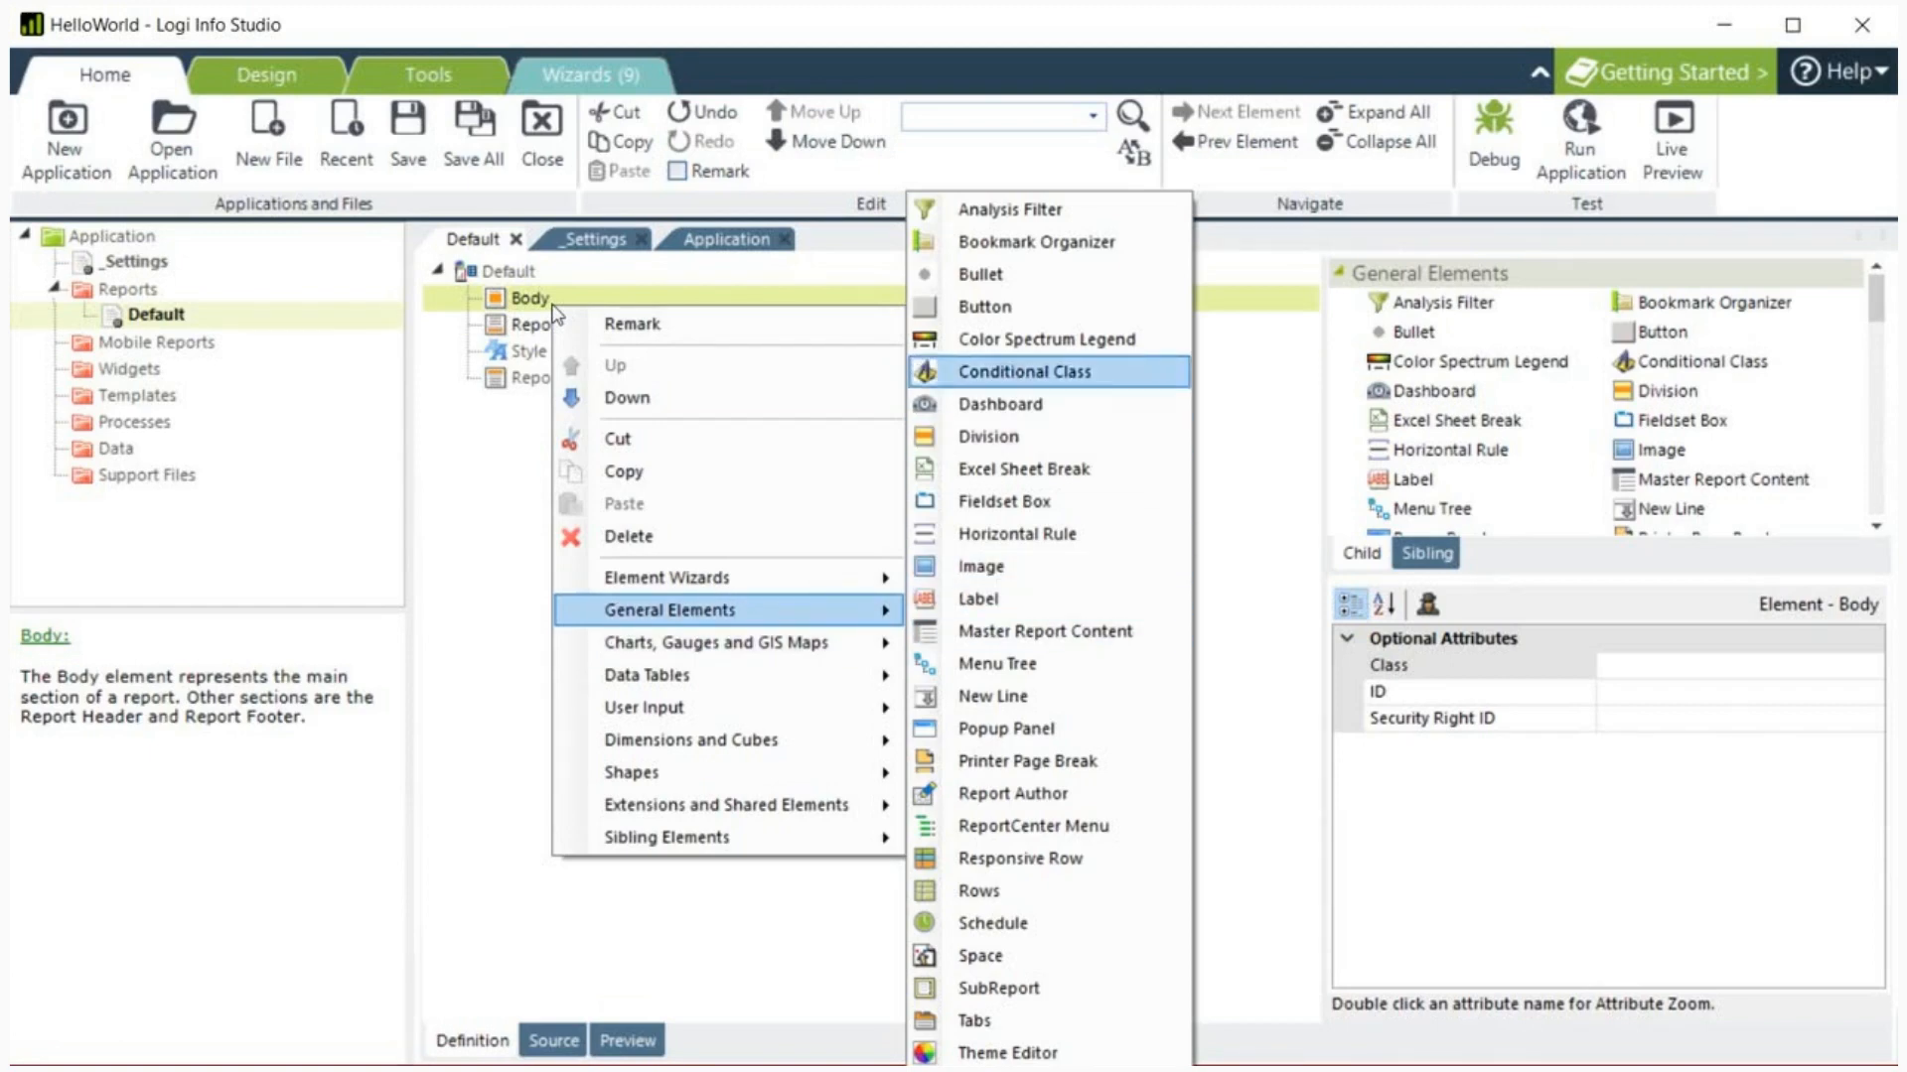
pyautogui.moveTo(981, 955)
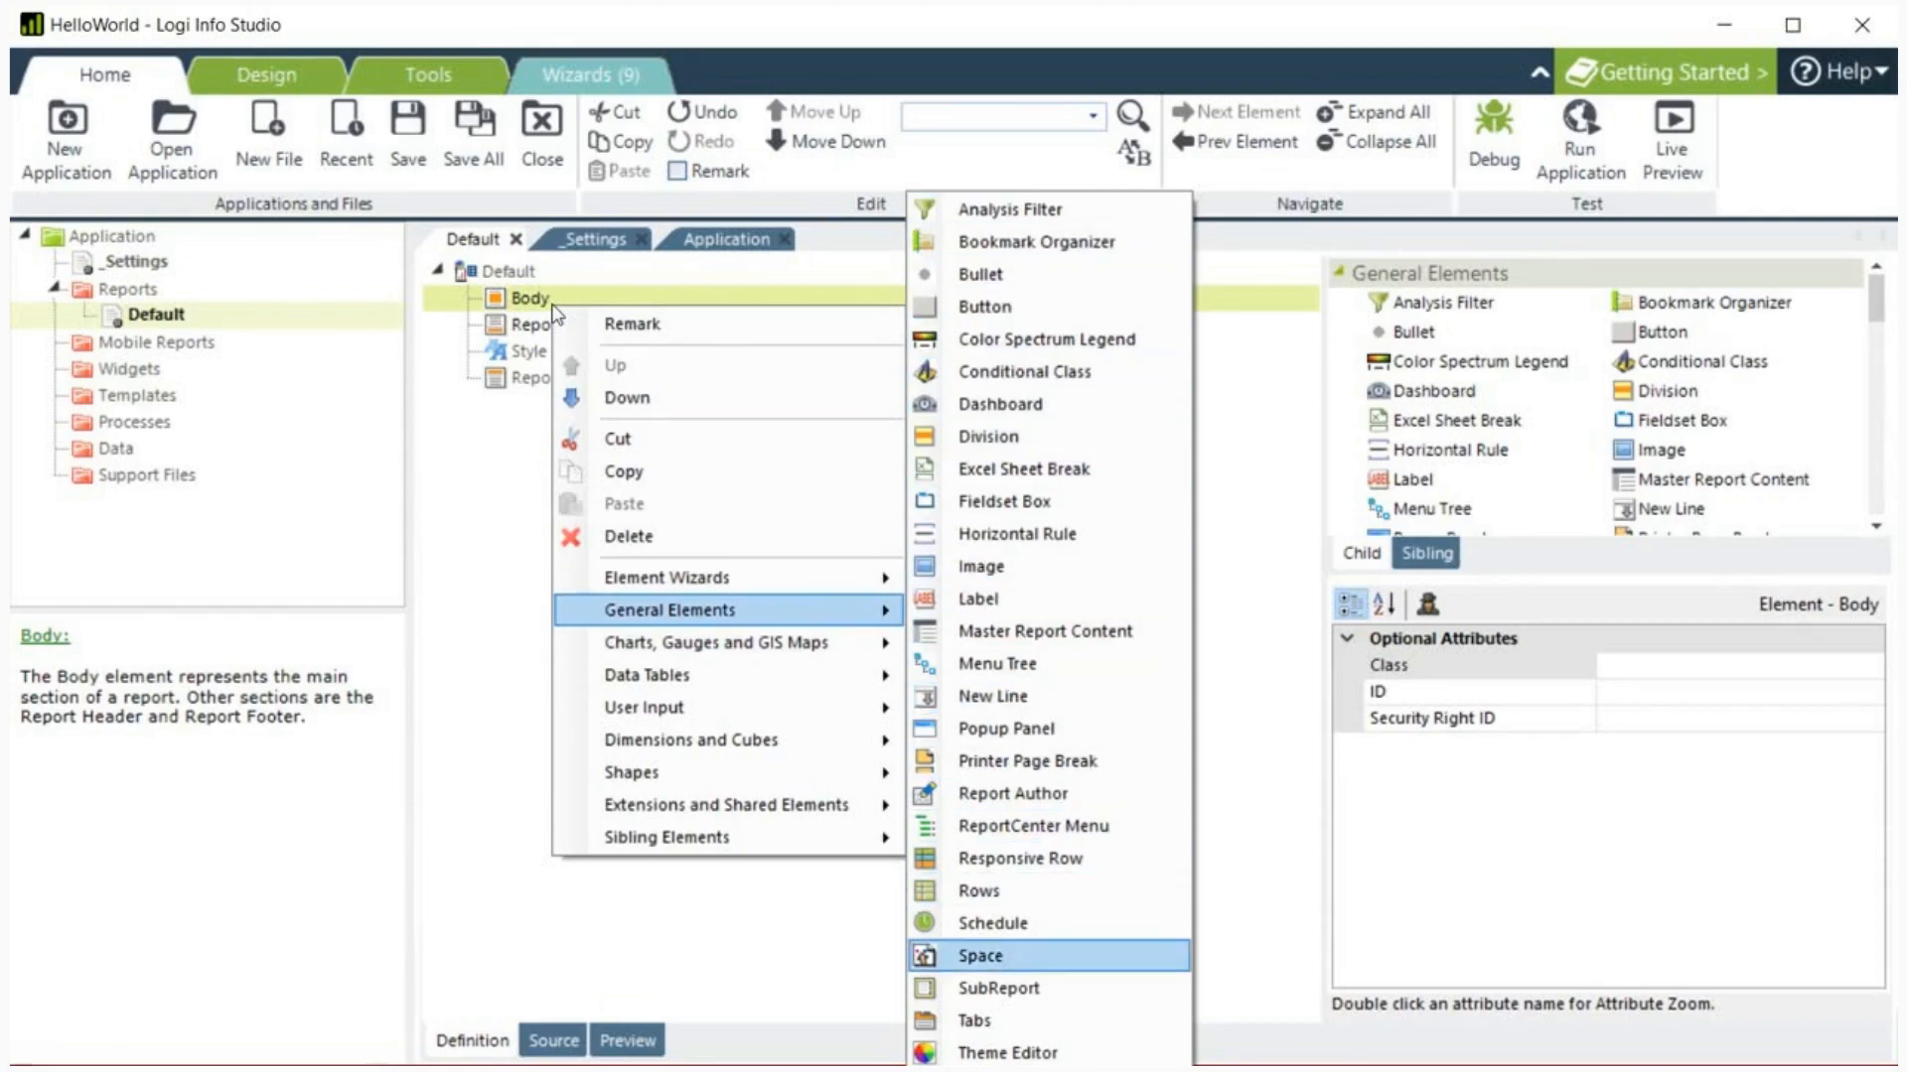
pyautogui.moveTo(975, 597)
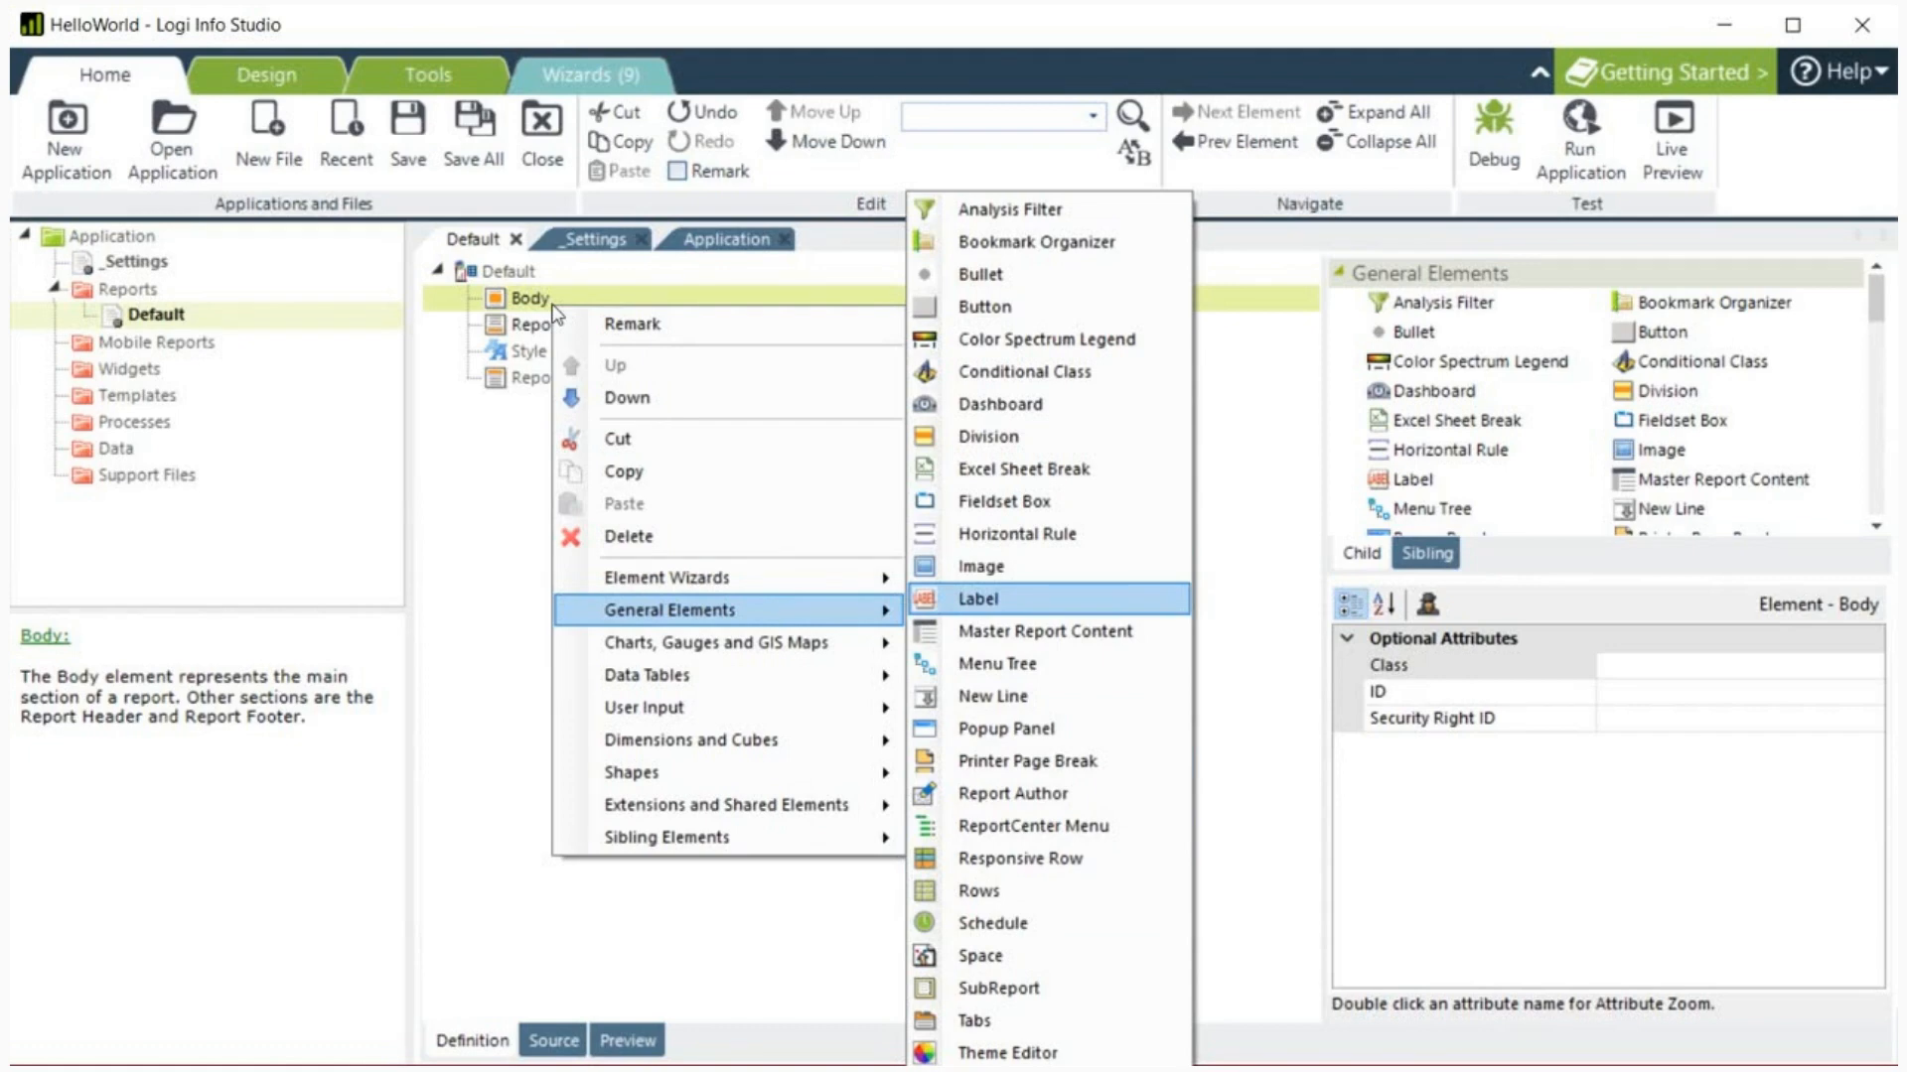
pyautogui.click(979, 598)
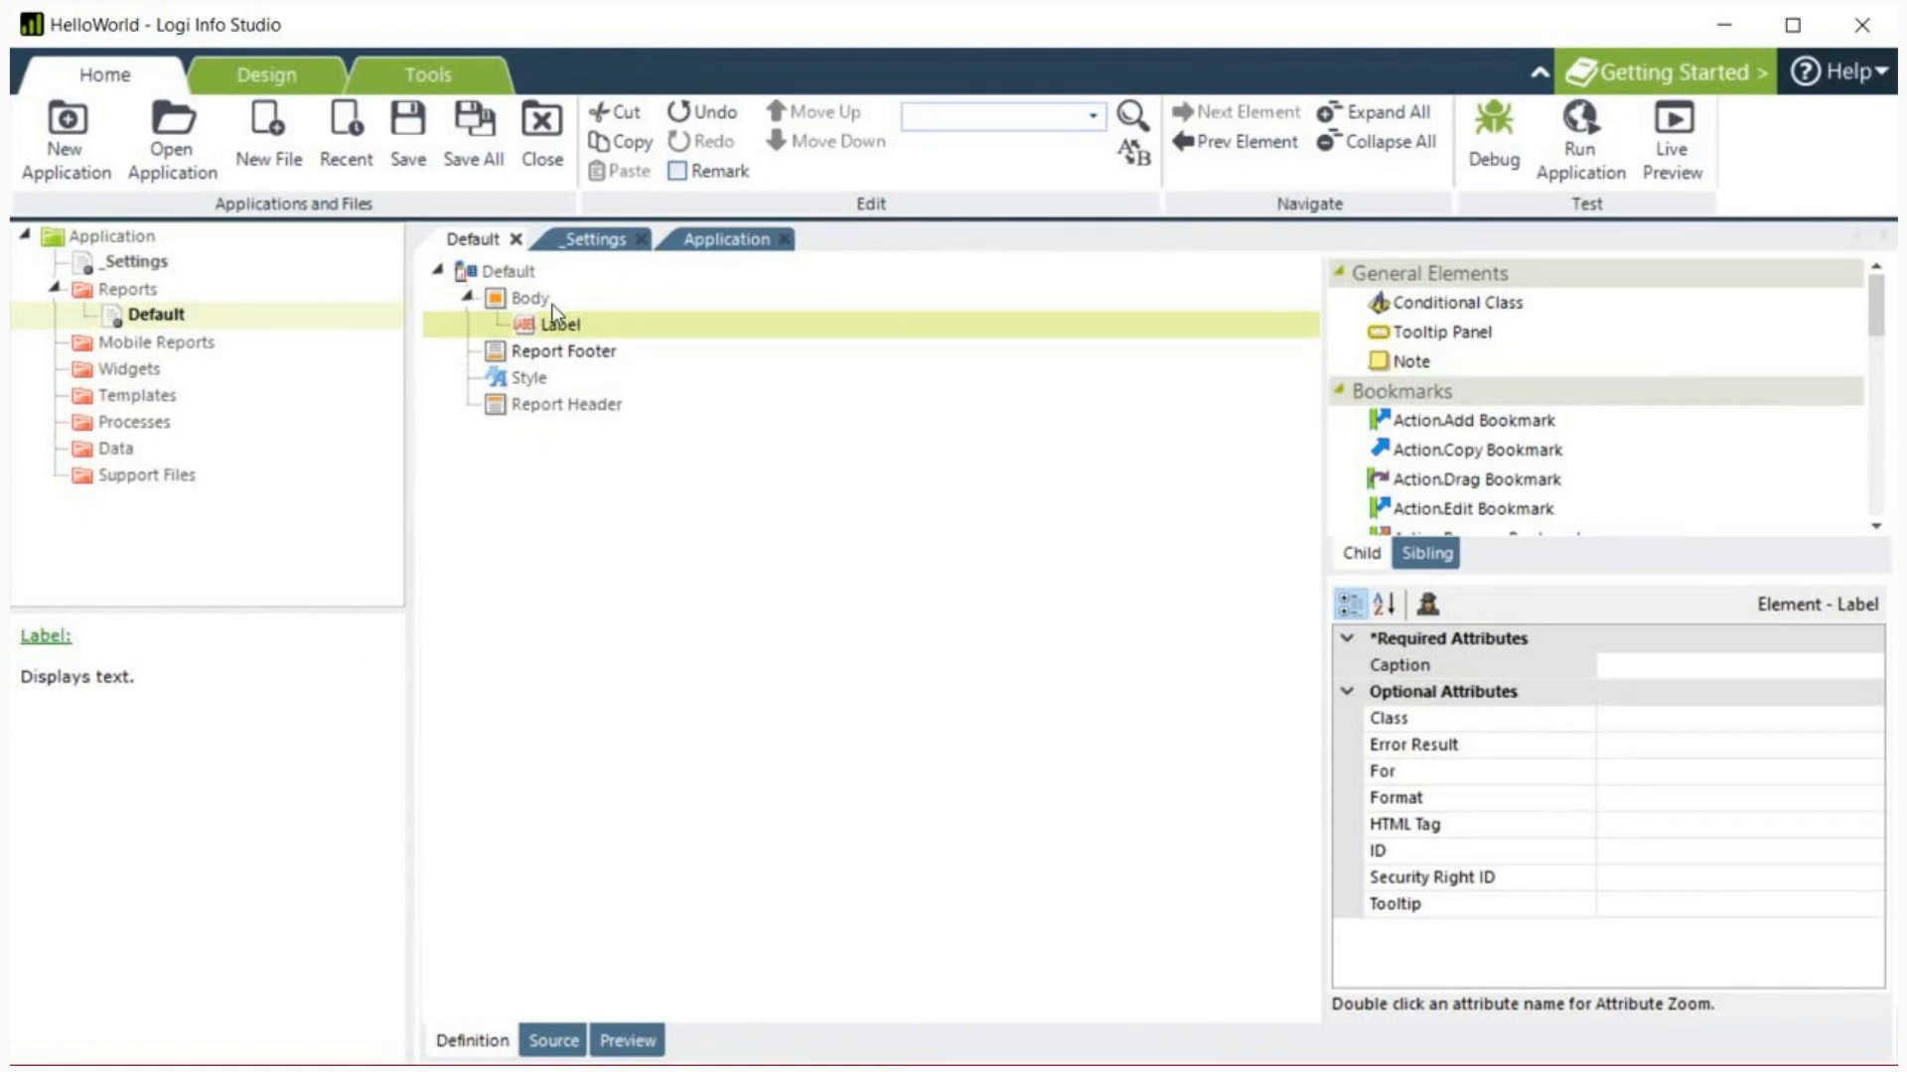
pyautogui.click(530, 298)
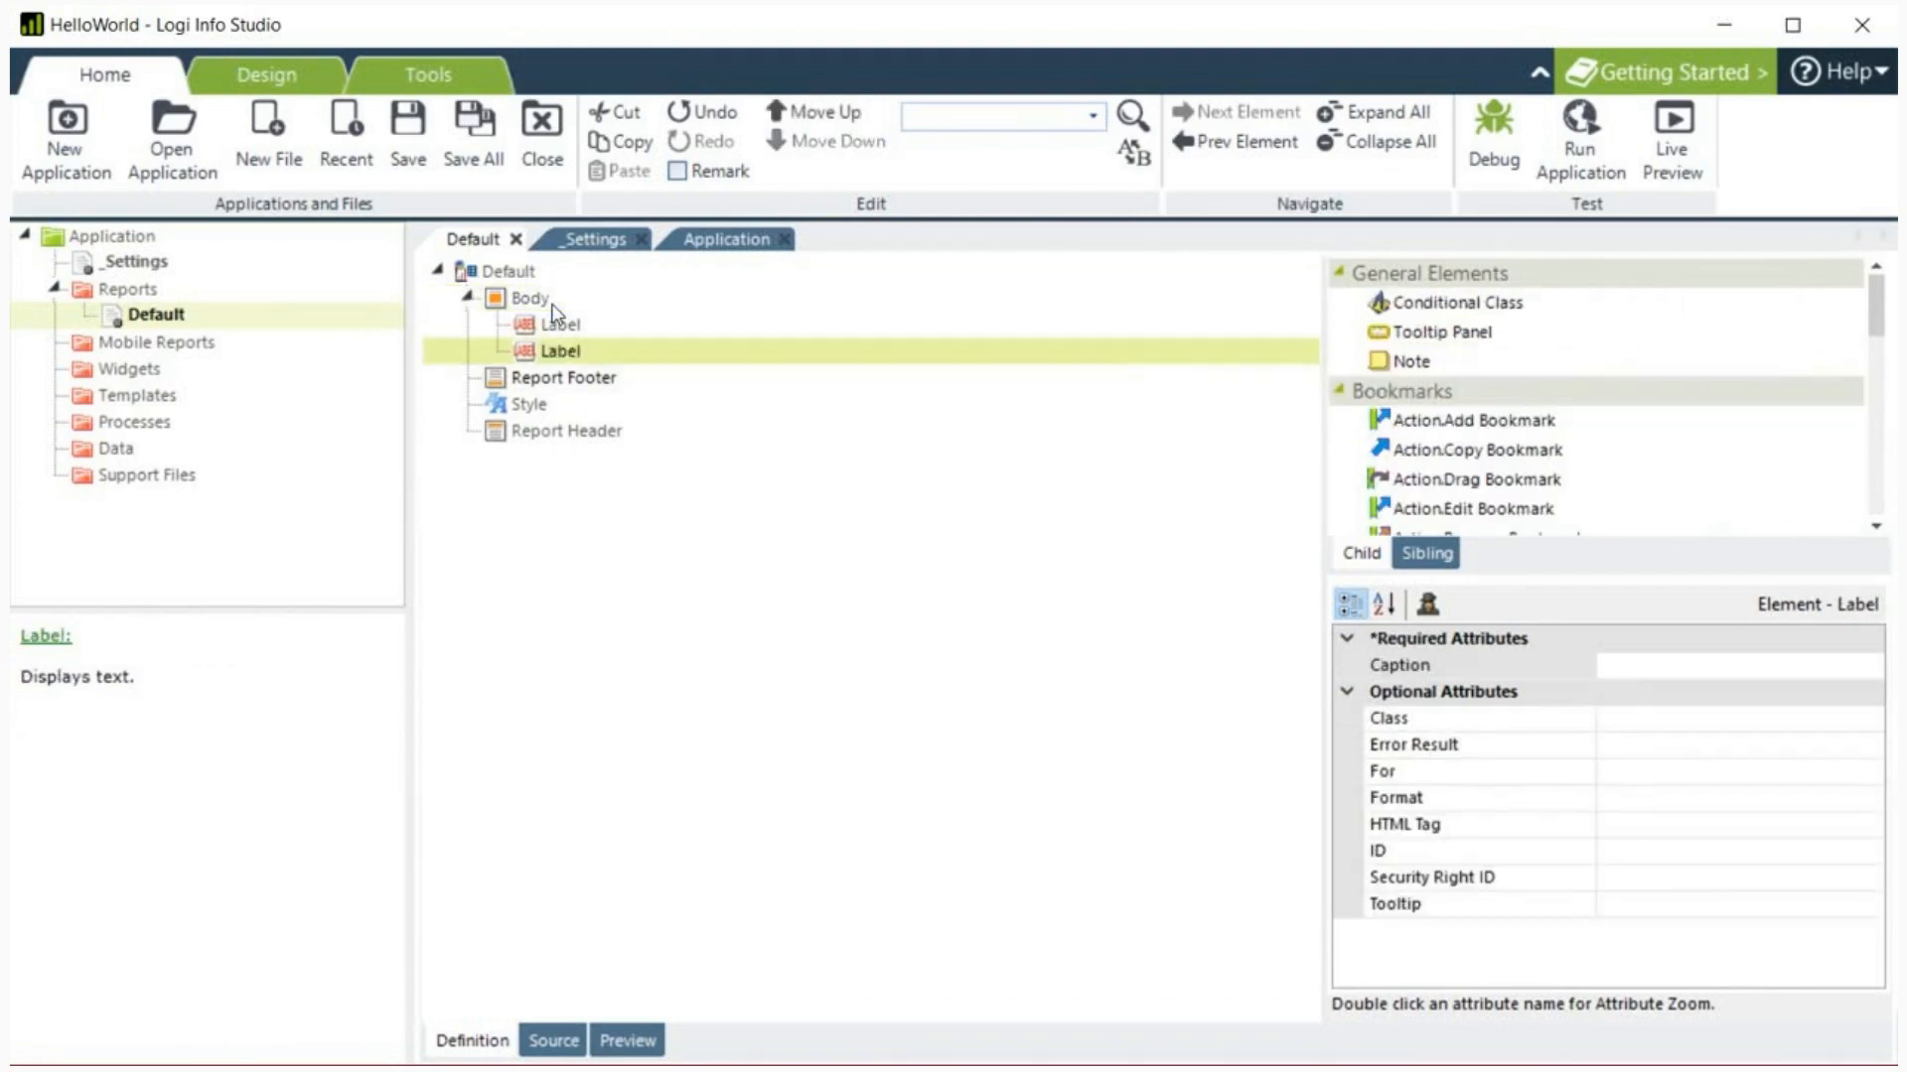
pyautogui.rightClick(560, 349)
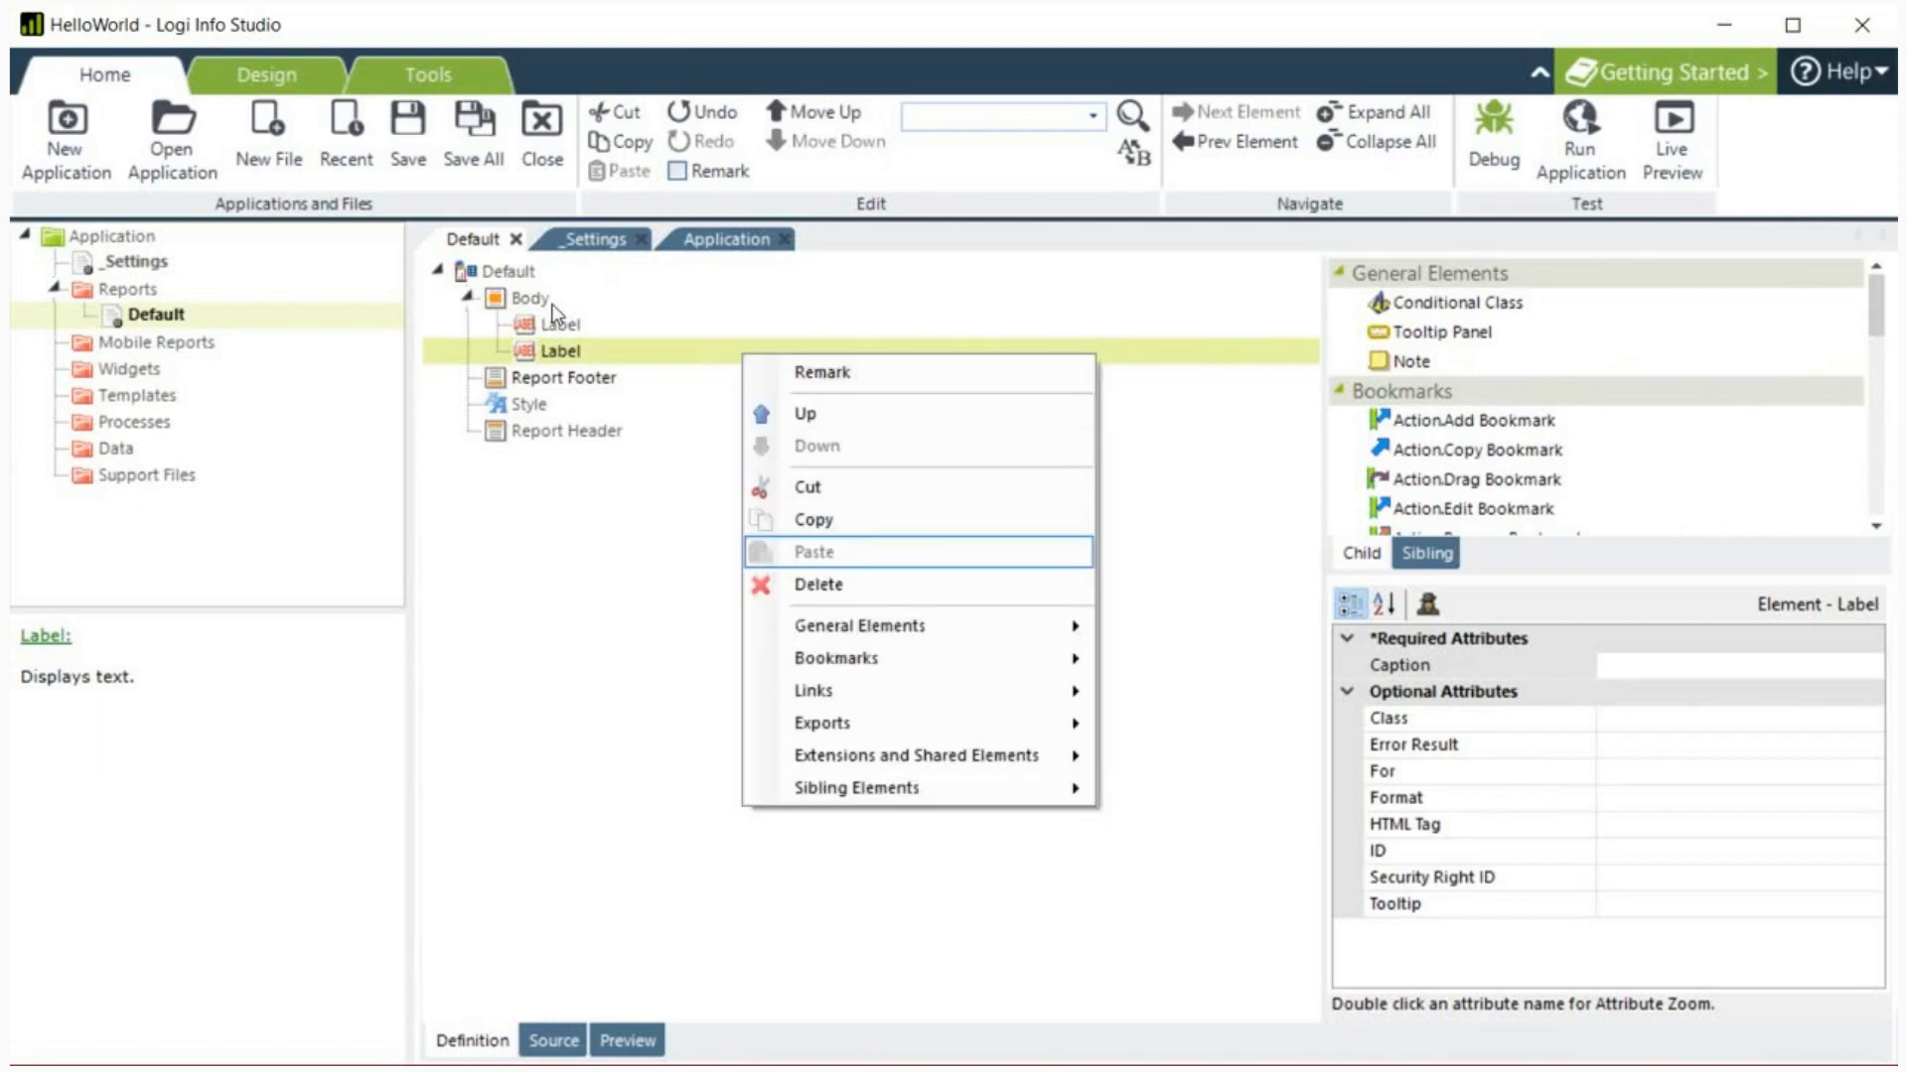
pyautogui.click(818, 584)
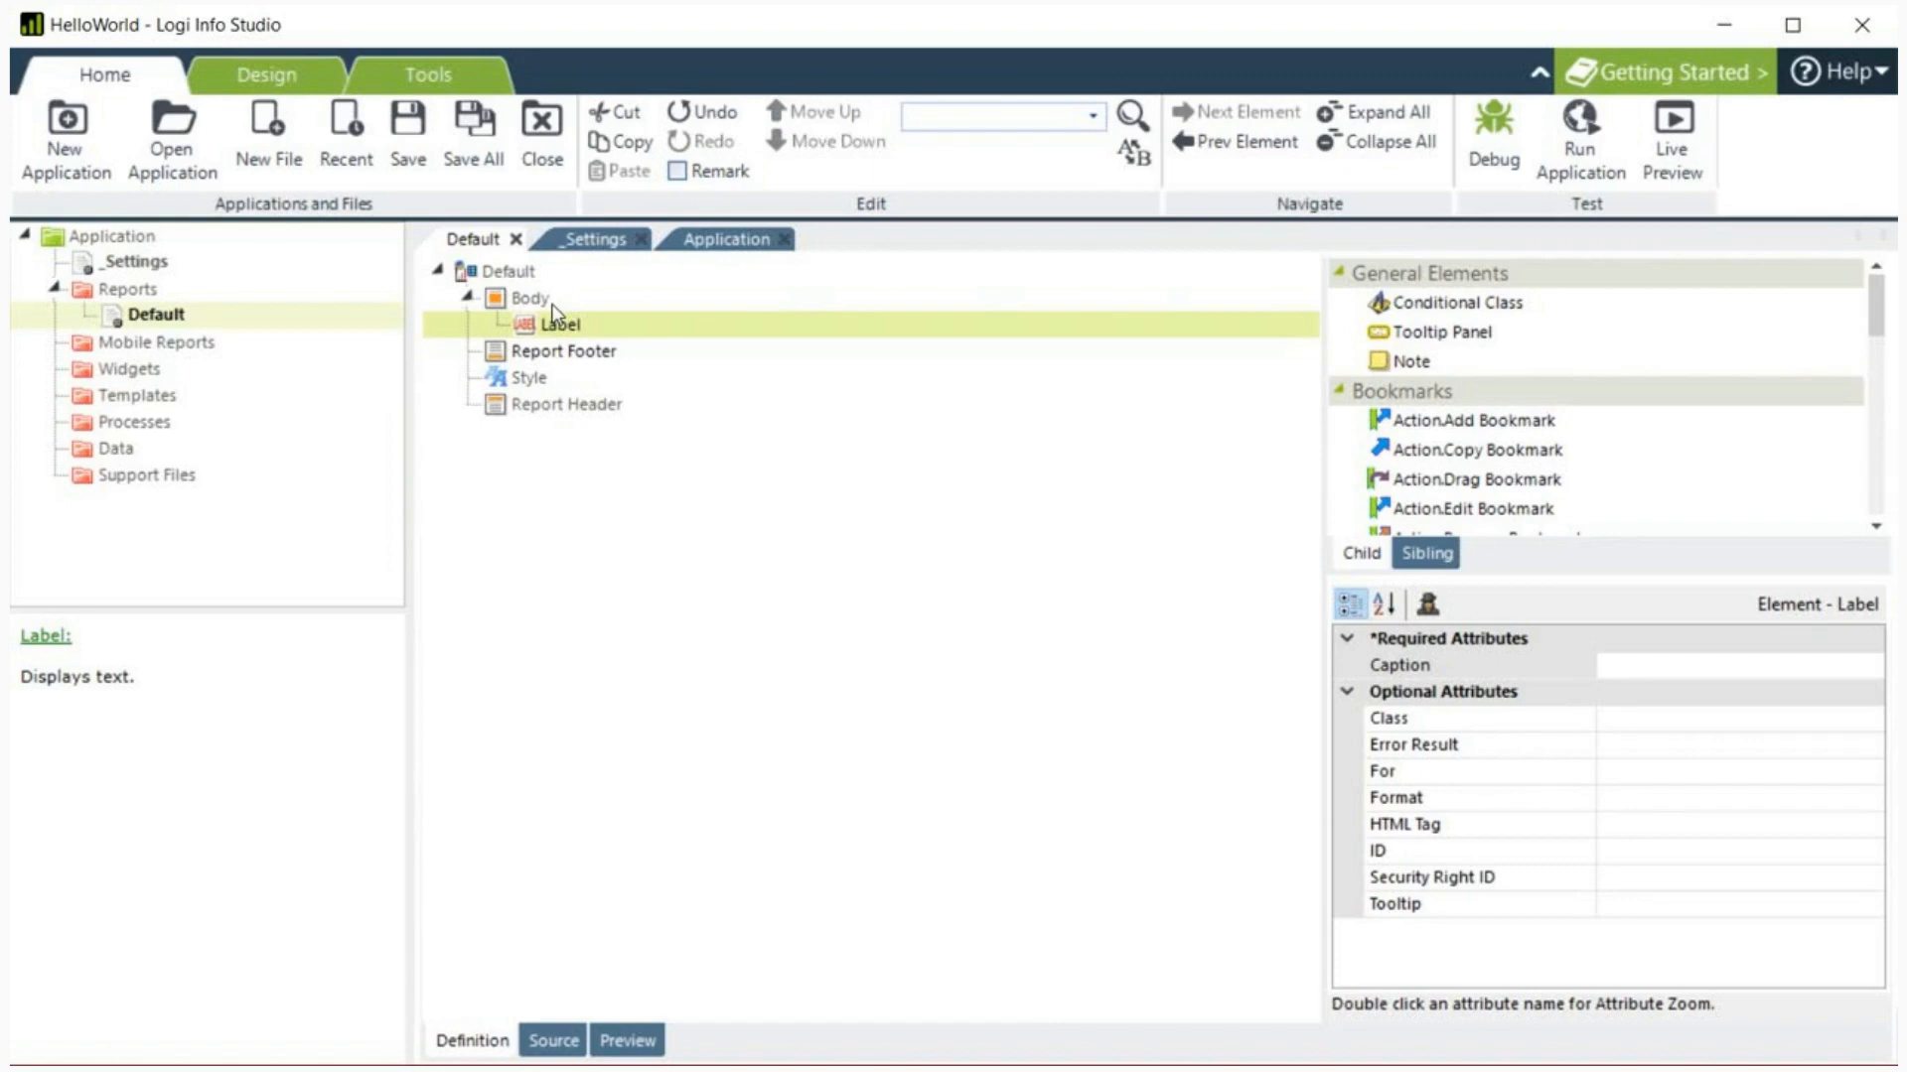
# Step: Set the label Caption to 'Hello World!' and its Class to ThemeTextLargest
pyautogui.click(1398, 663)
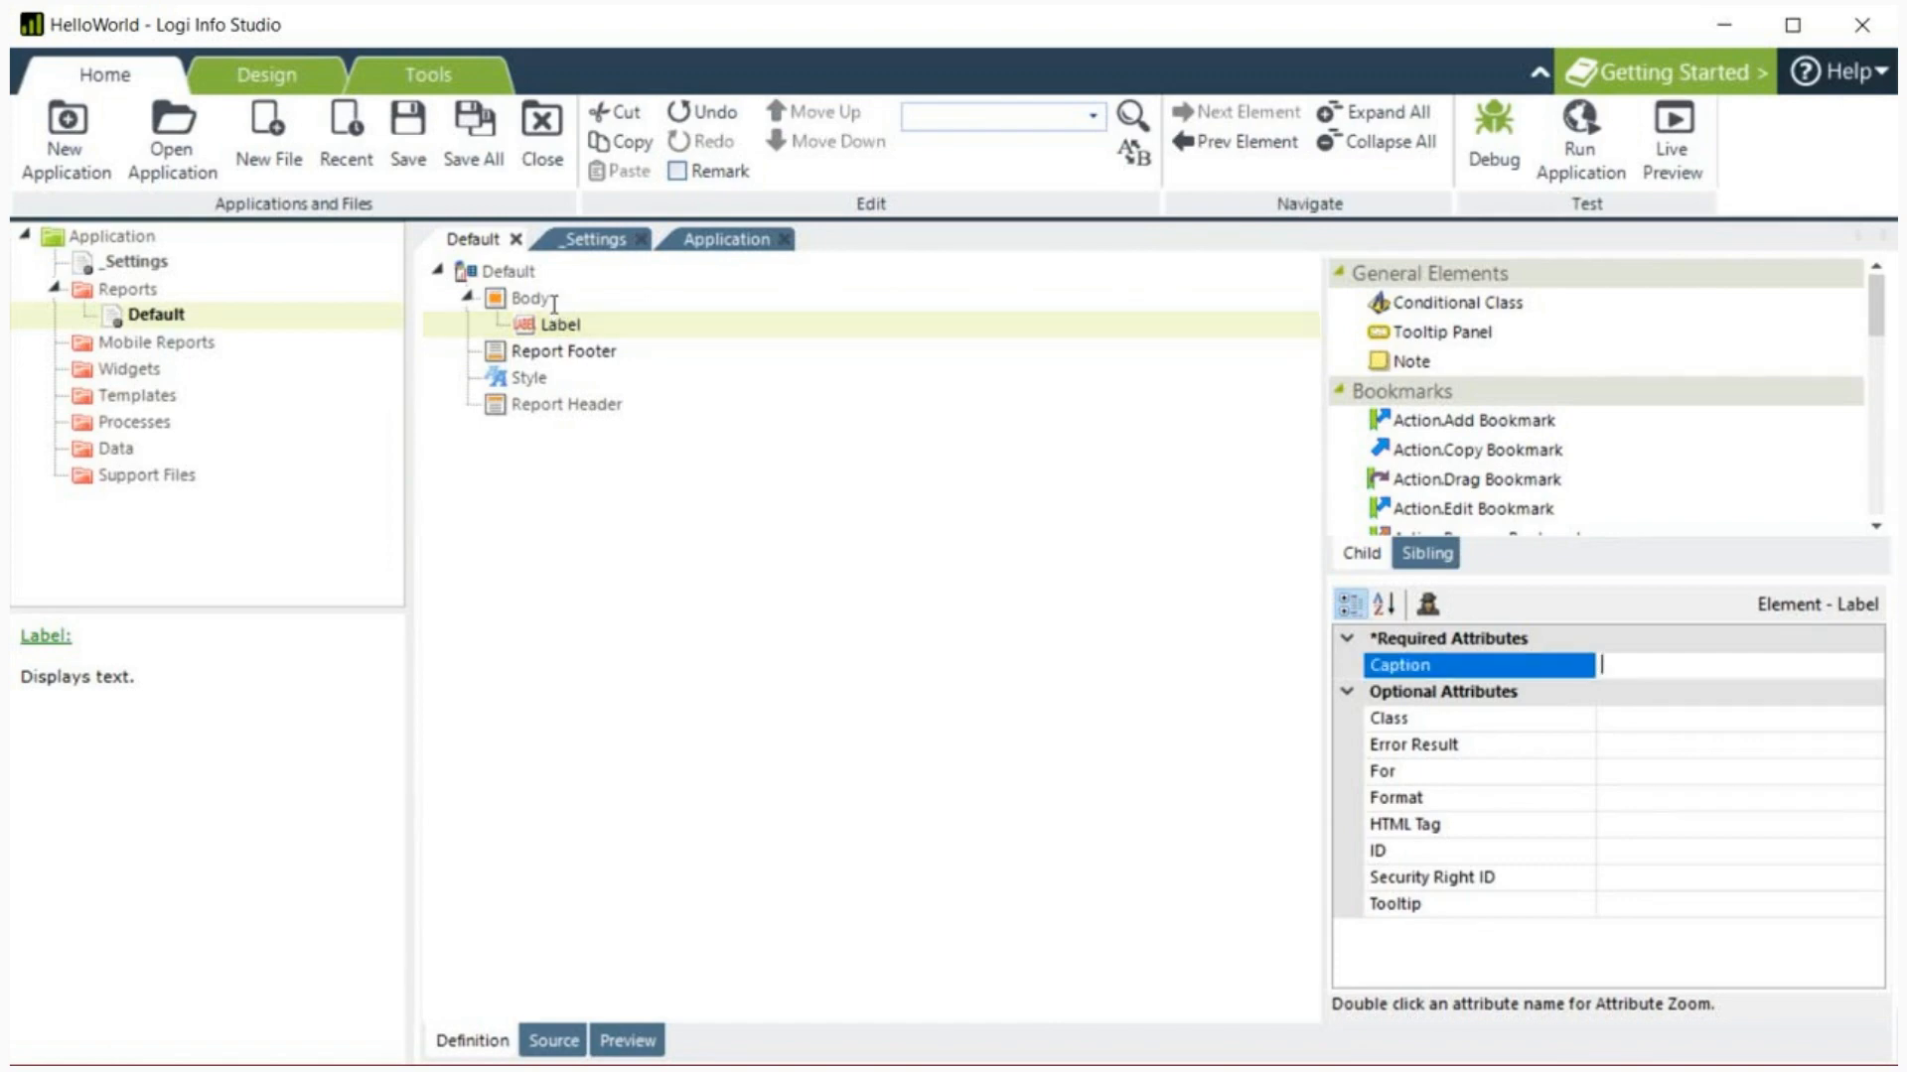
pyautogui.write('Hello W')
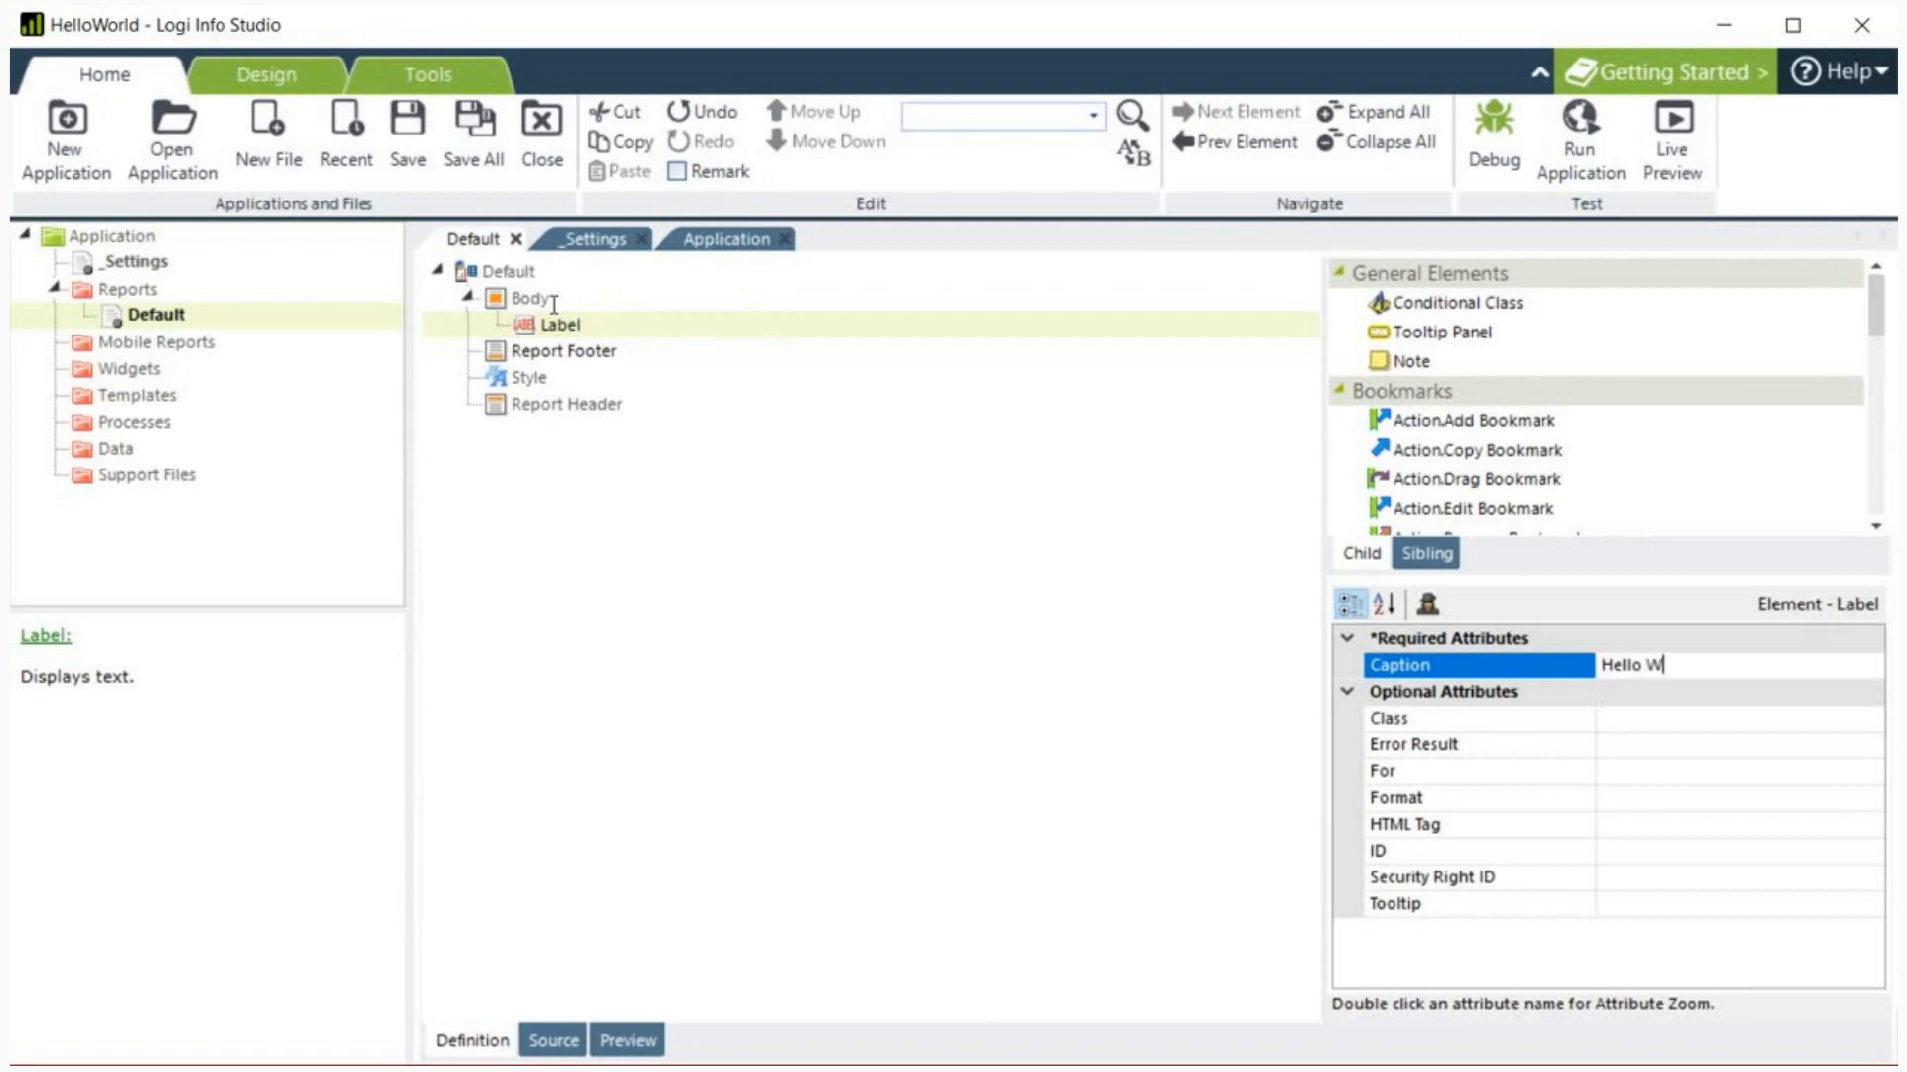
pyautogui.write('orld!')
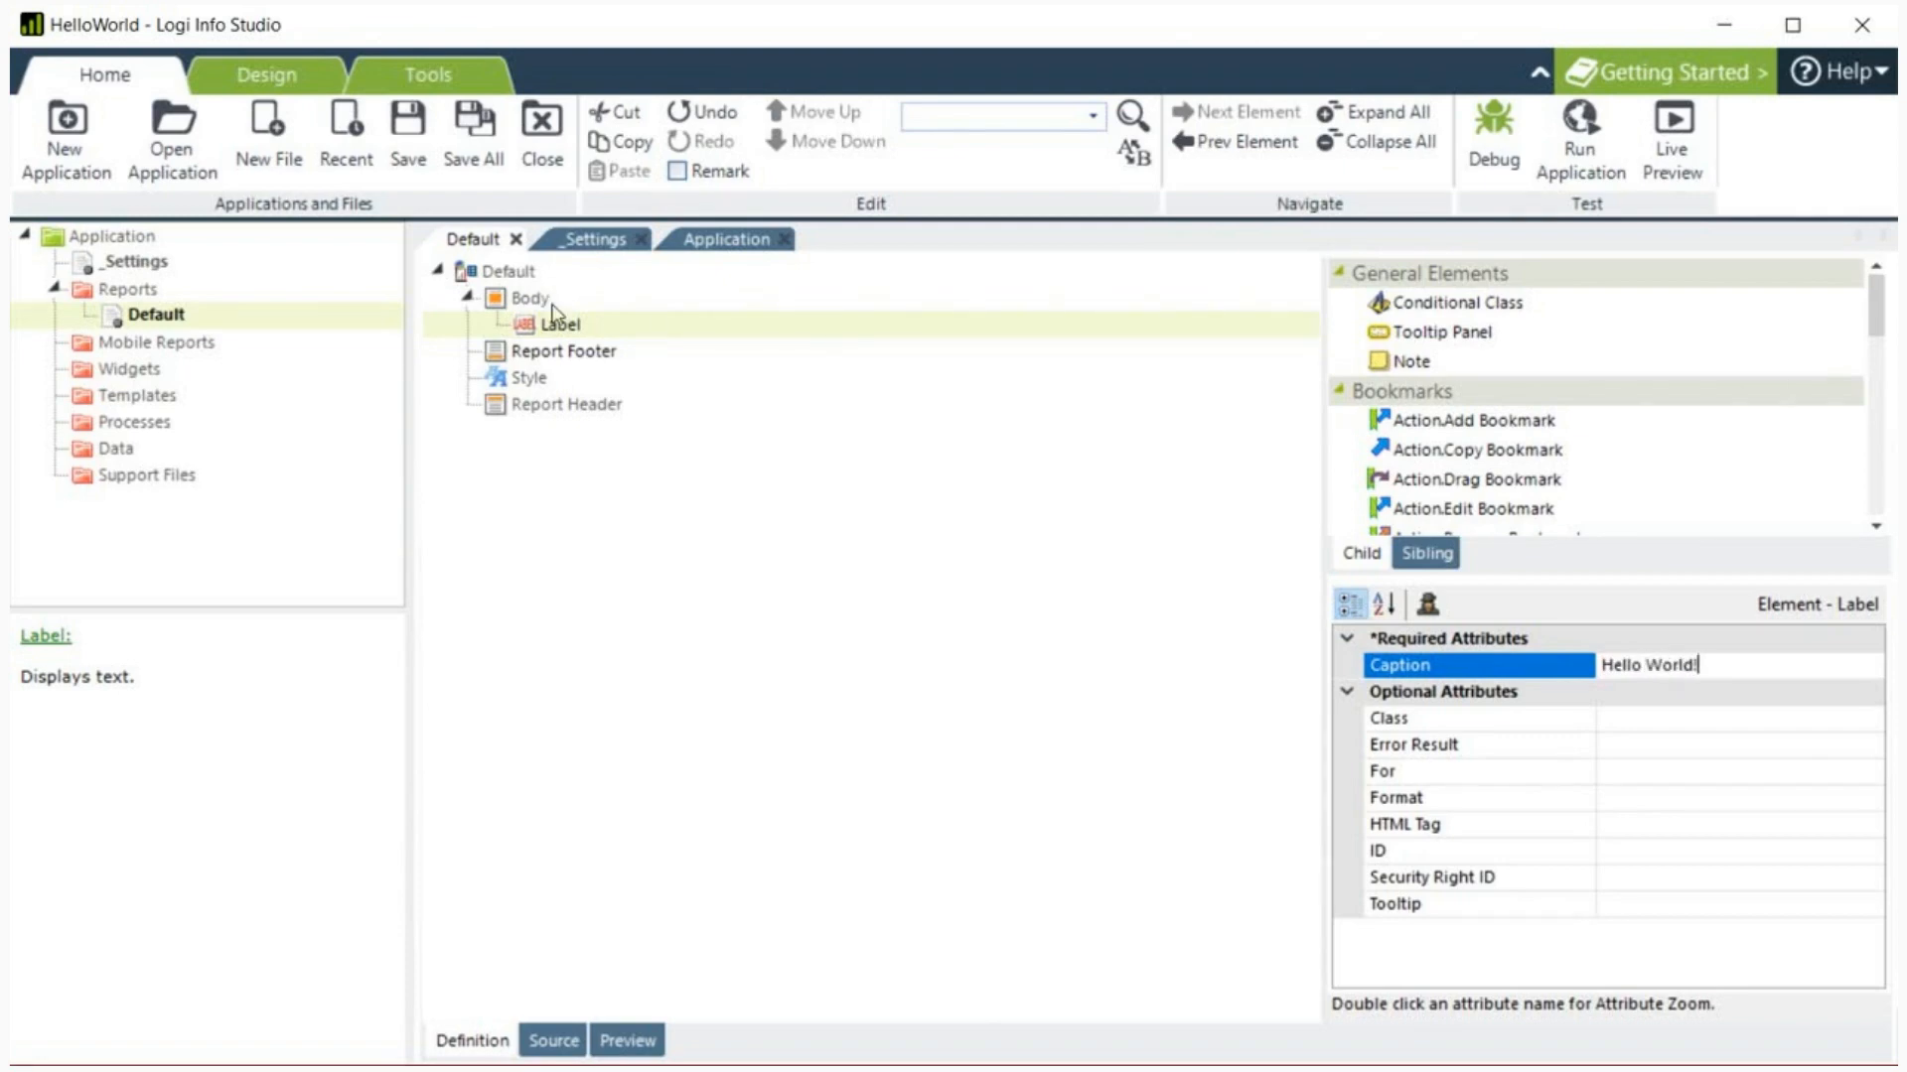
pyautogui.click(1459, 717)
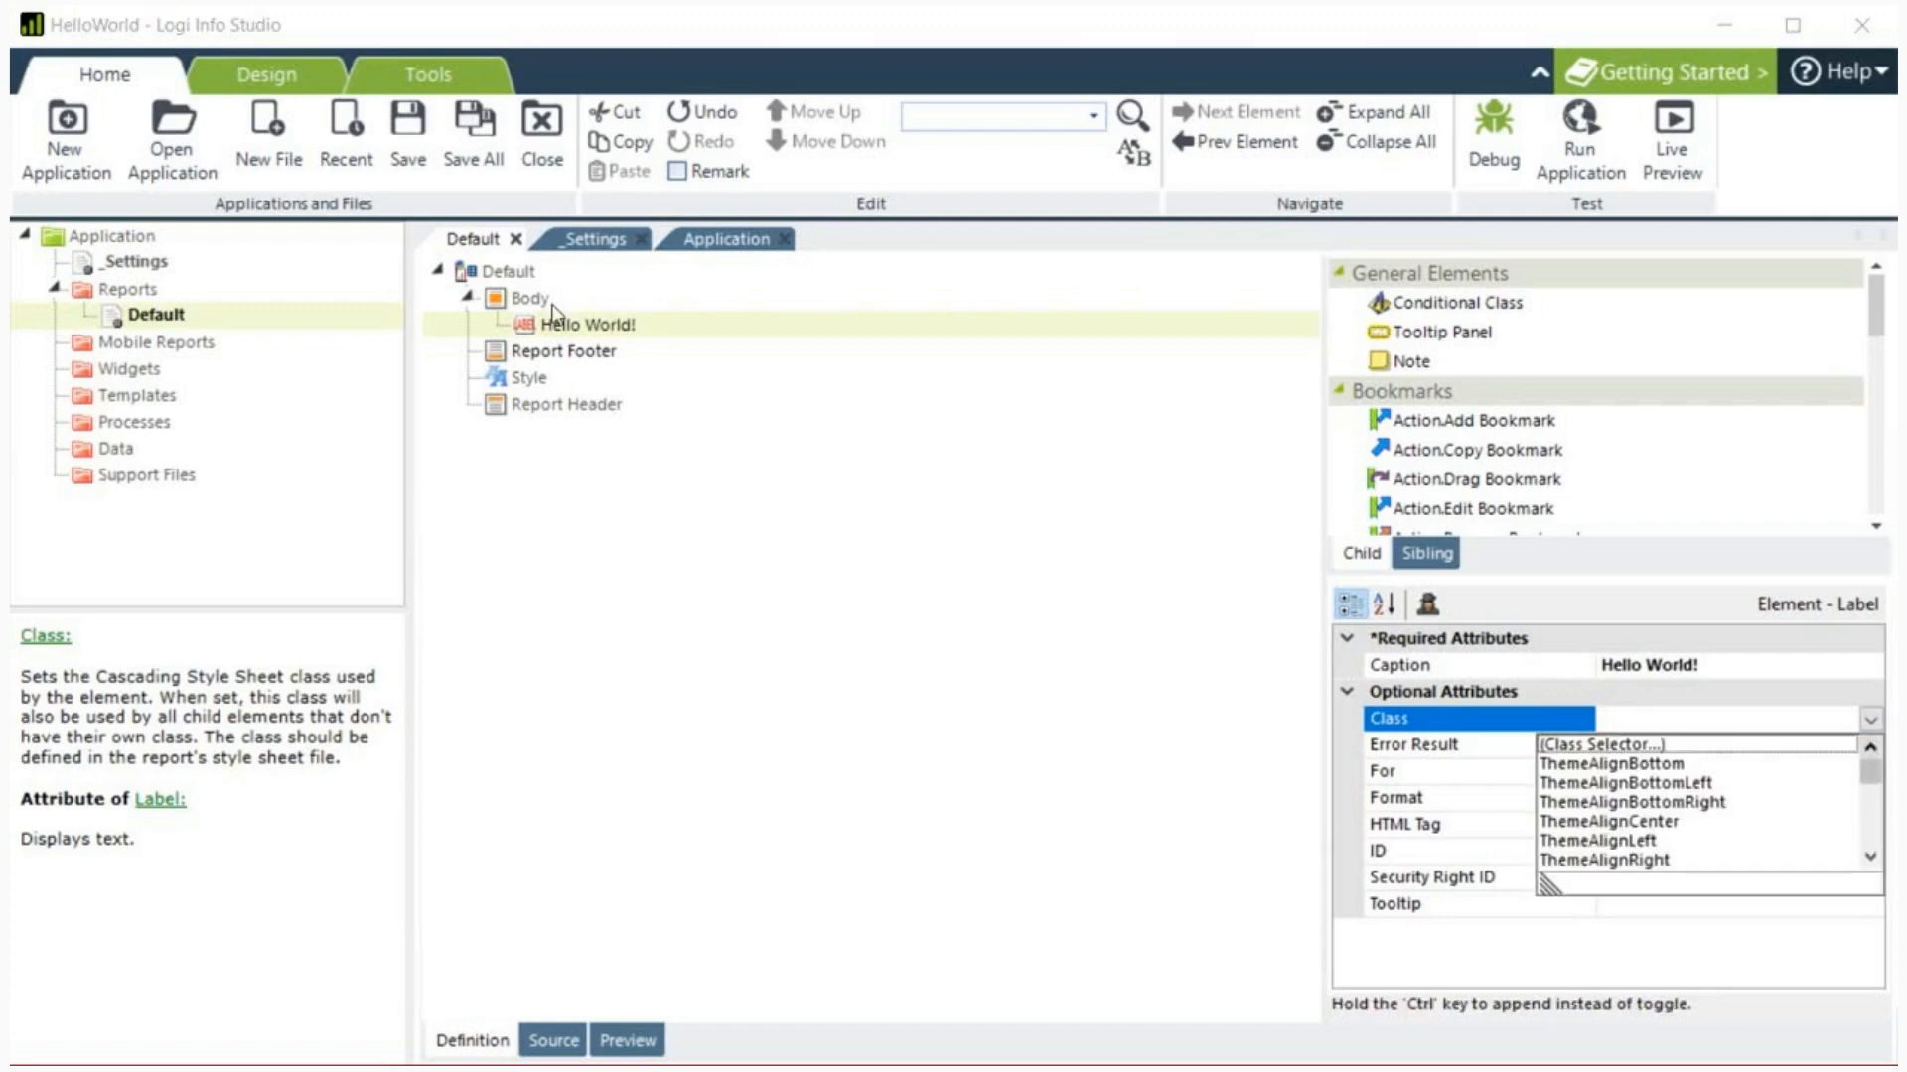
pyautogui.scroll(-3)
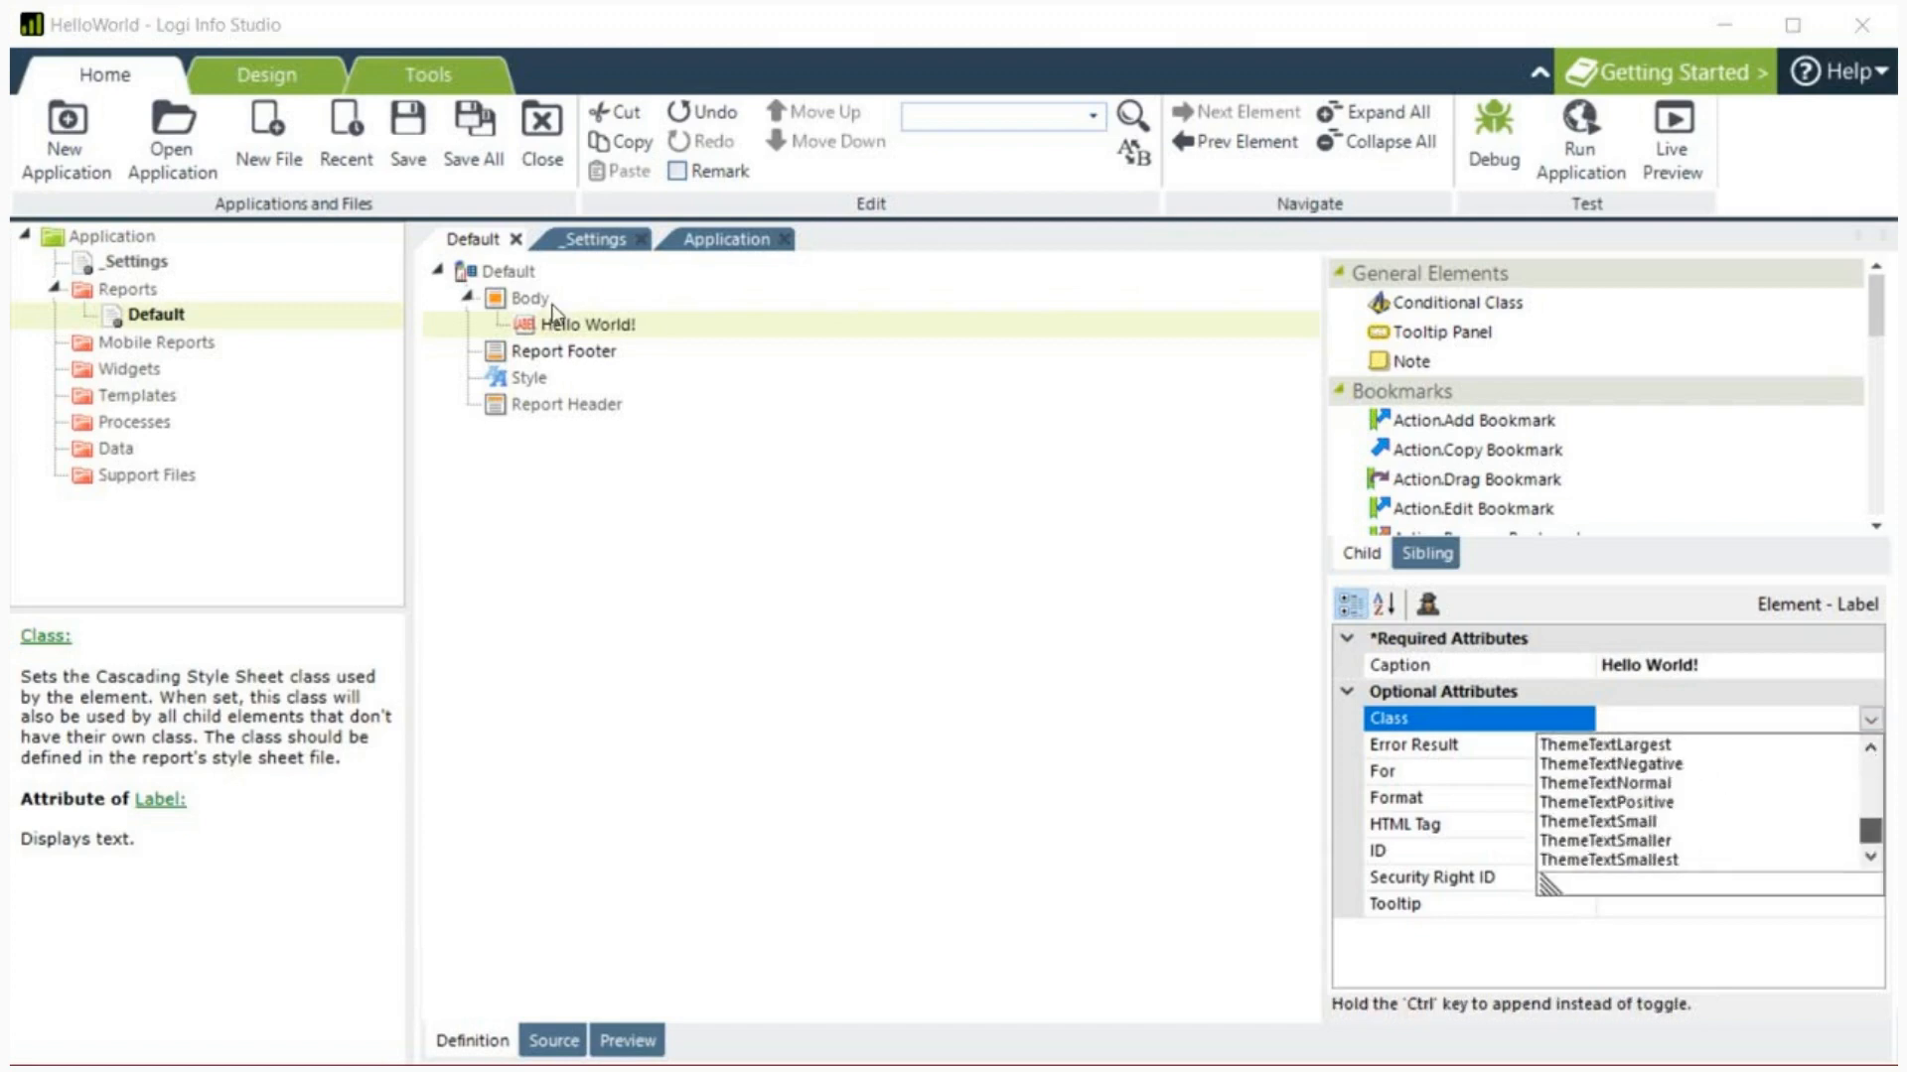
pyautogui.click(1605, 745)
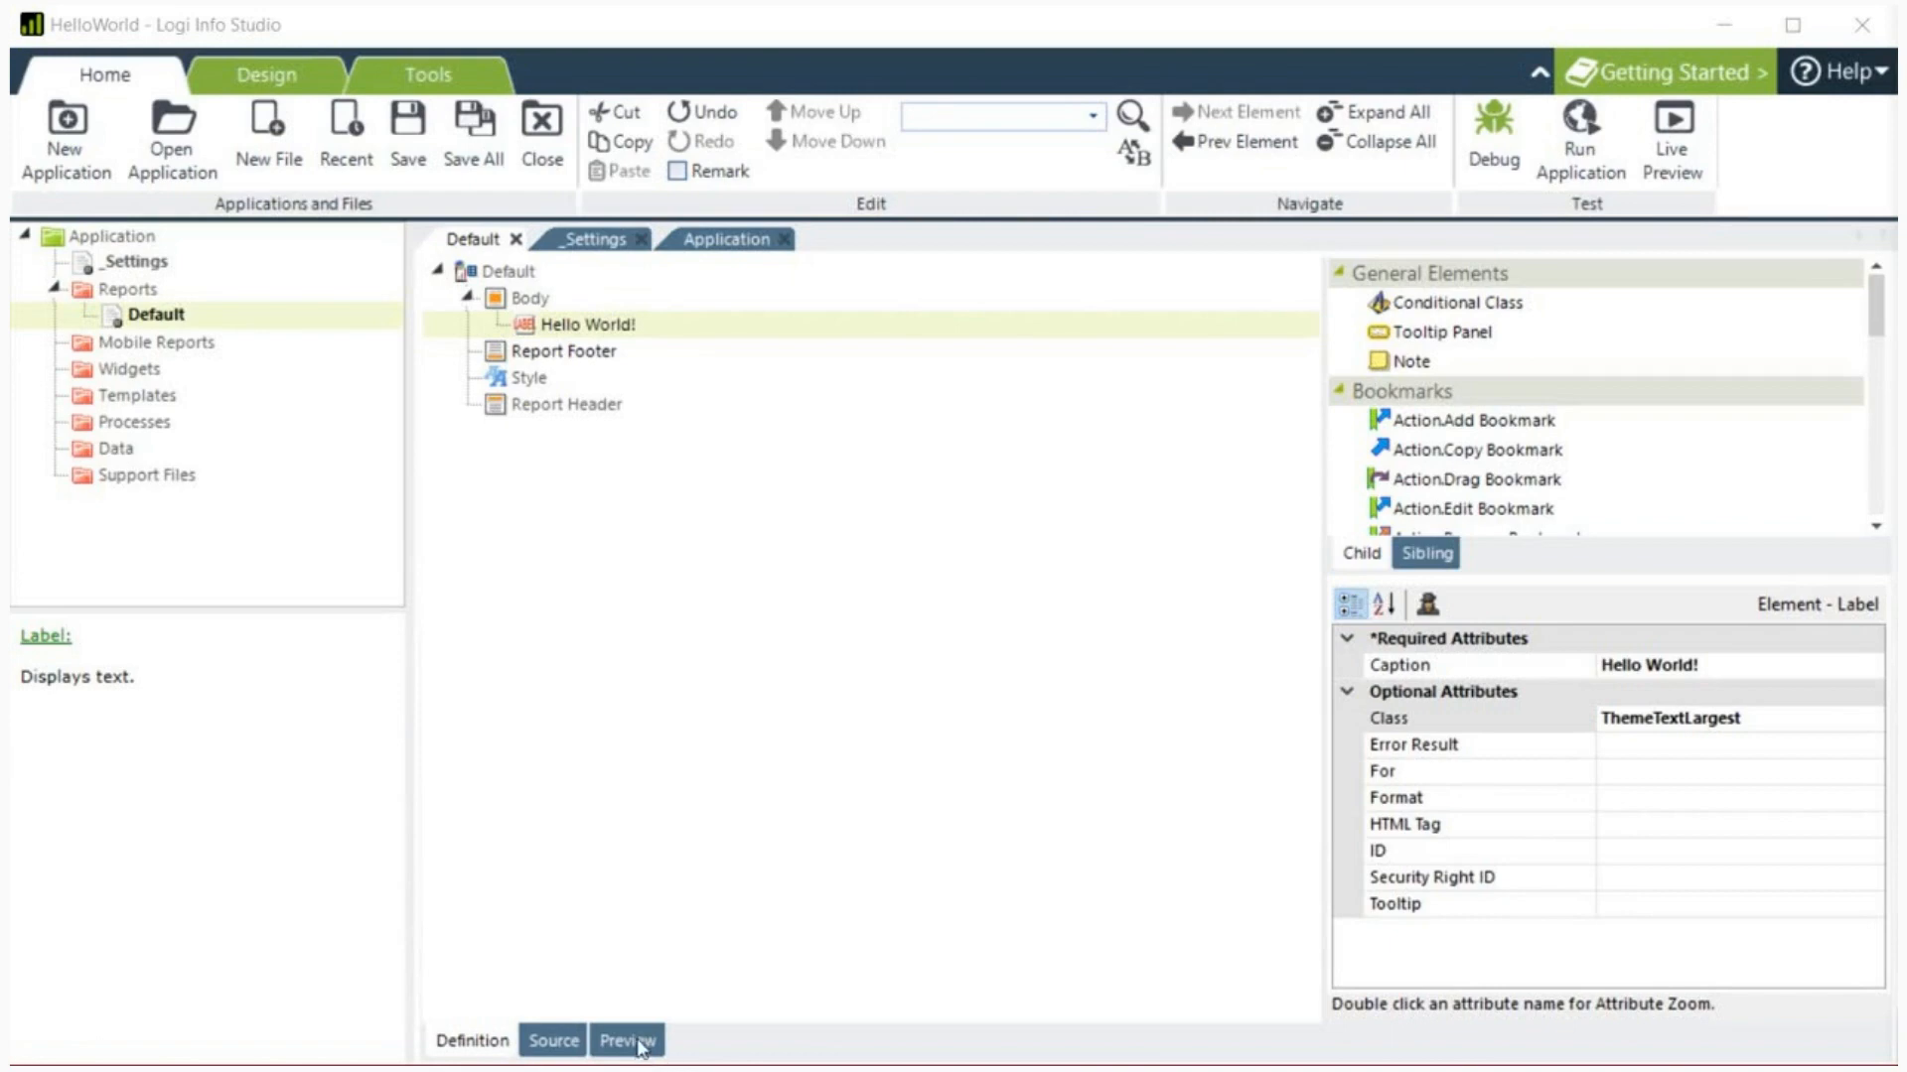
pyautogui.moveTo(641, 1049)
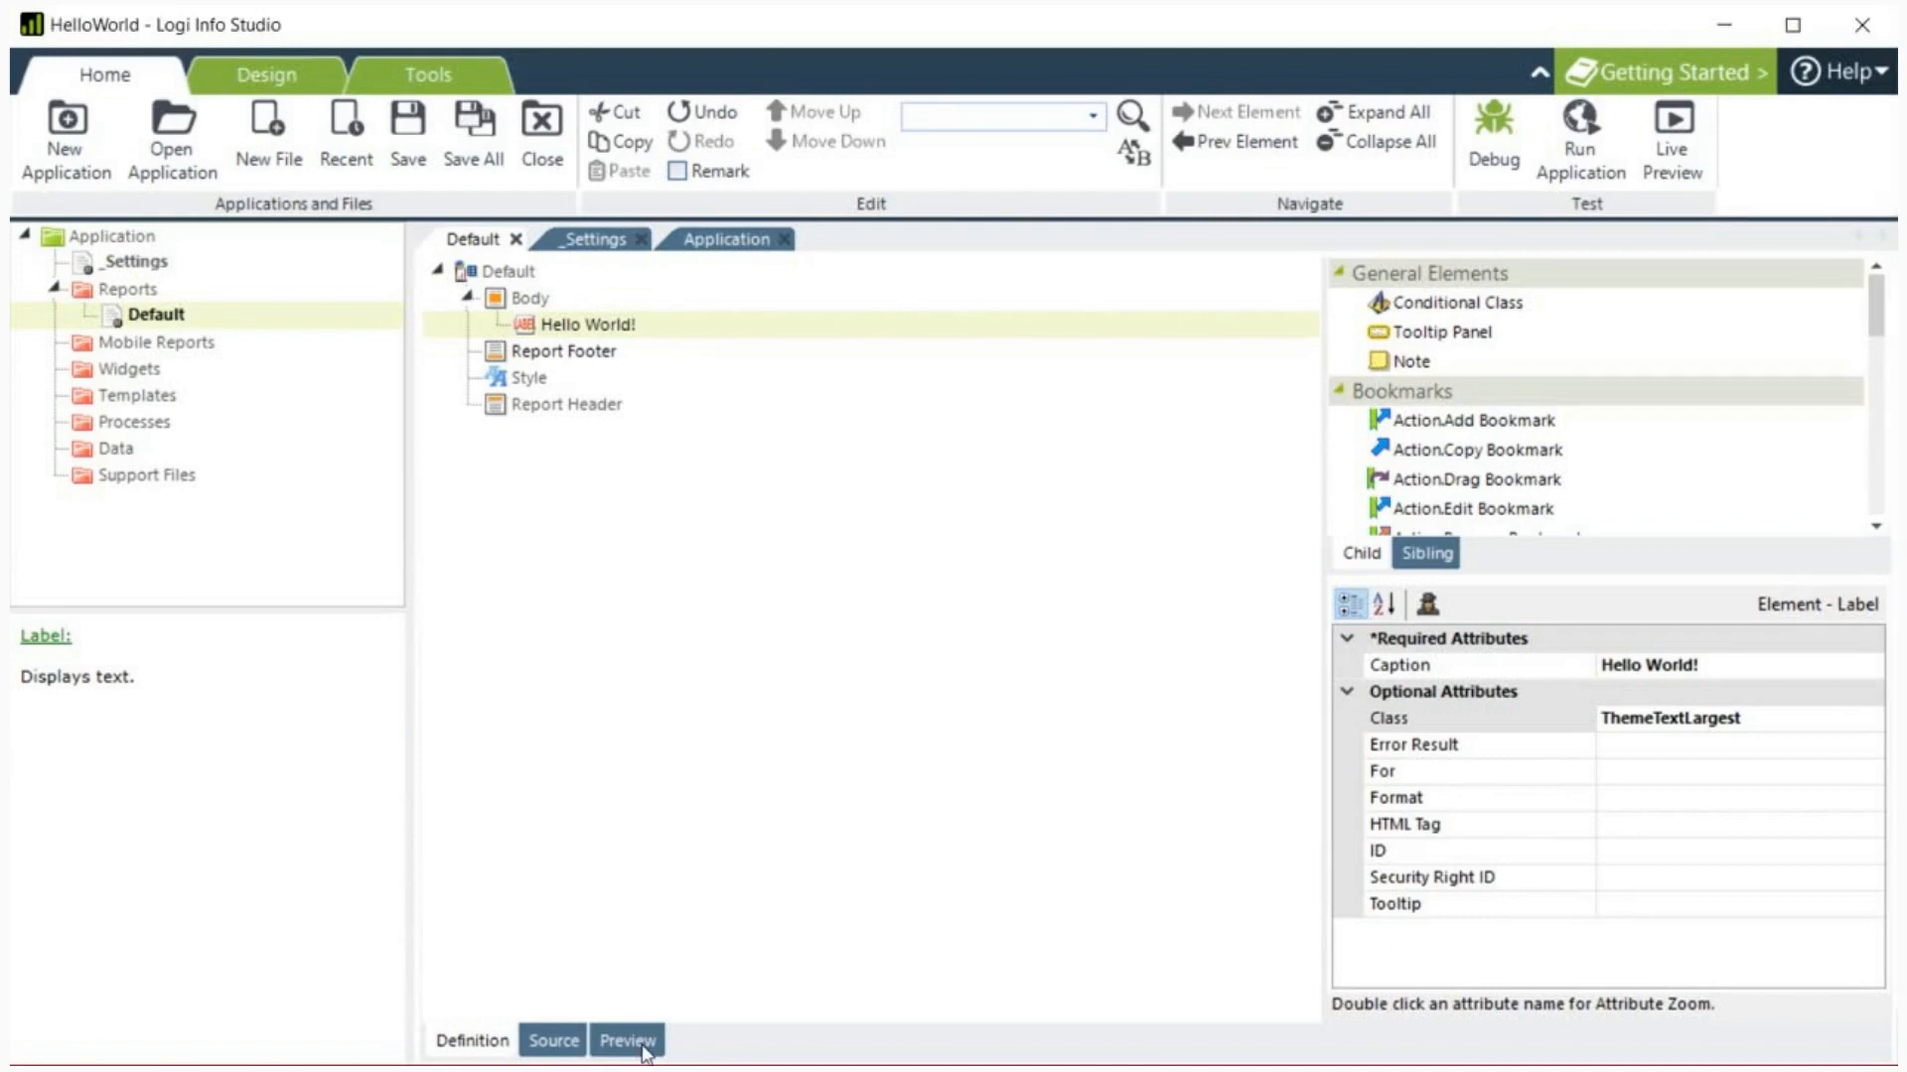
# Step: Switch to Preview to render 'Hello World!' in large text
pyautogui.click(626, 1038)
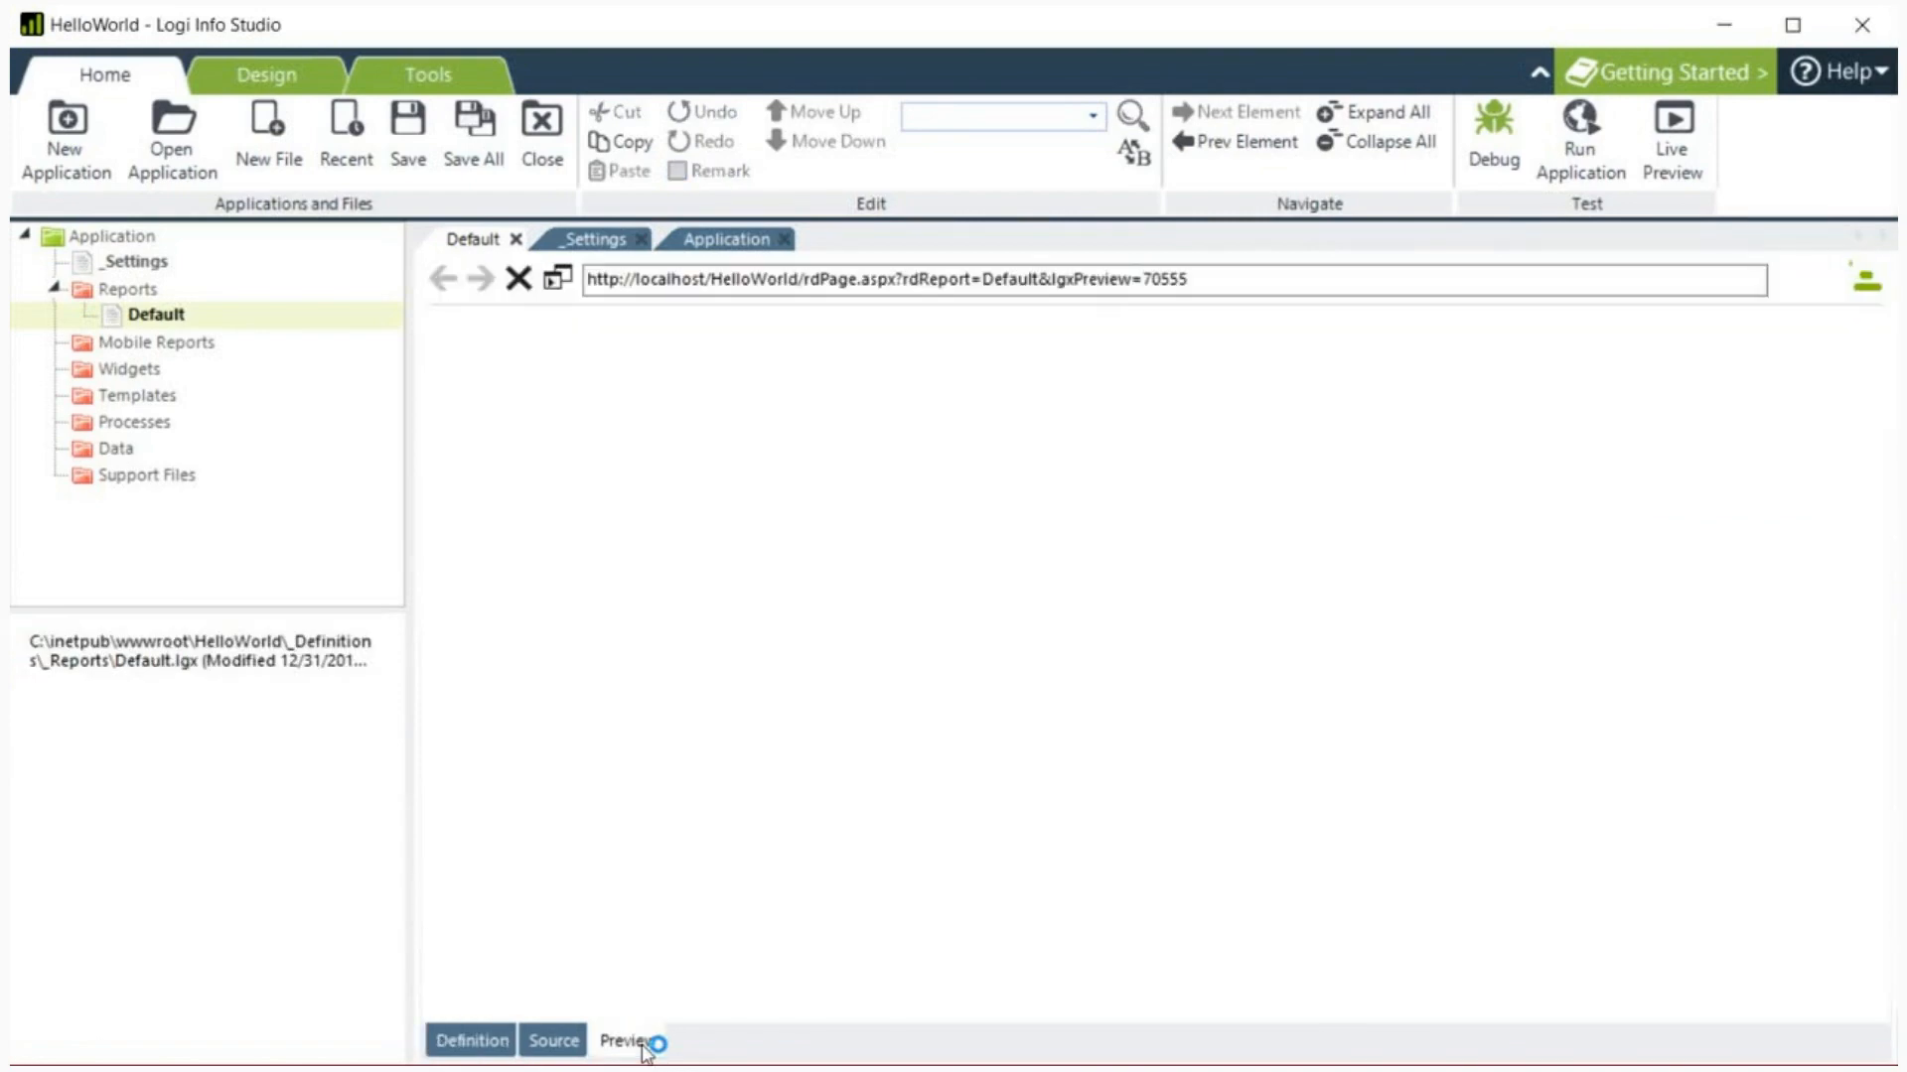
pyautogui.click(626, 1039)
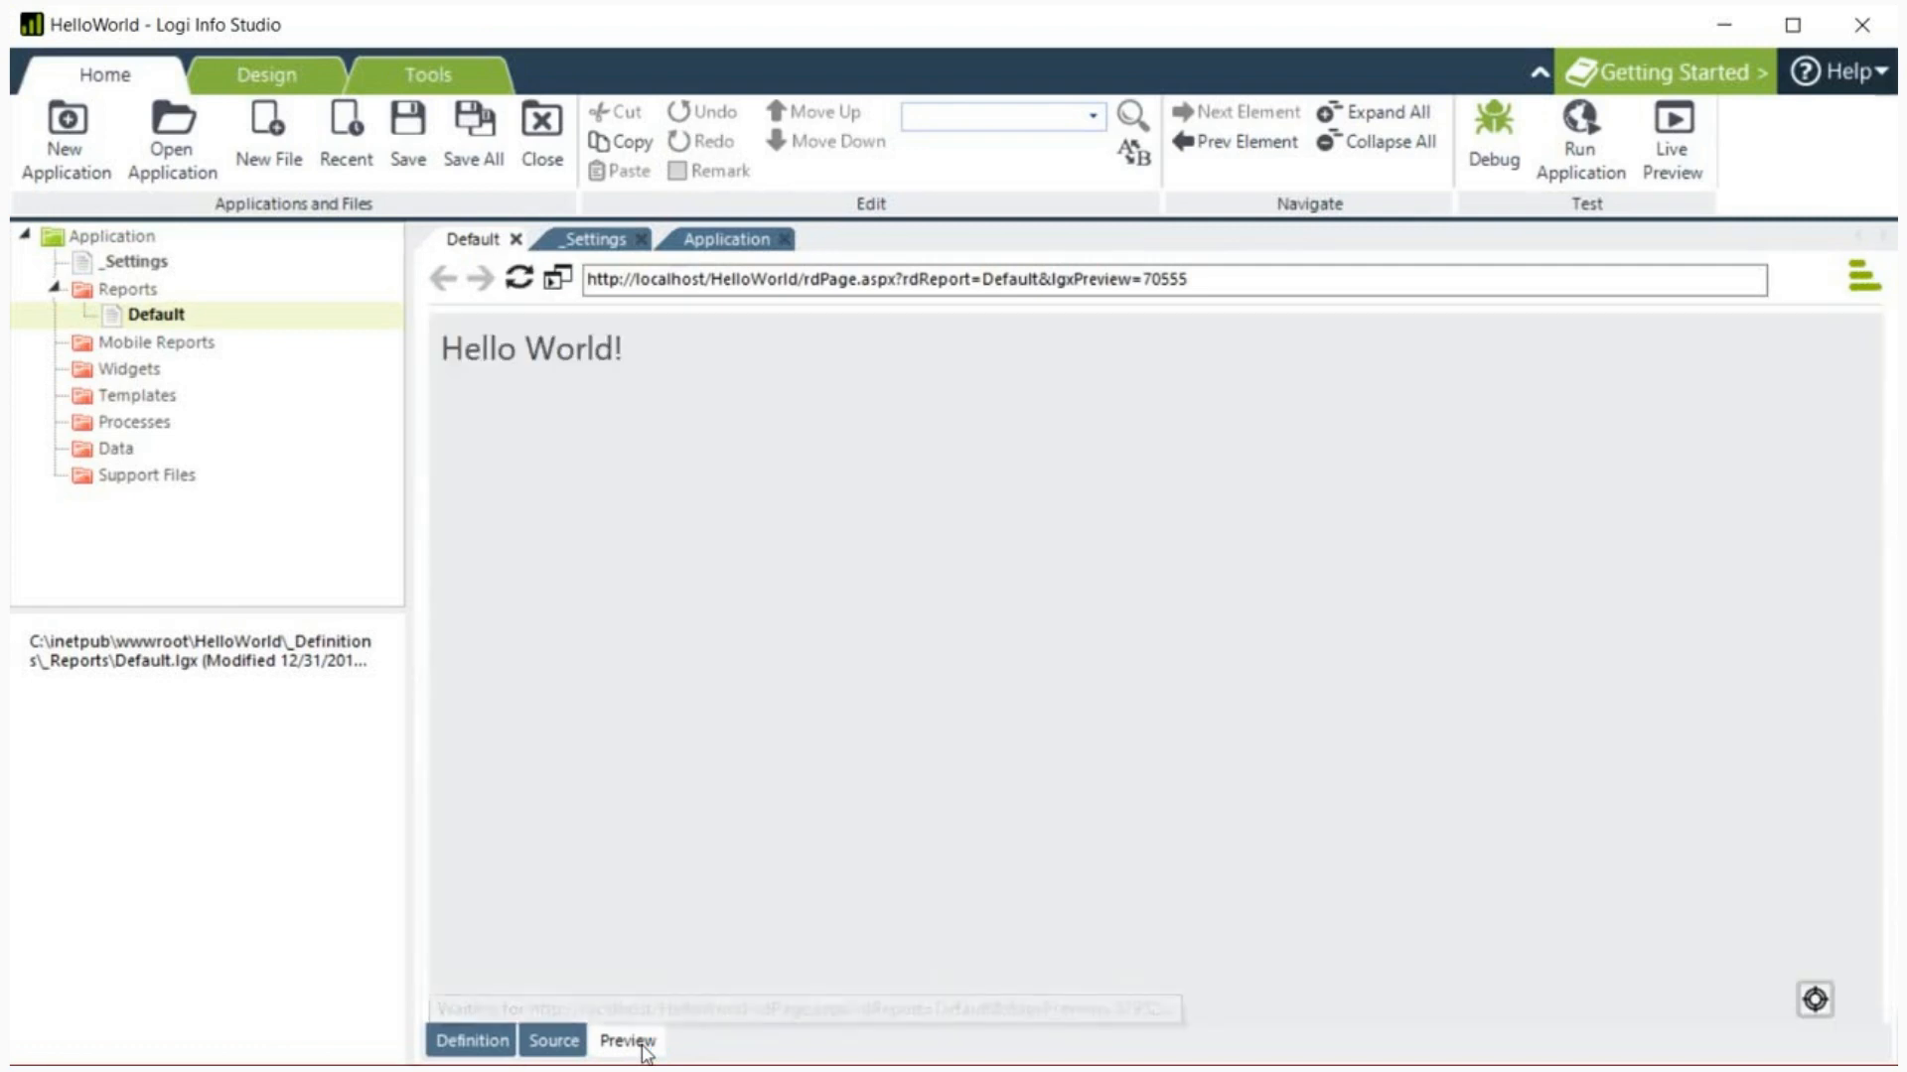